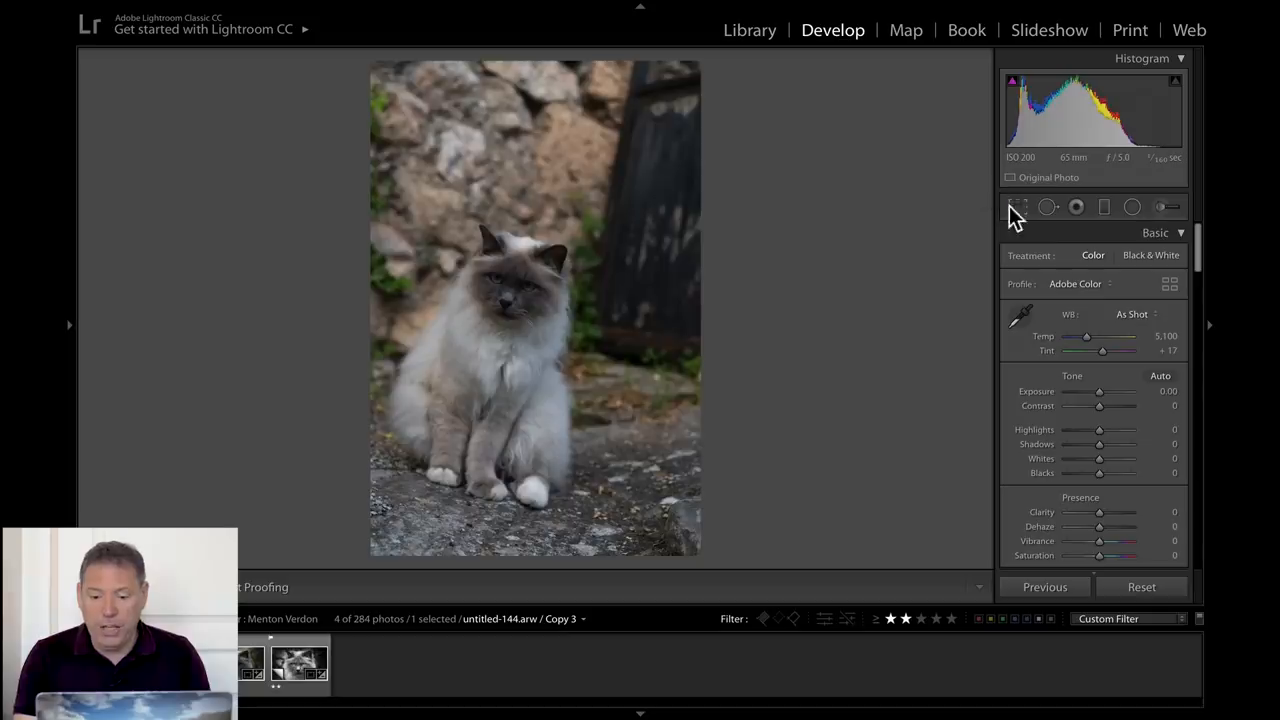
# Rotate the photo about -12.9° and crop it tightly to the cat's face, then apply
pyautogui.click(1018, 207)
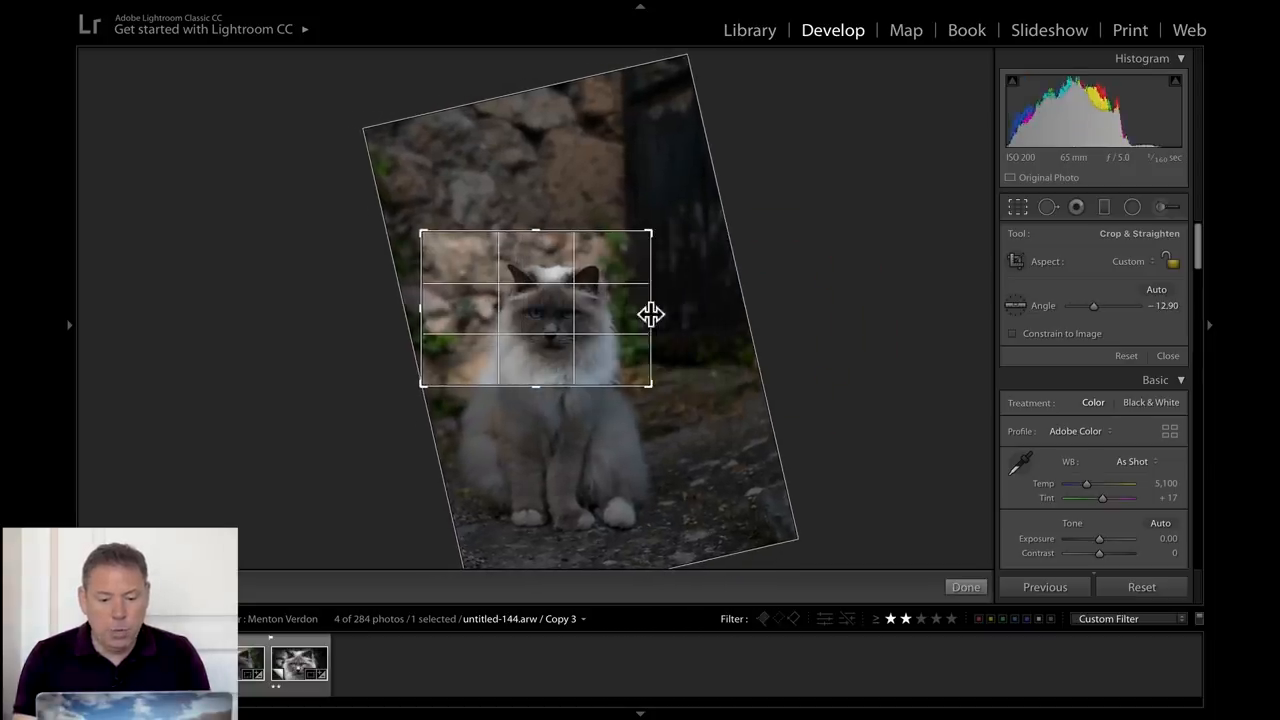
pyautogui.moveTo(651, 314); pyautogui.dragTo(443, 310)
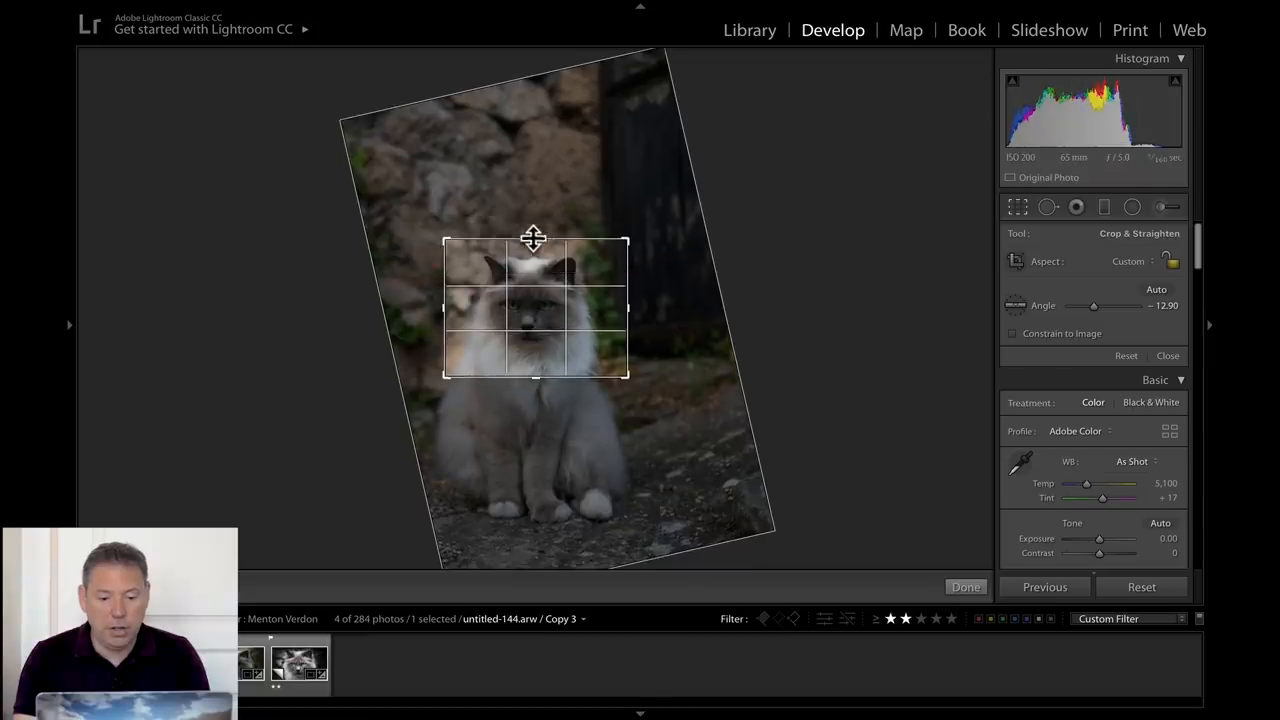
pyautogui.moveTo(533, 240); pyautogui.dragTo(533, 371)
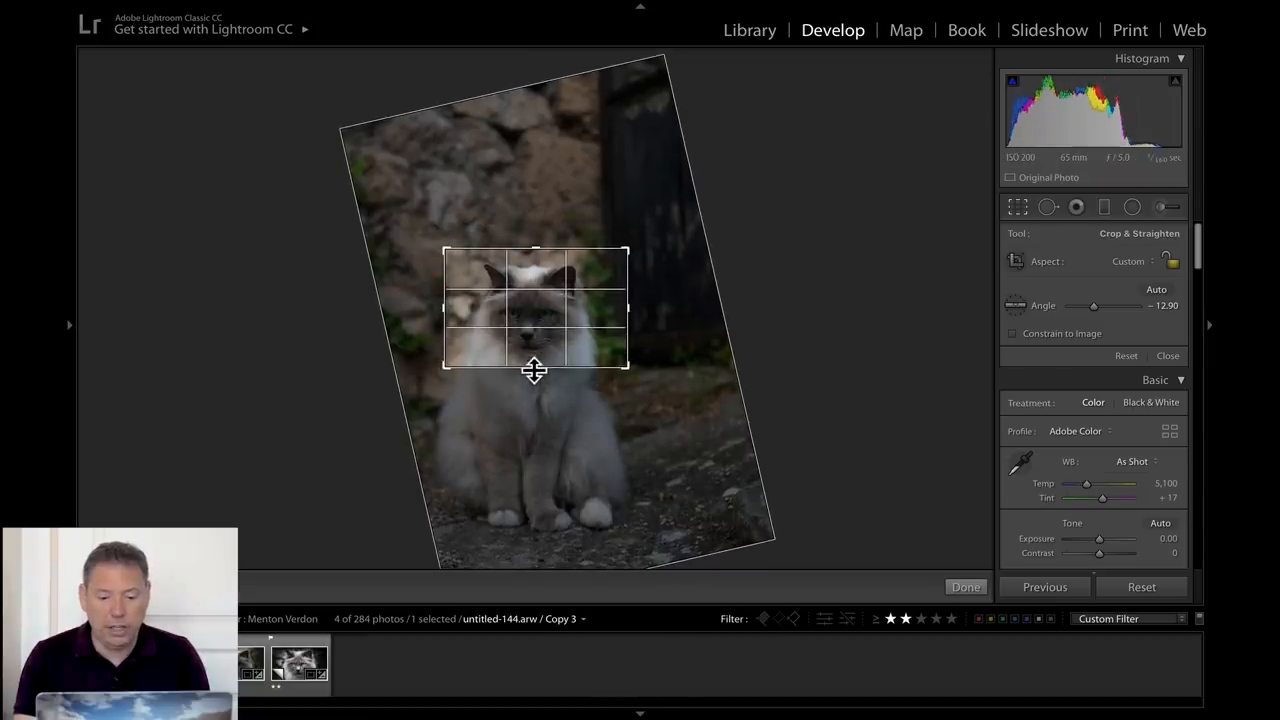
pyautogui.click(965, 587)
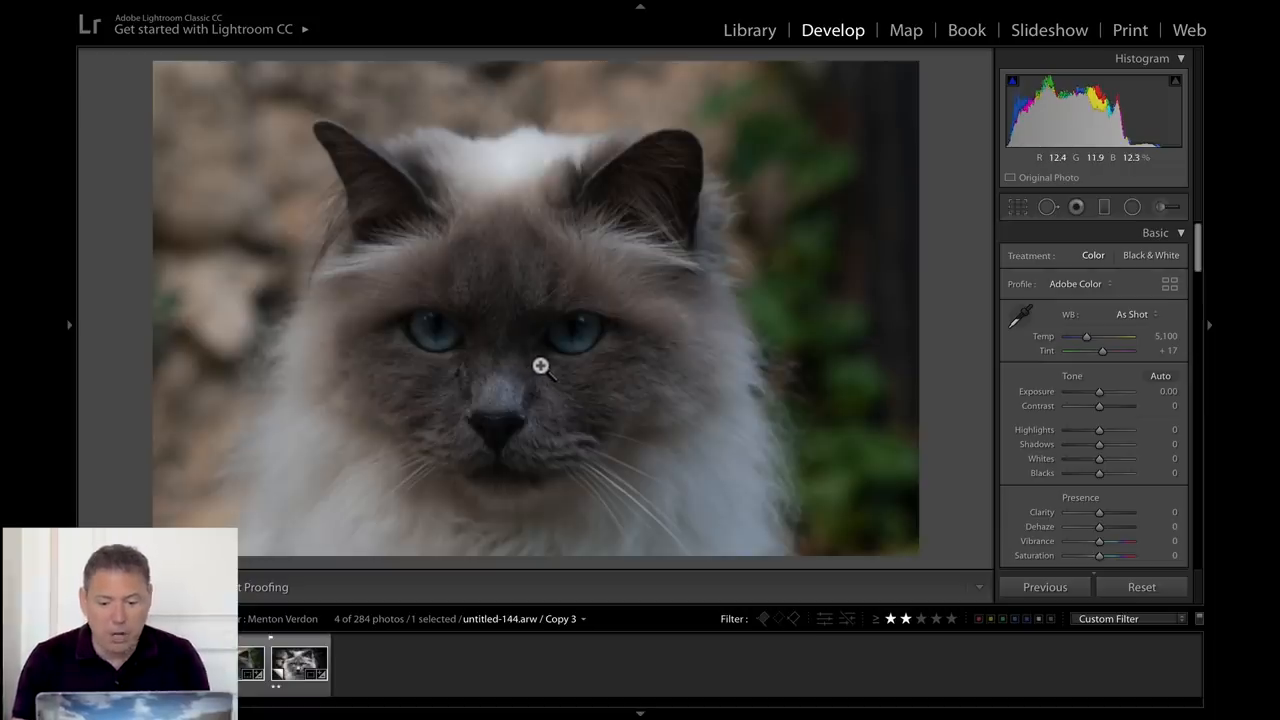
pyautogui.moveTo(1209, 407)
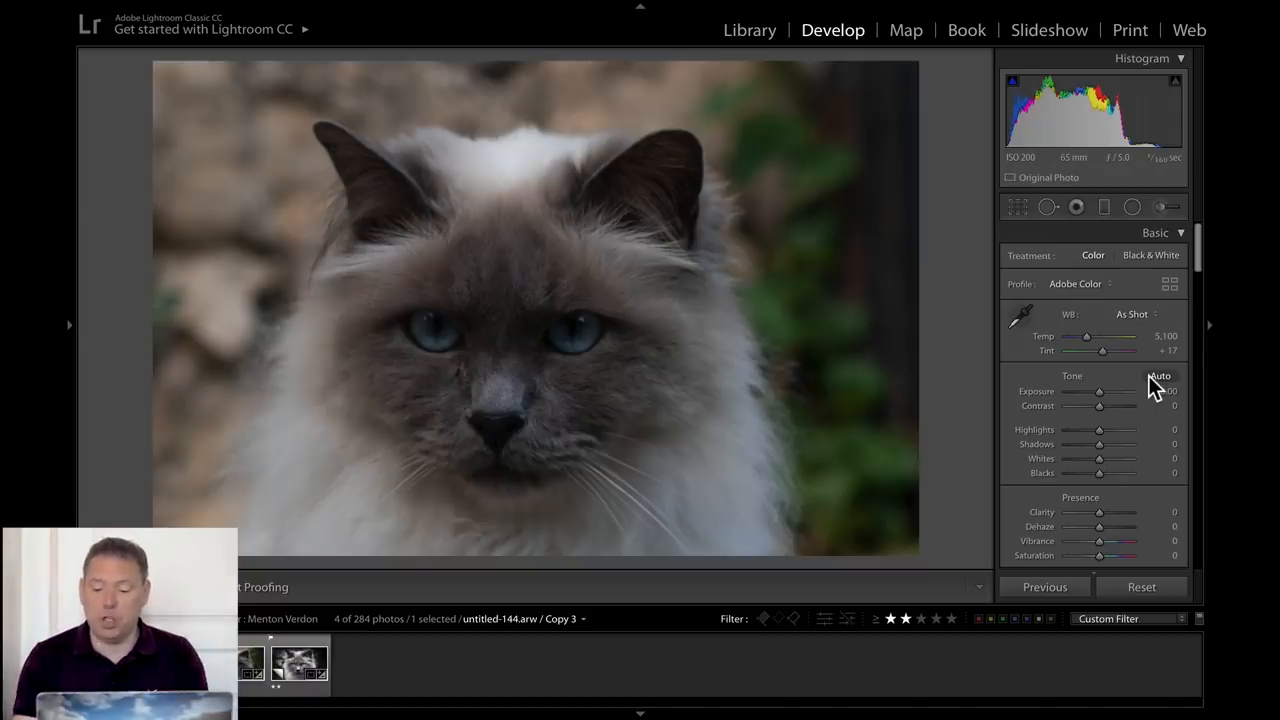
# Set Shadows +89, Highlights -100, Blacks -38 and raise Whites with clipping check
pyautogui.moveTo(1099, 444); pyautogui.dragTo(1128, 444)
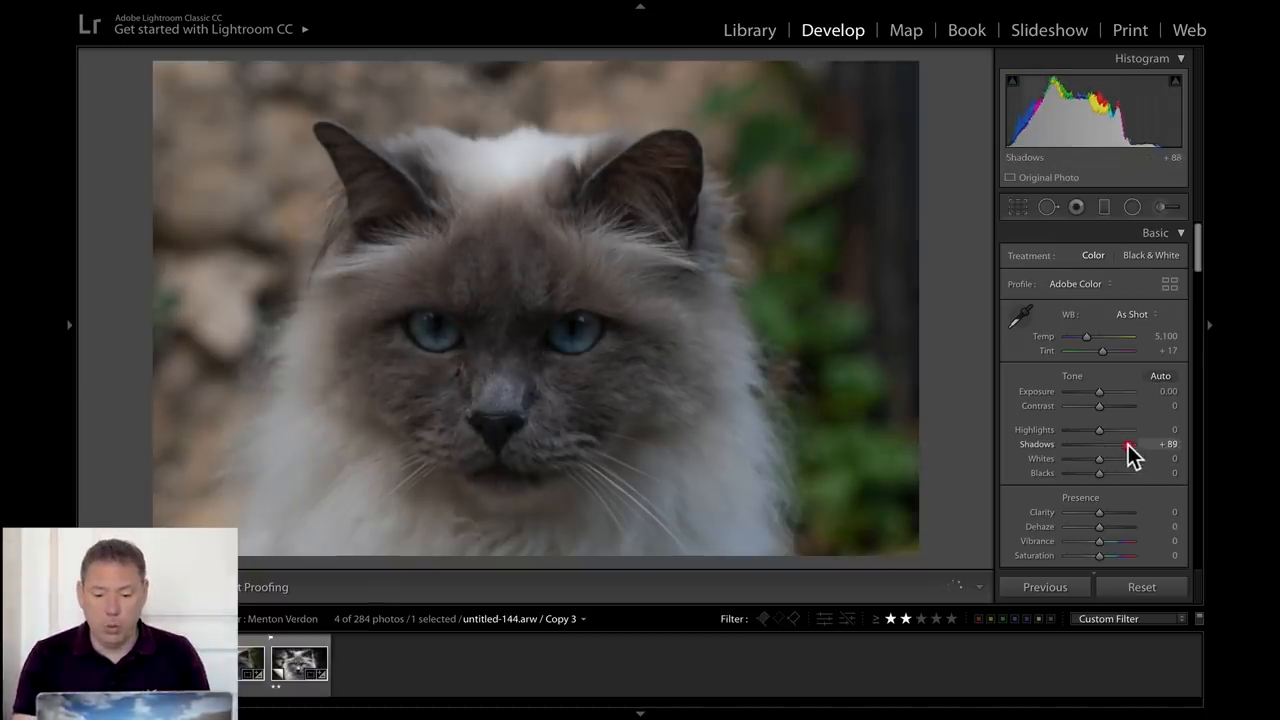
pyautogui.moveTo(1099, 430); pyautogui.dragTo(1066, 430)
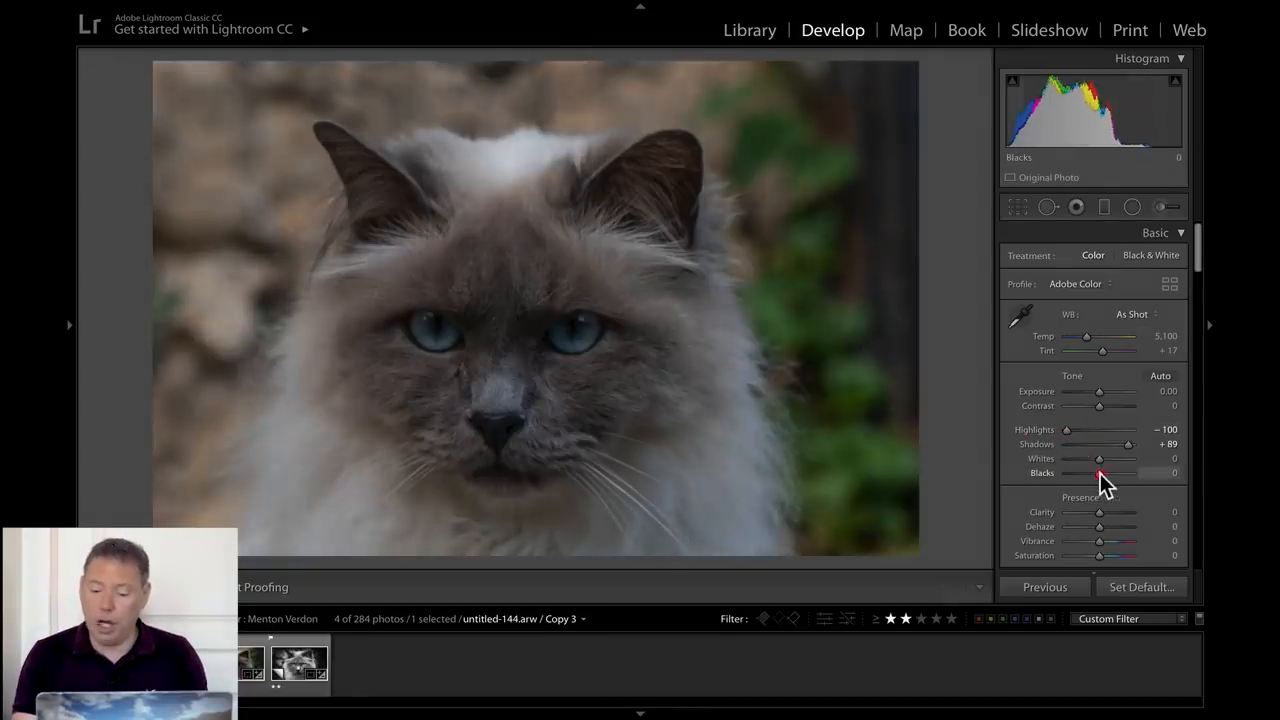
pyautogui.moveTo(1099, 472); pyautogui.dragTo(1075, 472)
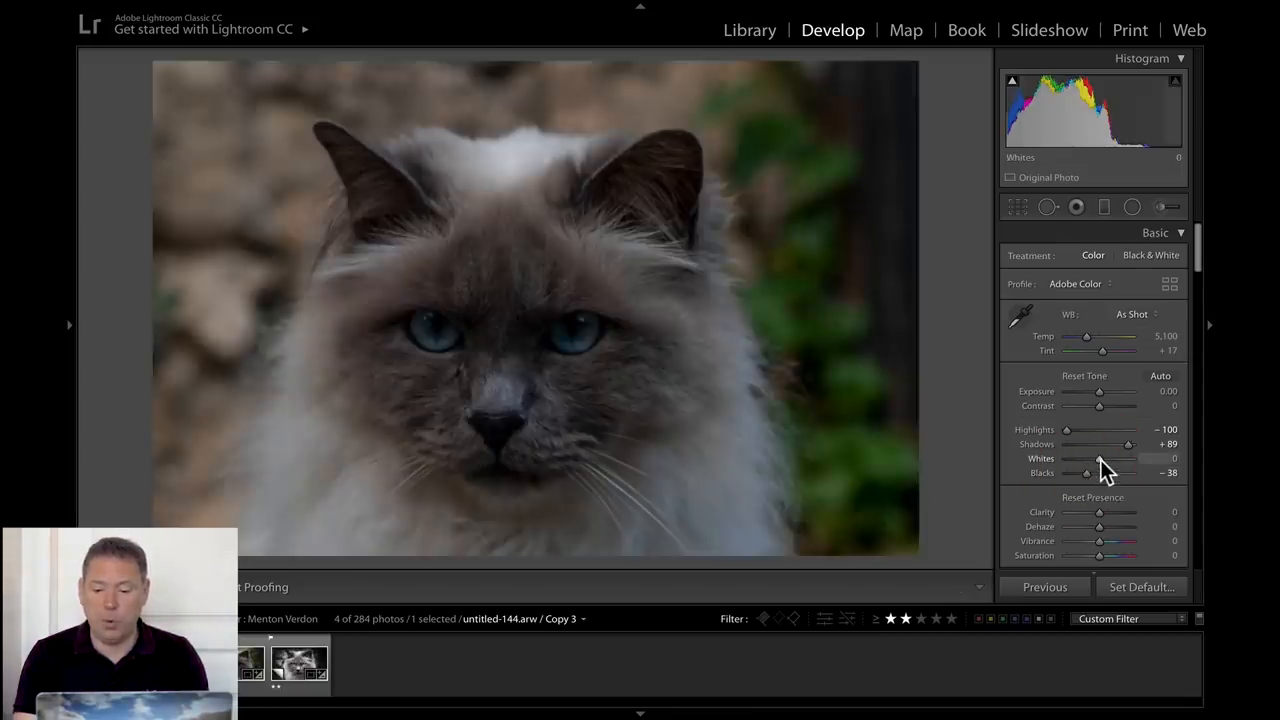
pyautogui.moveTo(1086, 472); pyautogui.dragTo(1126, 472)
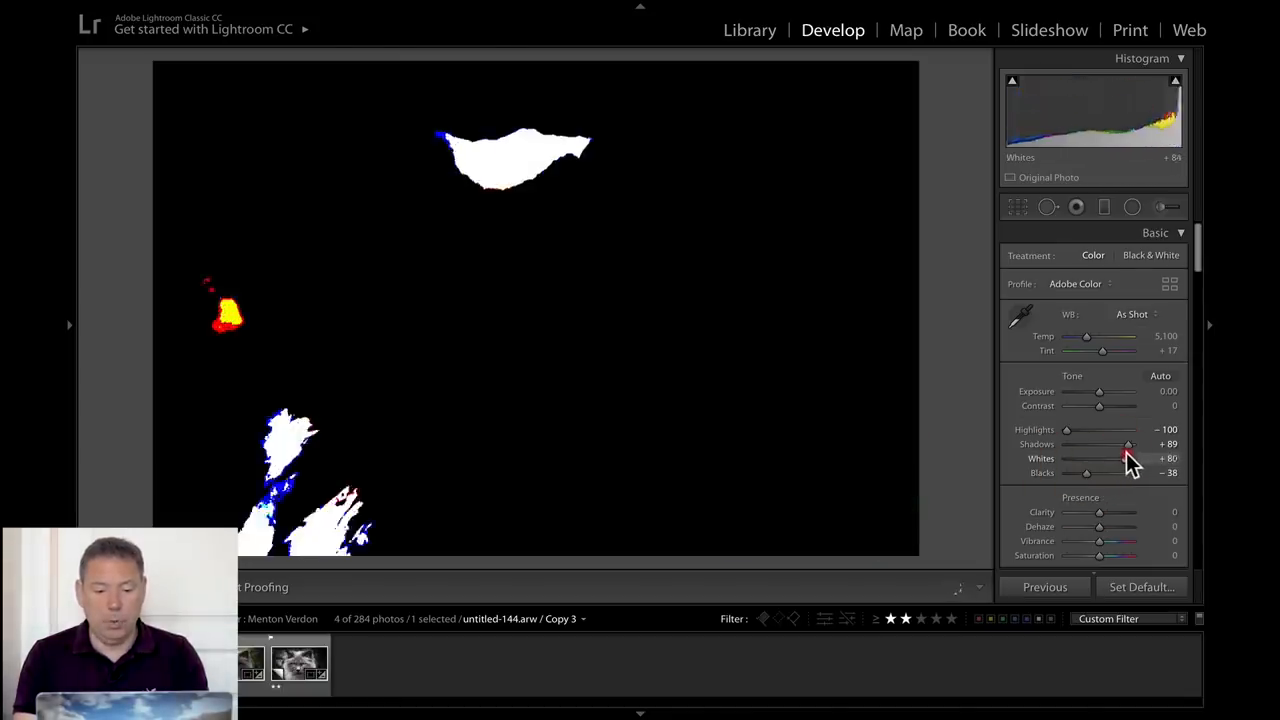
pyautogui.moveTo(1120, 458); pyautogui.dragTo(1090, 458)
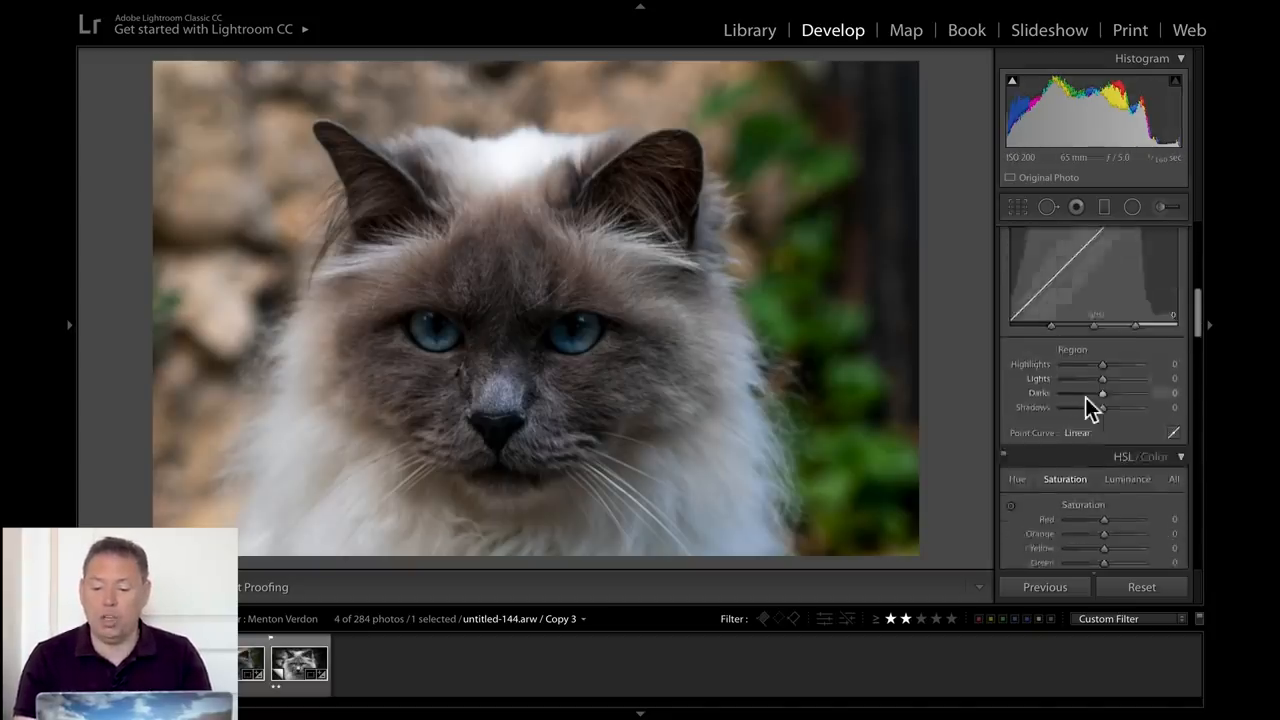
# In HSL Saturation, pull Red and Orange down to -100
pyautogui.scroll(-3)
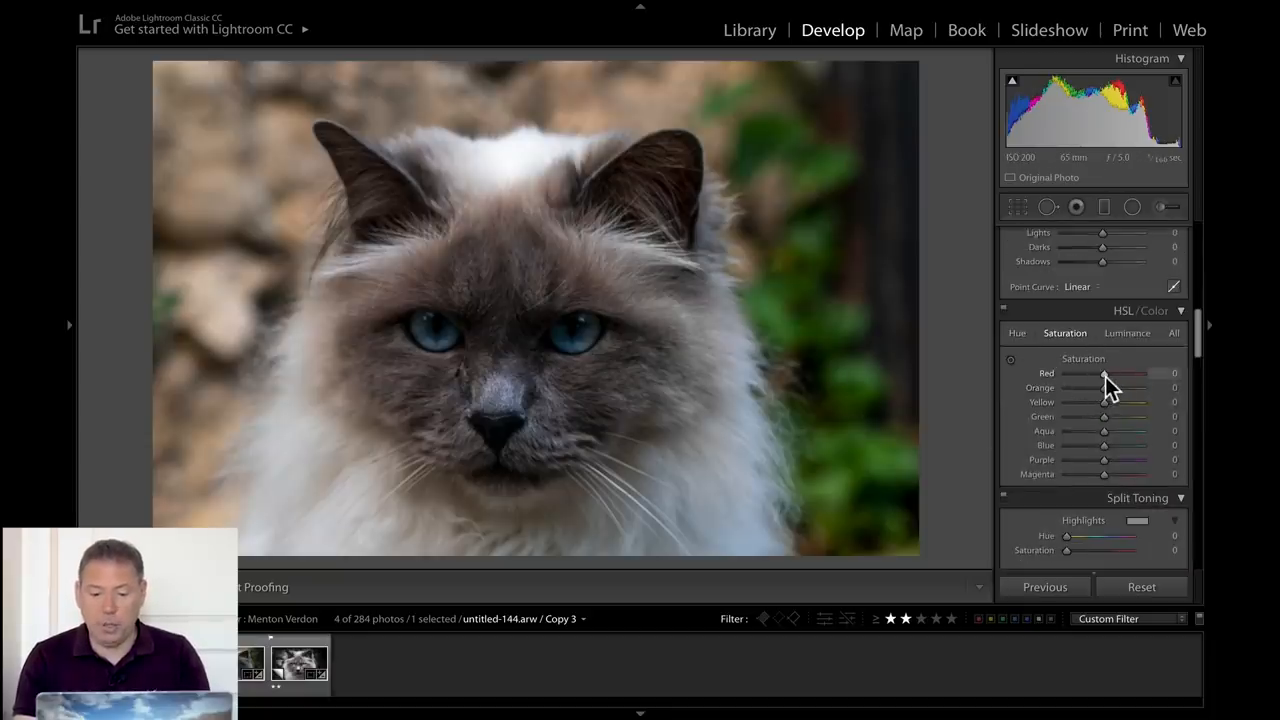
pyautogui.moveTo(1105, 373); pyautogui.dragTo(1067, 373)
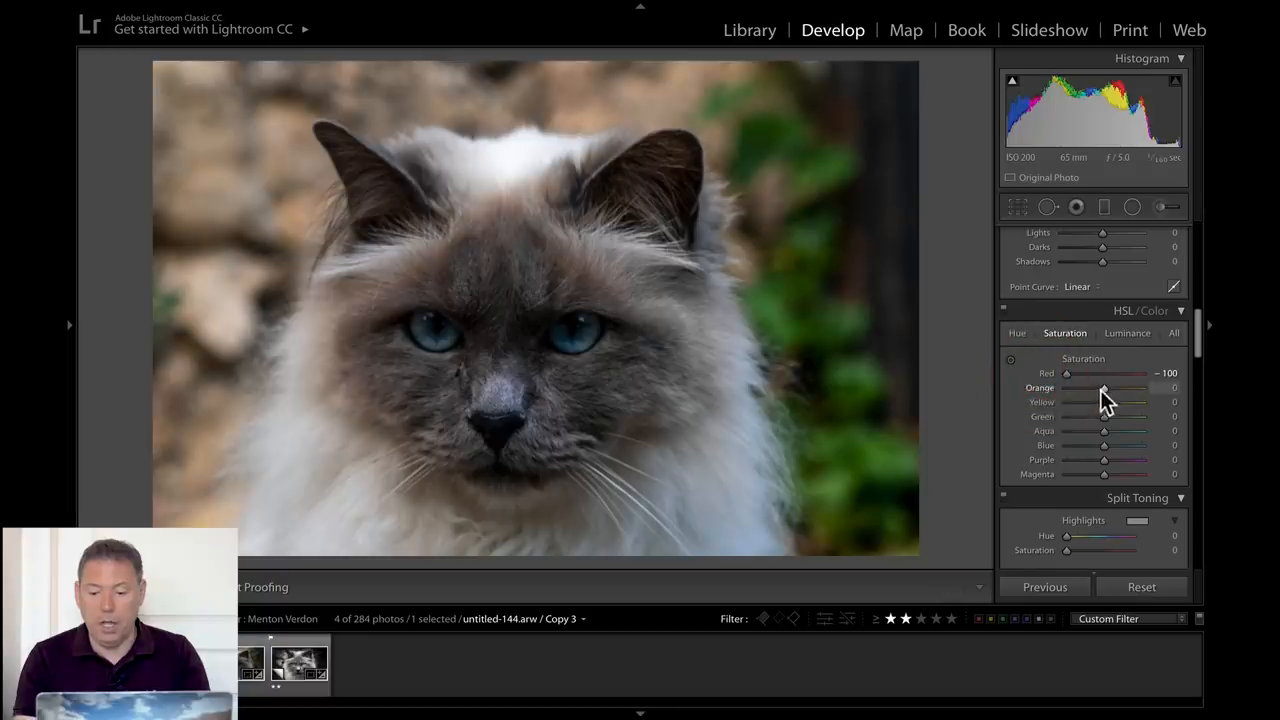
pyautogui.moveTo(1103, 388); pyautogui.dragTo(1066, 388)
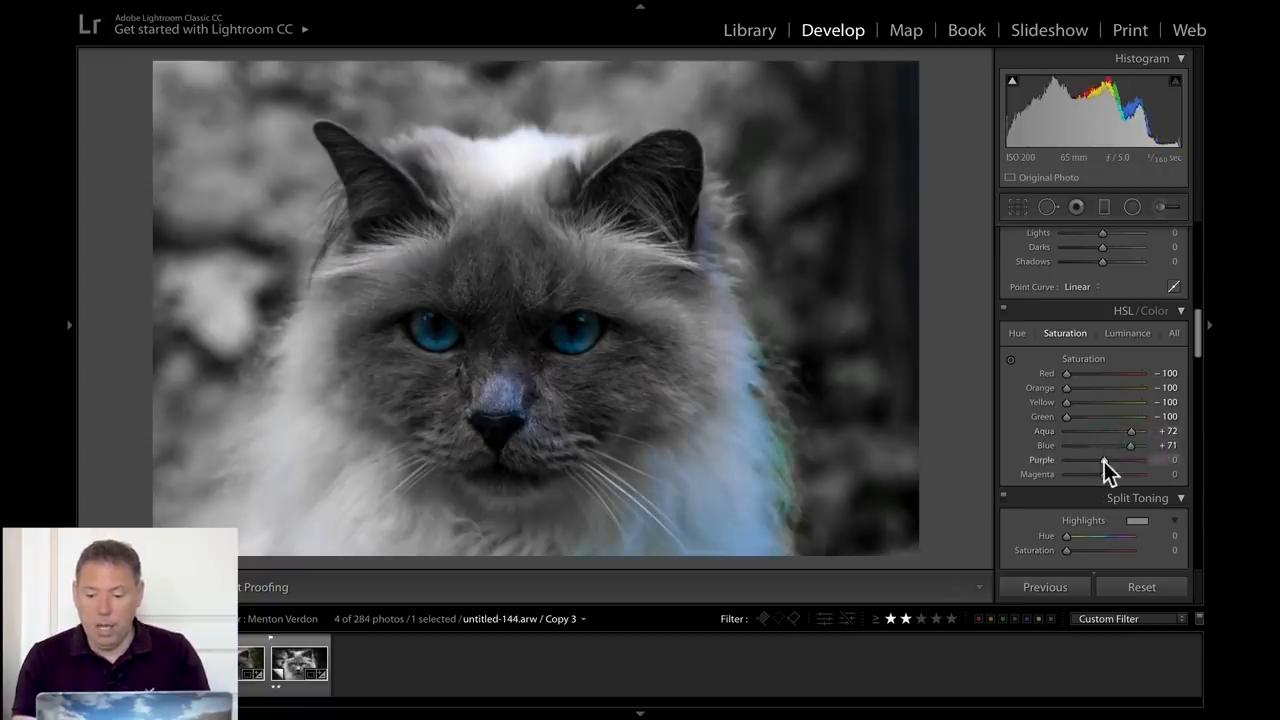
pyautogui.moveTo(591, 354)
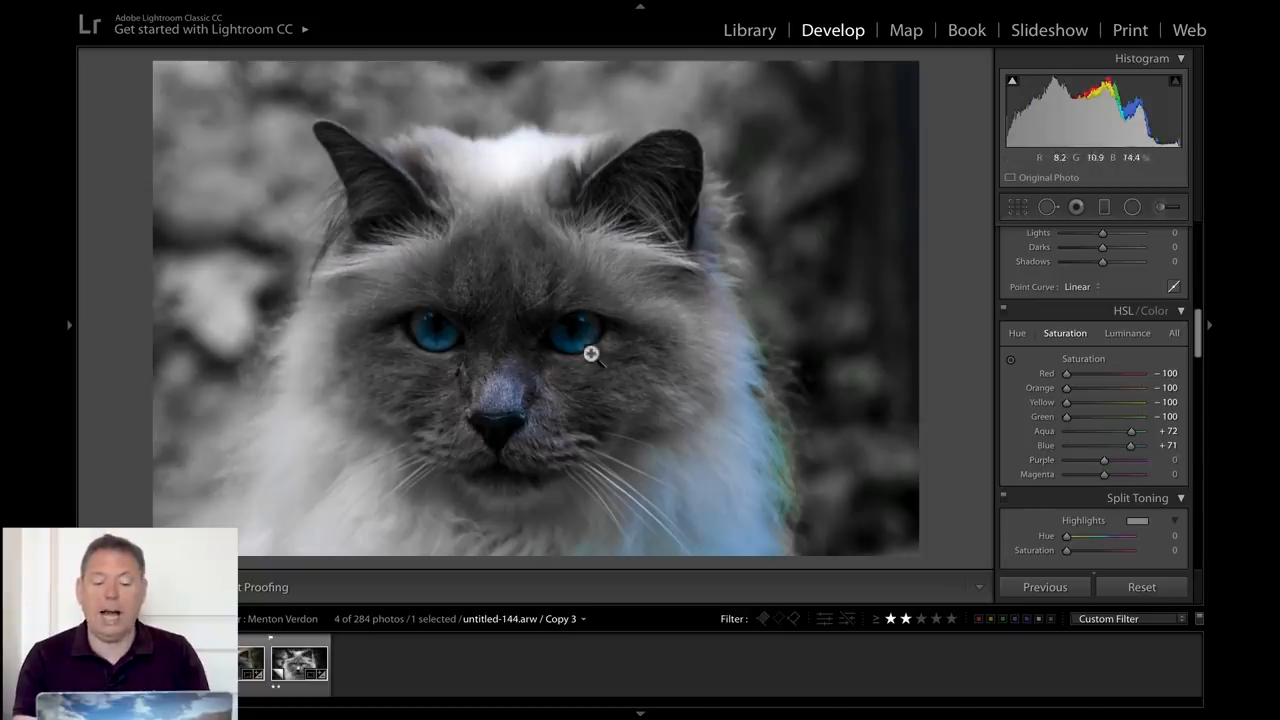
pyautogui.moveTo(700, 400)
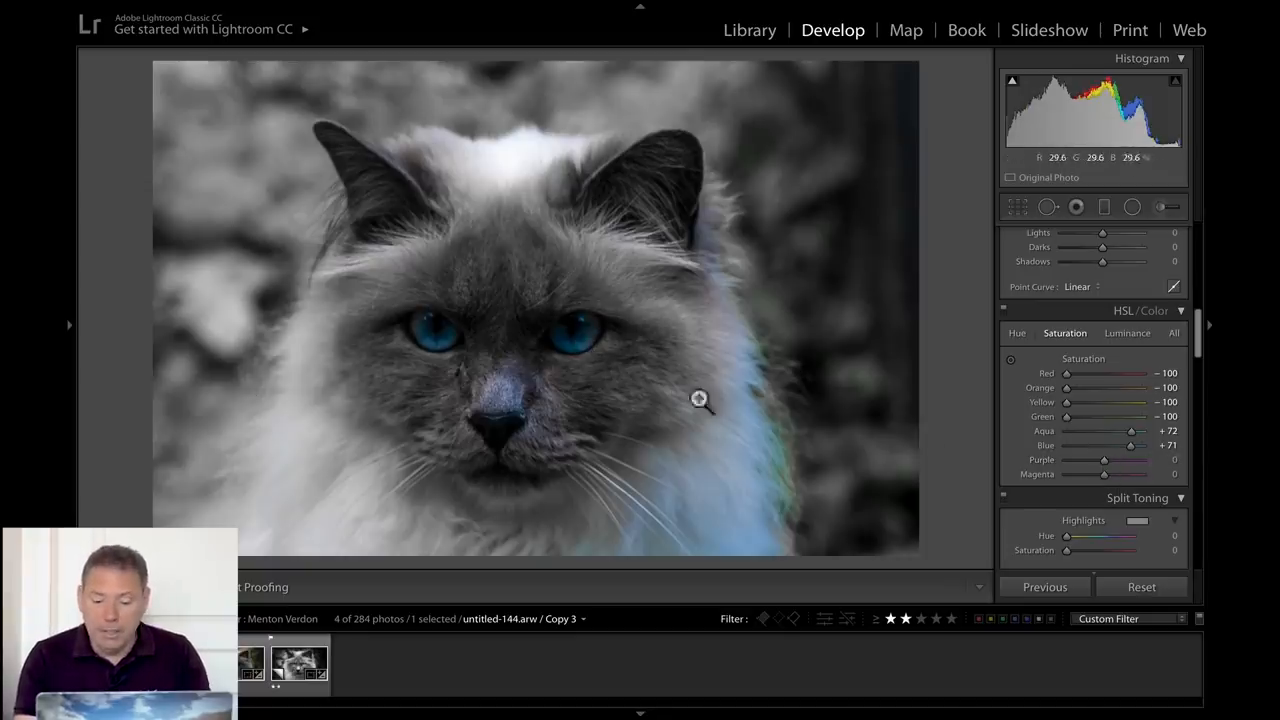
pyautogui.moveTo(723, 346)
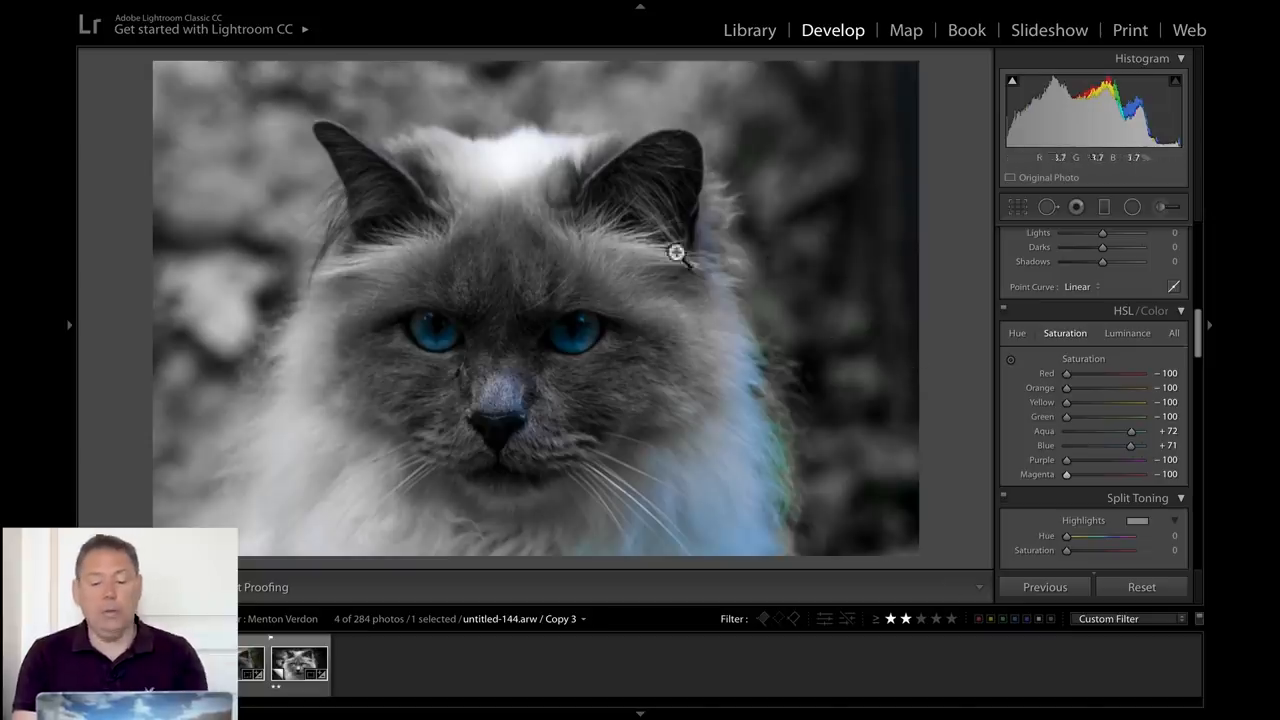
pyautogui.moveTo(582, 328)
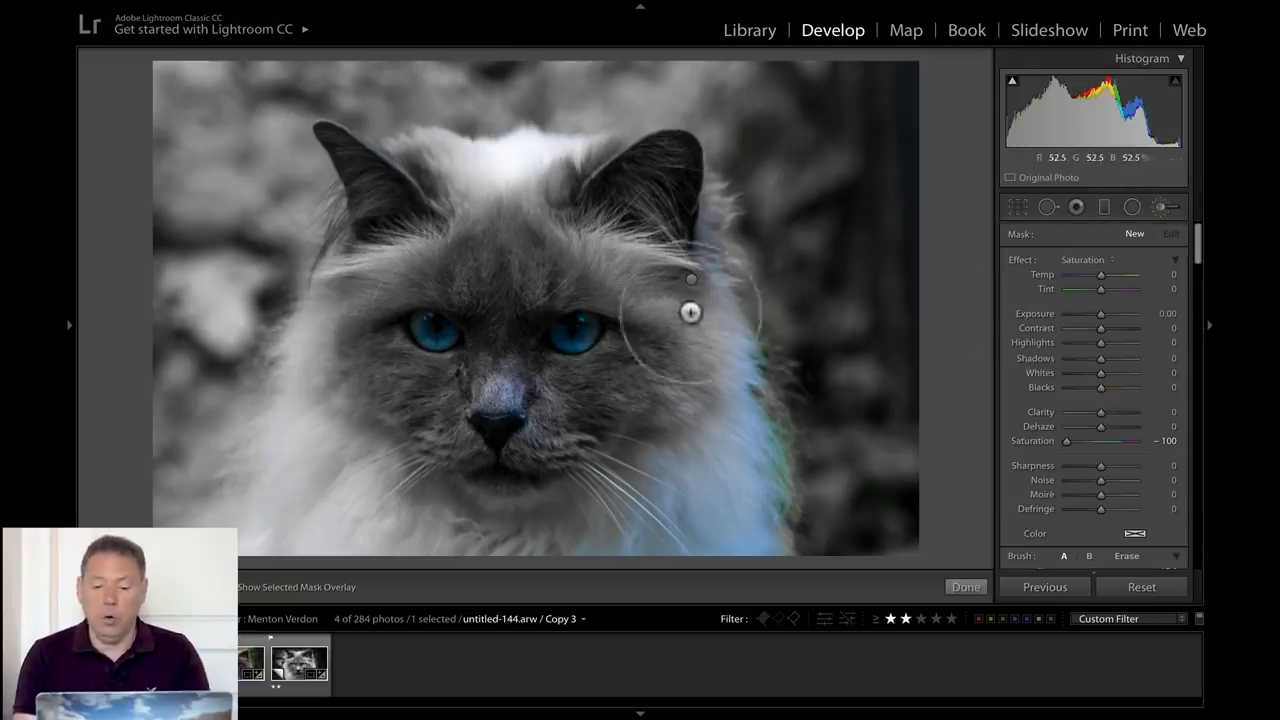
# Give the Adjustment Brush the Saturation -100 preset and lower Flow to 30
pyautogui.click(1085, 259)
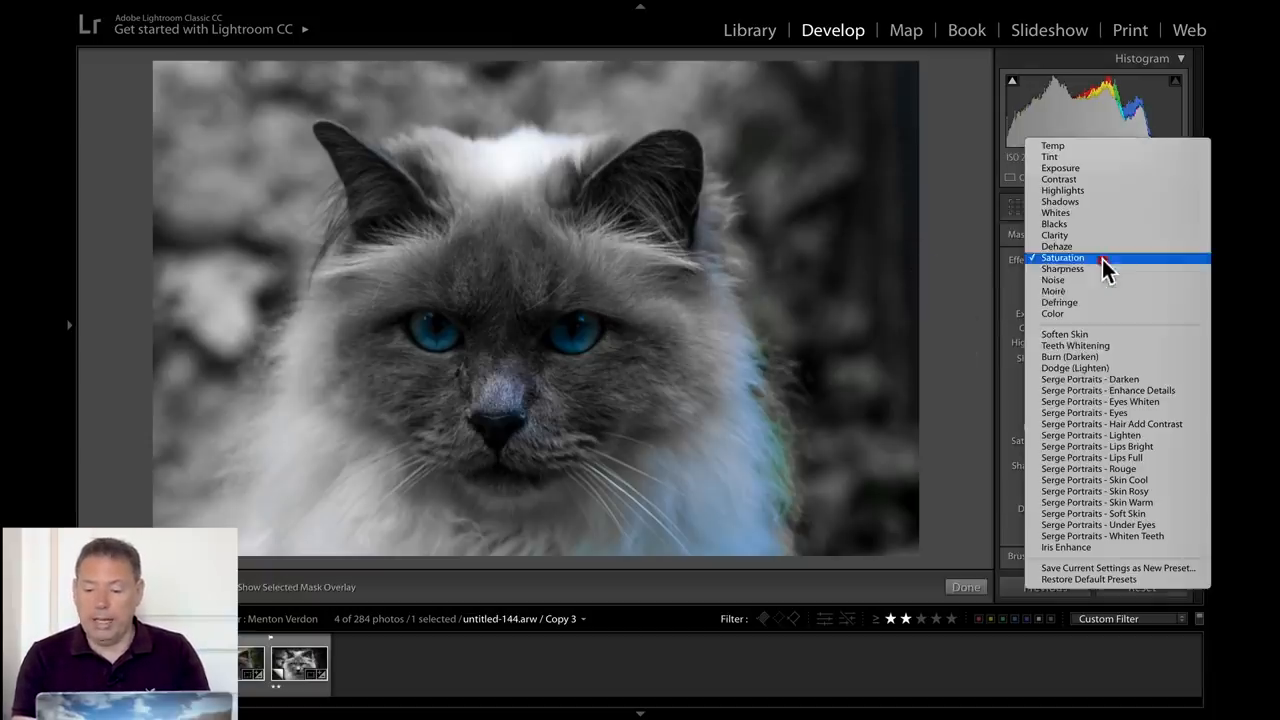
pyautogui.click(1063, 257)
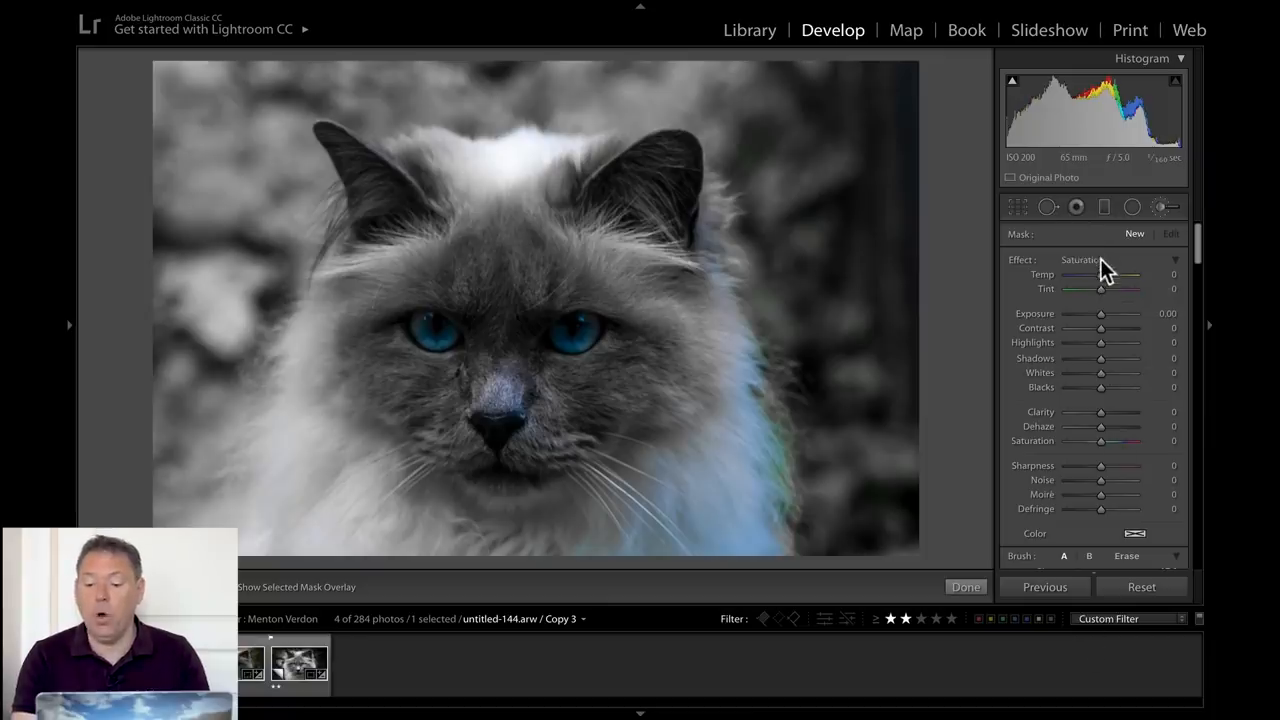
pyautogui.click(1080, 259)
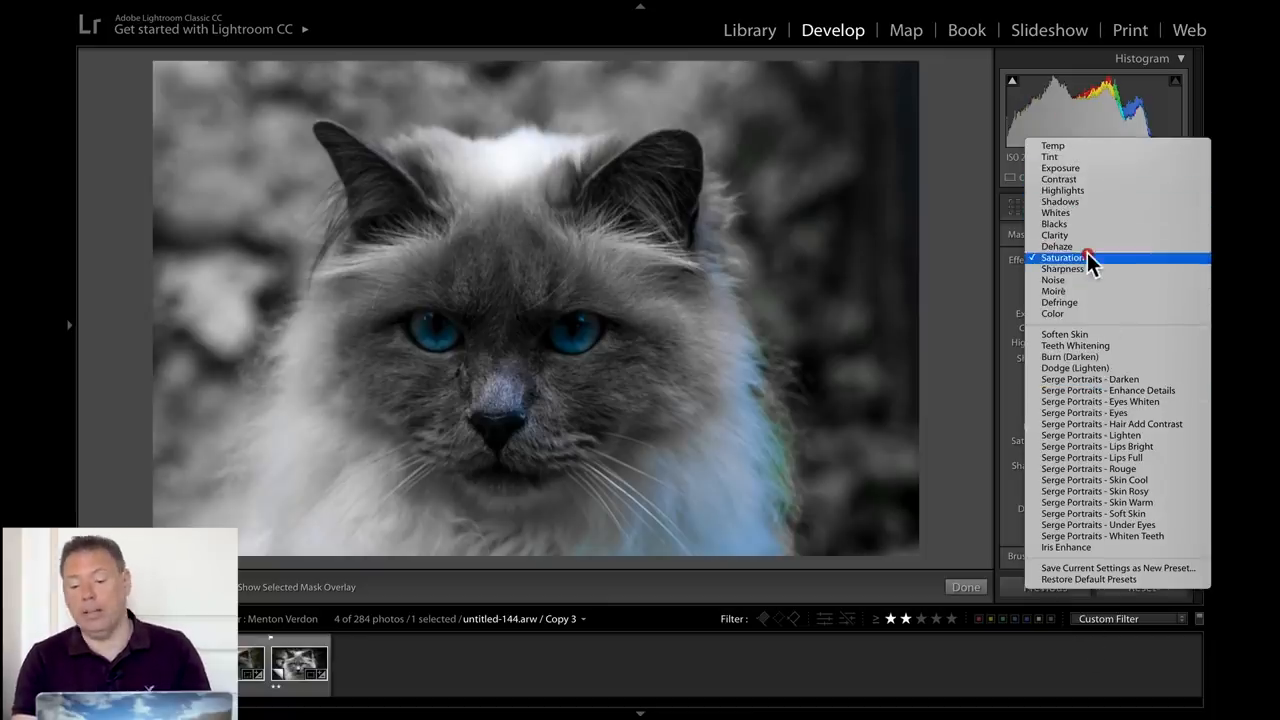
pyautogui.click(1062, 257)
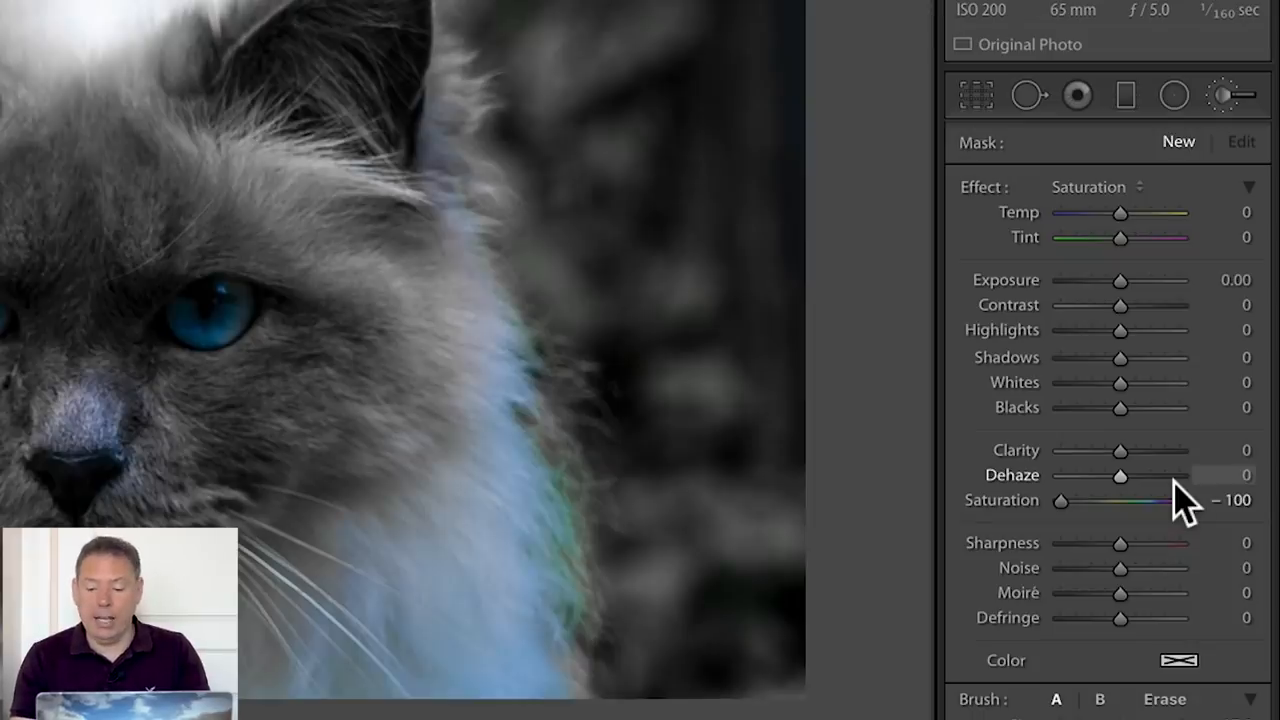
pyautogui.scroll(-3)
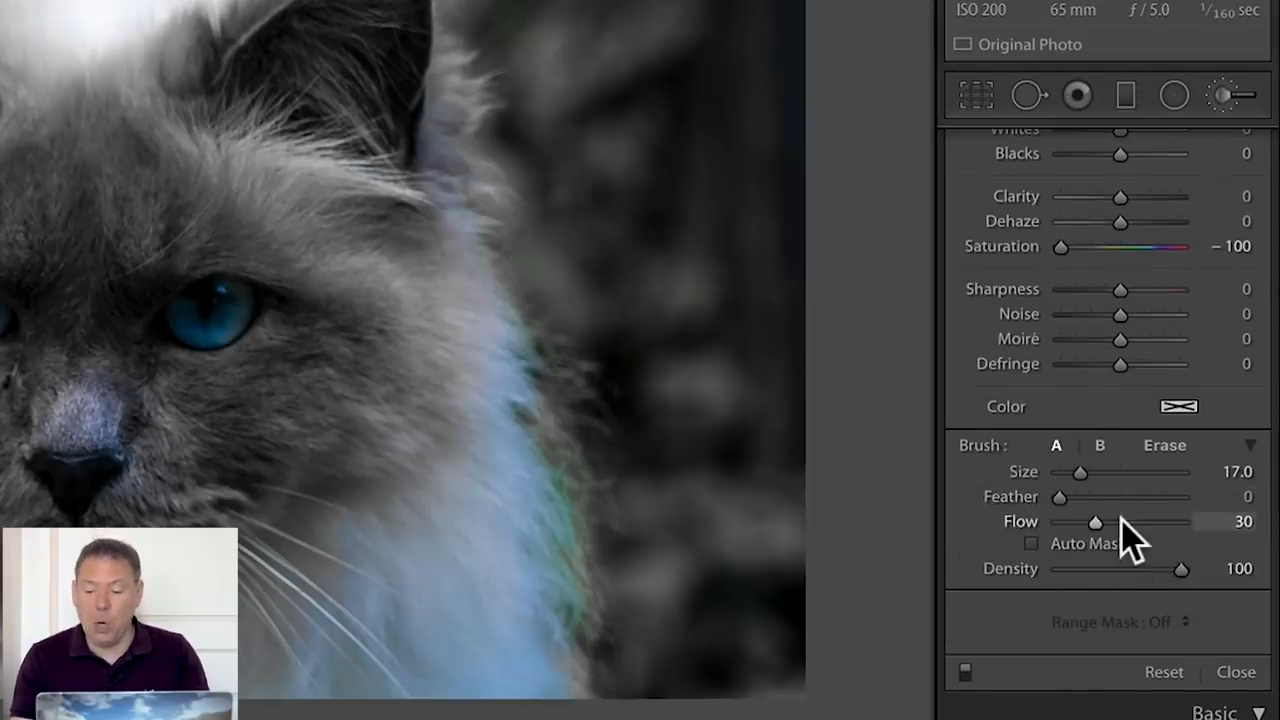
pyautogui.moveTo(1095, 521); pyautogui.dragTo(1180, 521)
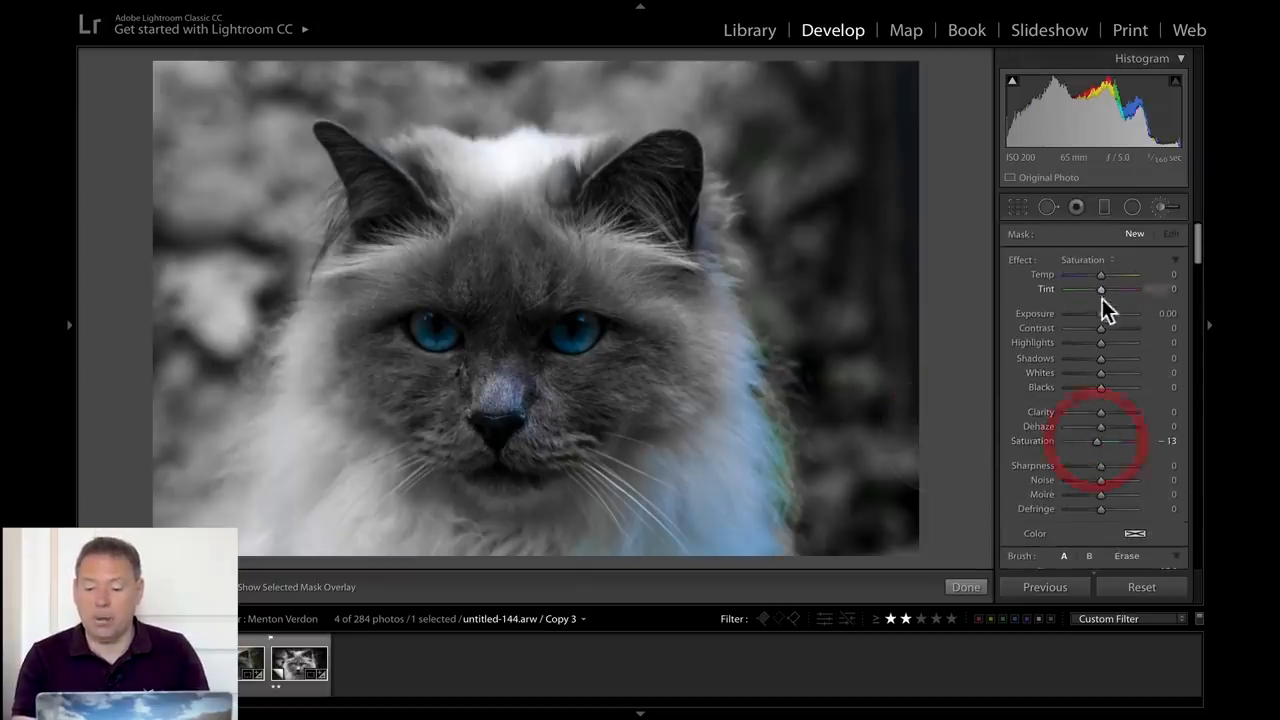
# Undo the trial exposure strokes and raise the brush Feather to 100
pyautogui.moveTo(1100, 313); pyautogui.dragTo(1120, 313)
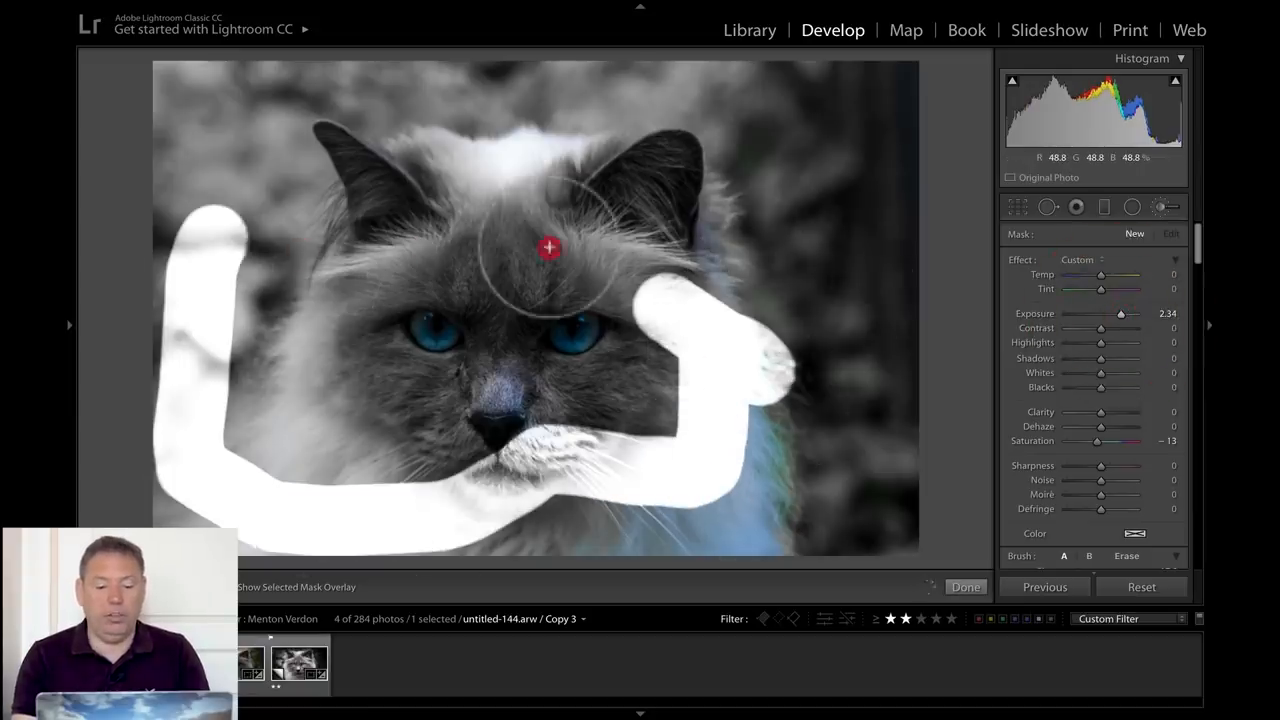
pyautogui.press('ctrl+z')
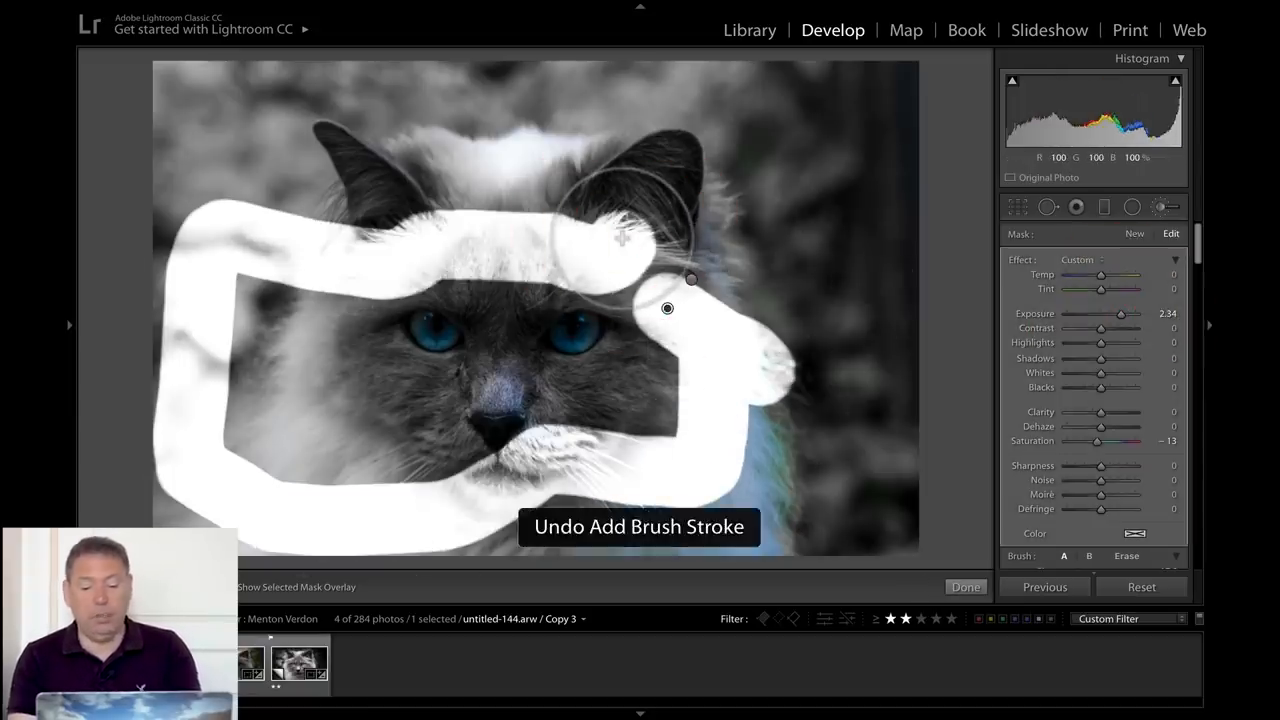
pyautogui.press('ctrl+z')
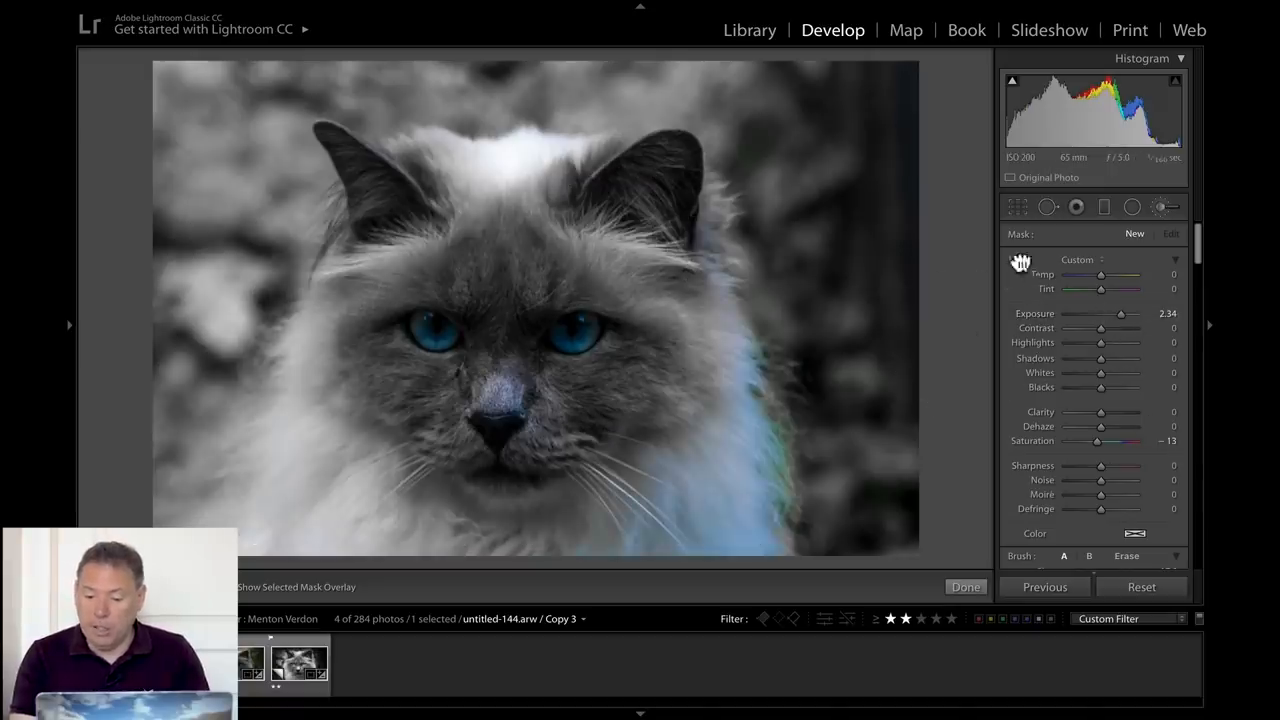
pyautogui.scroll(-3)
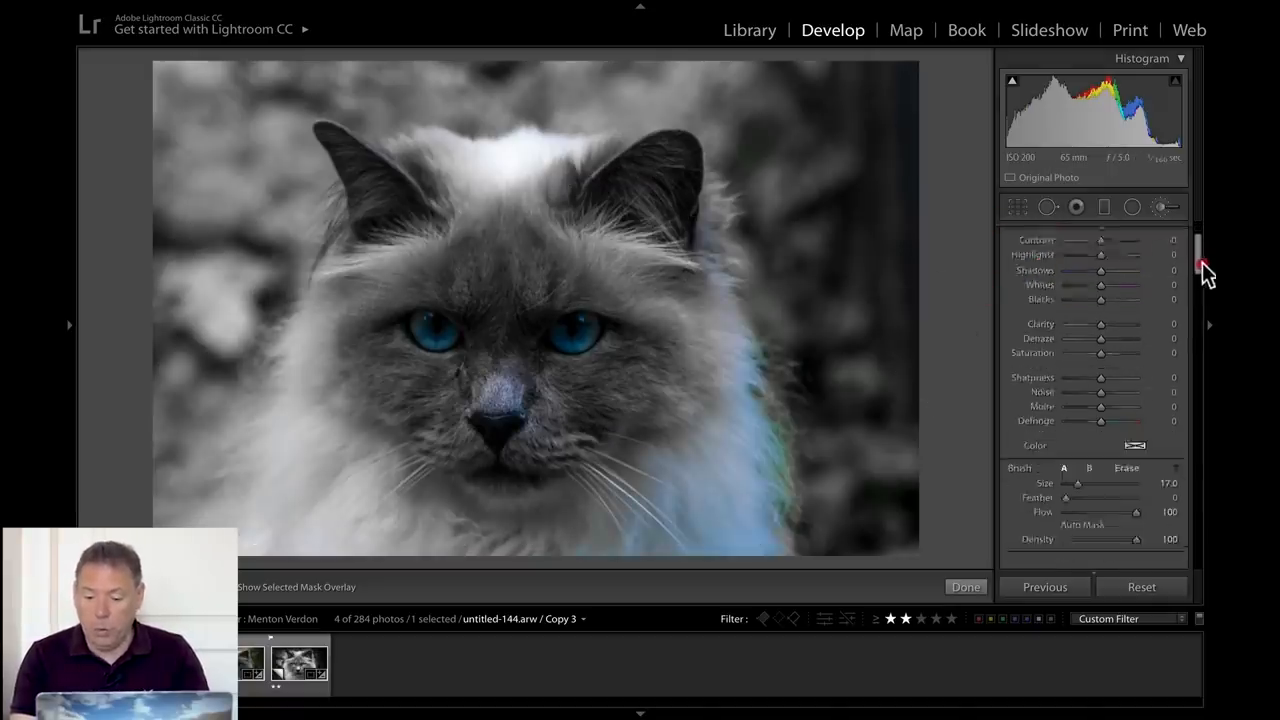
pyautogui.scroll(-3)
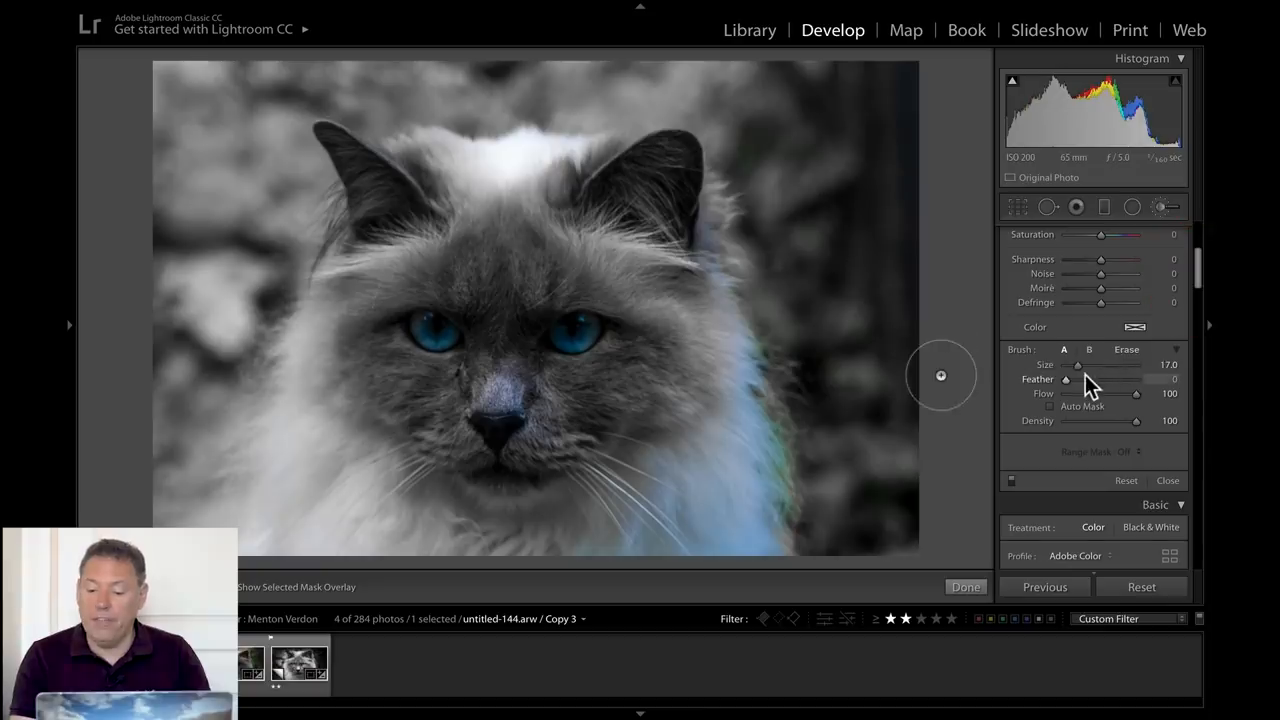
pyautogui.moveTo(1065, 379); pyautogui.dragTo(1135, 379)
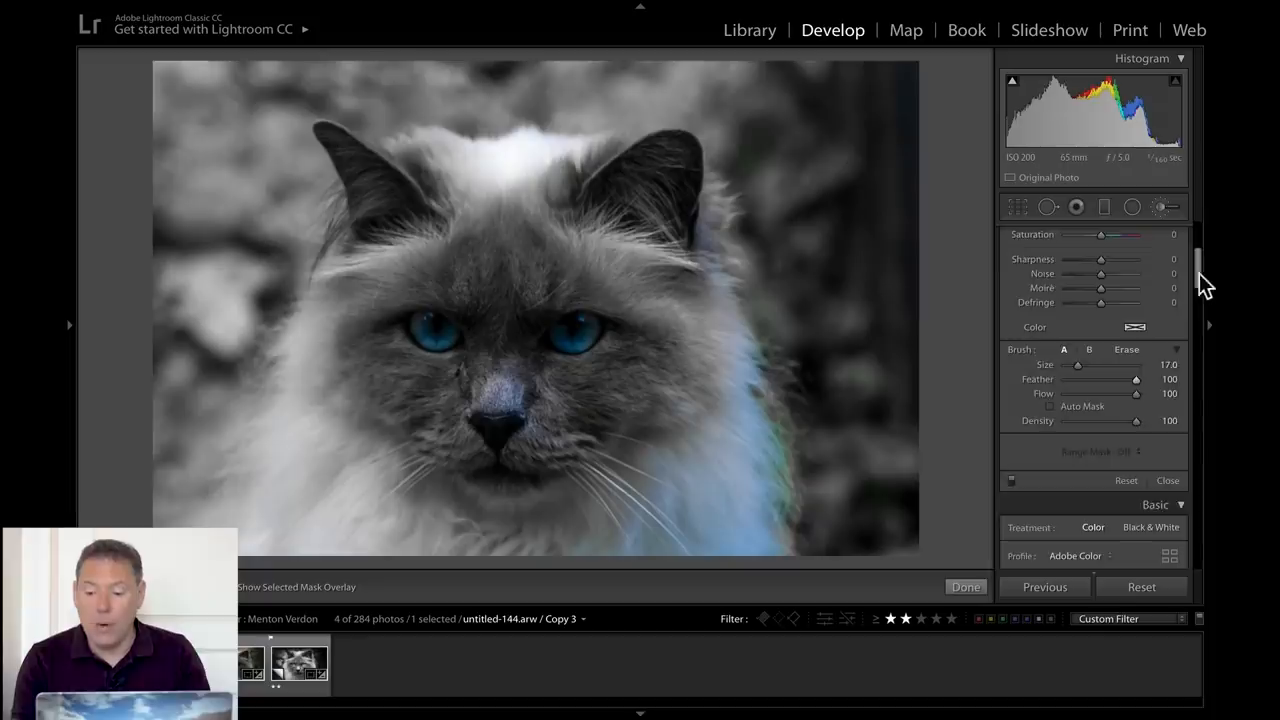
# Toggle Auto Mask on and off around the eye strokes, undoing one stroke in between
pyautogui.scroll(3)
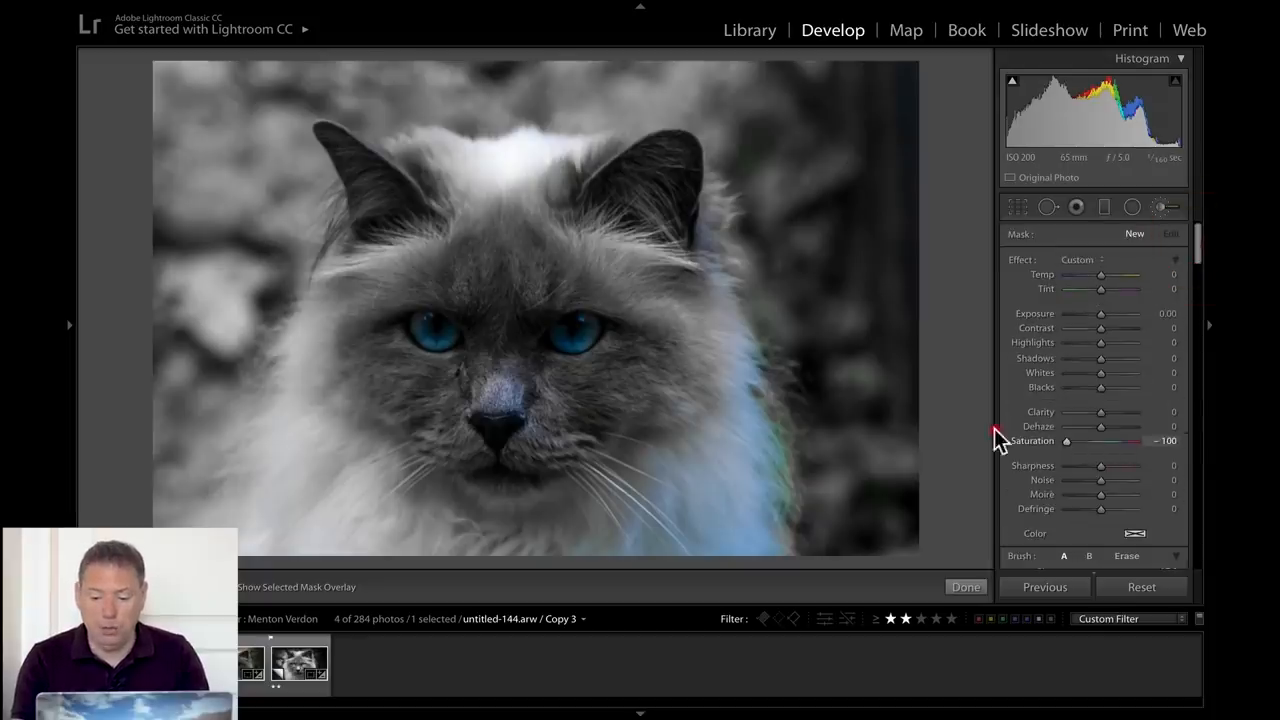
pyautogui.scroll(-3)
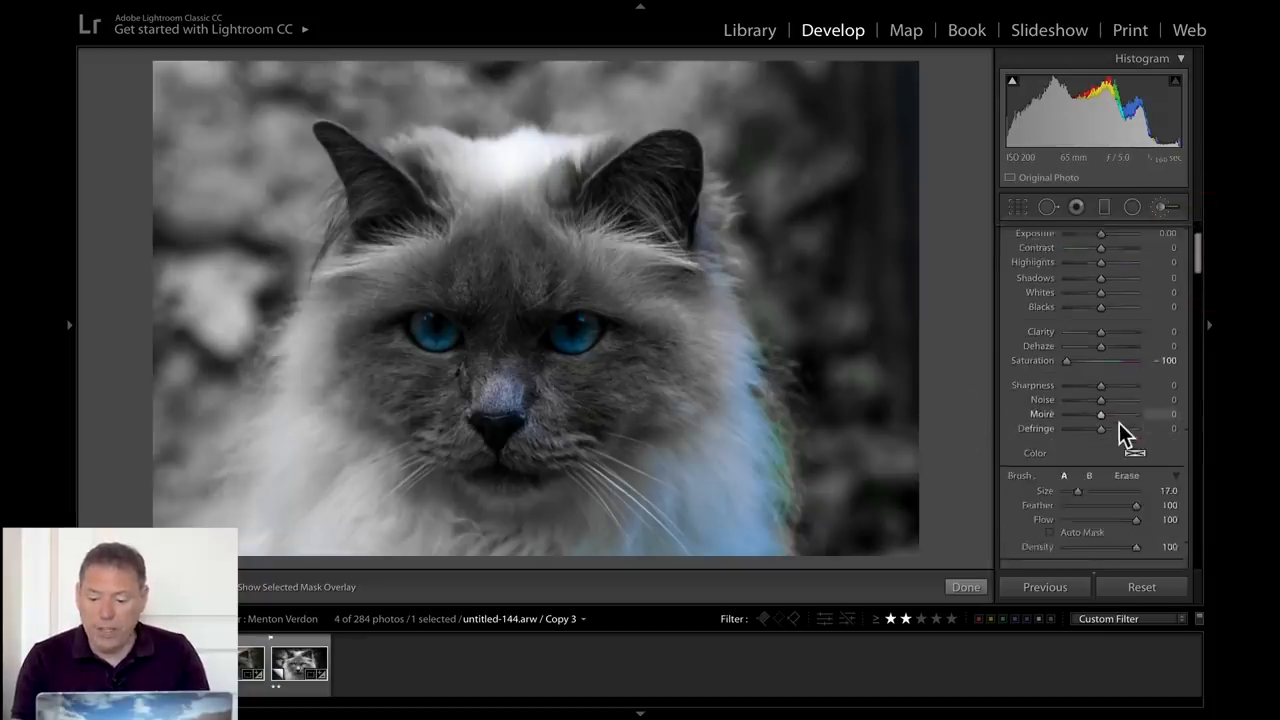
pyautogui.scroll(-3)
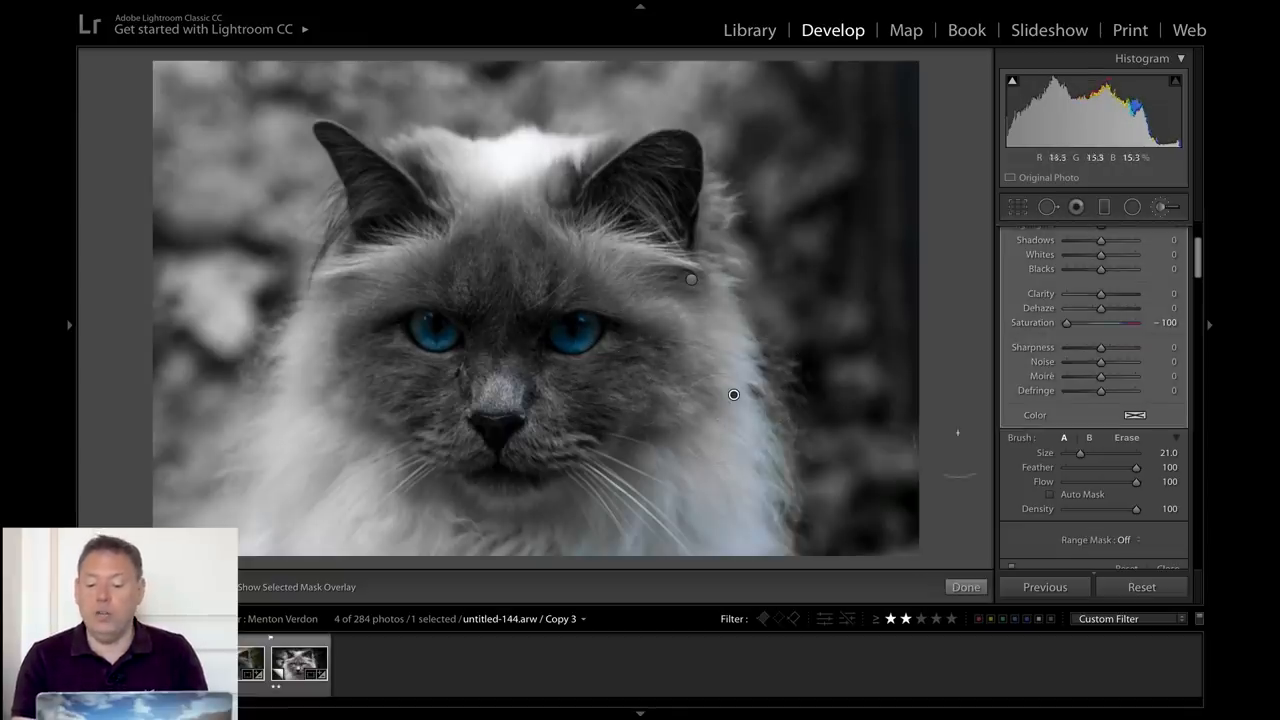
pyautogui.click(1050, 494)
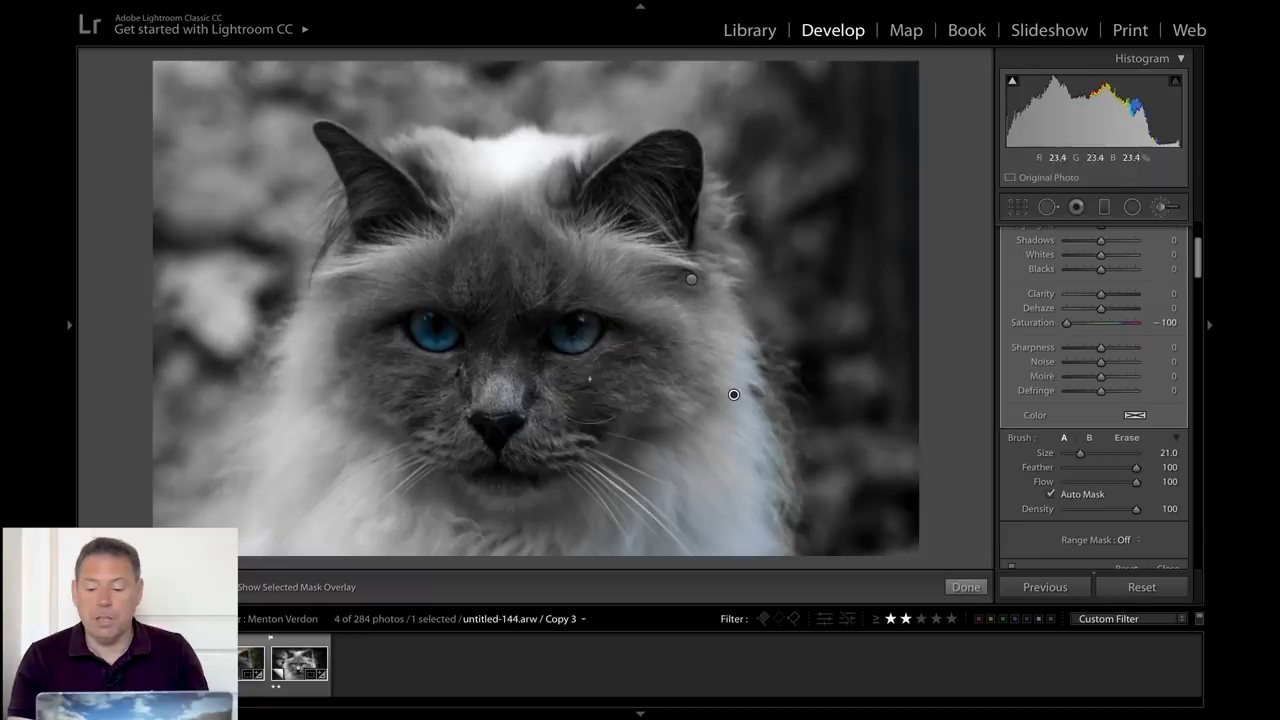
pyautogui.click(1049, 494)
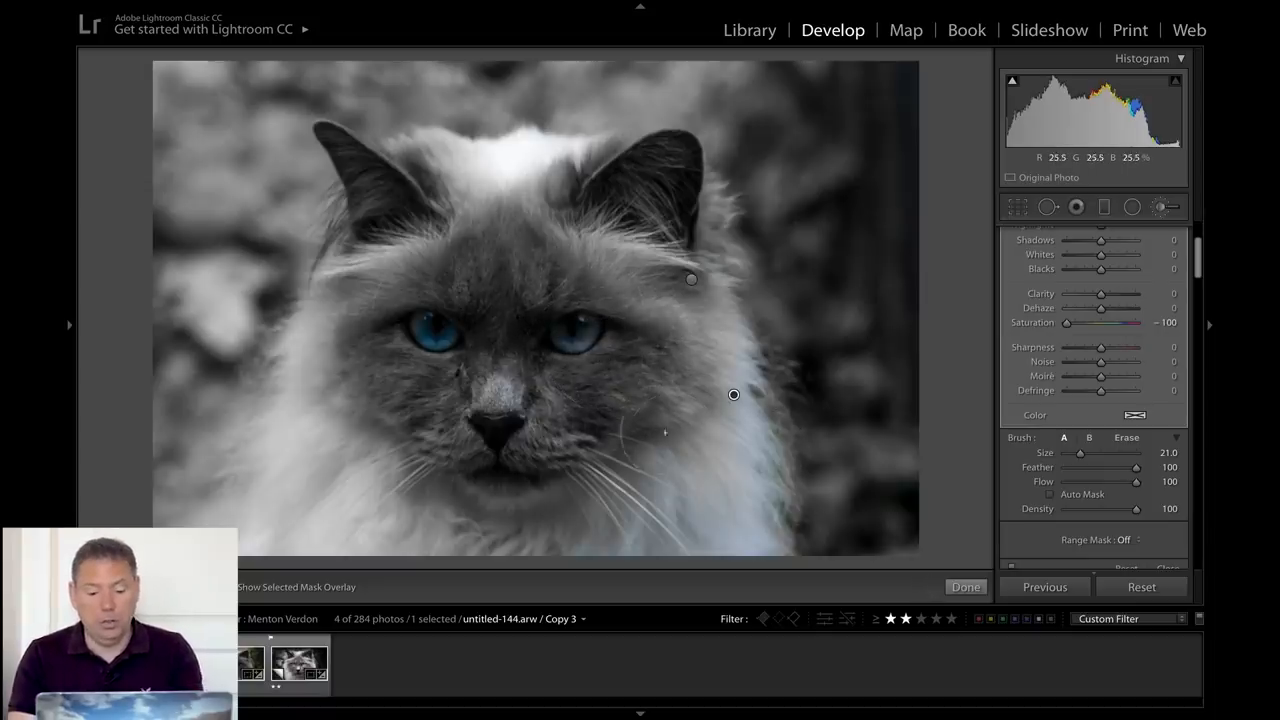
pyautogui.press('ctrl+z')
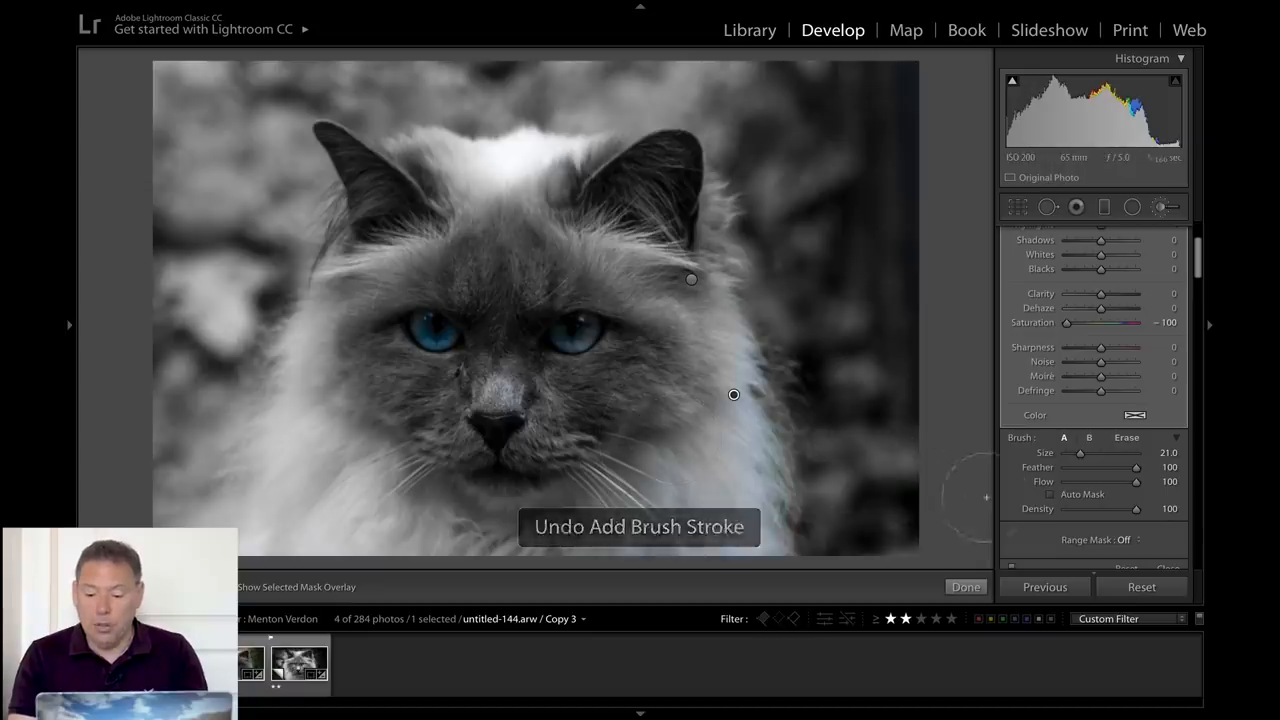
pyautogui.click(1050, 494)
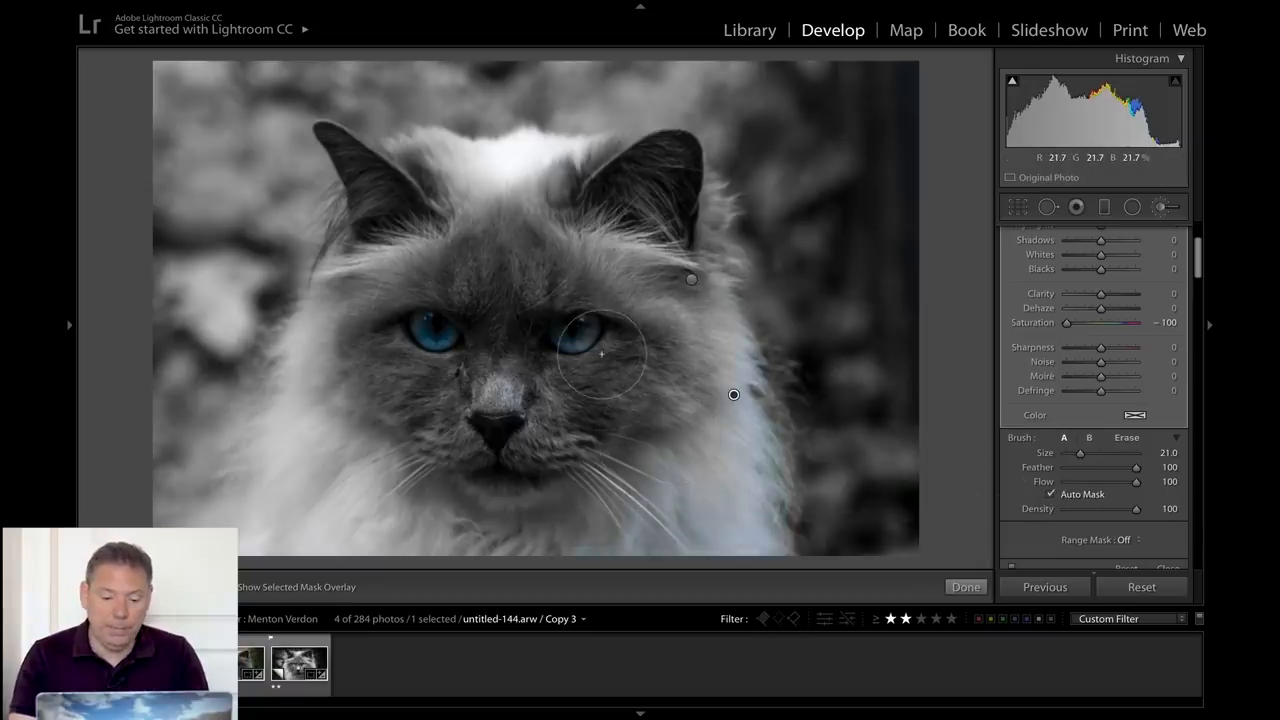
pyautogui.moveTo(480, 338)
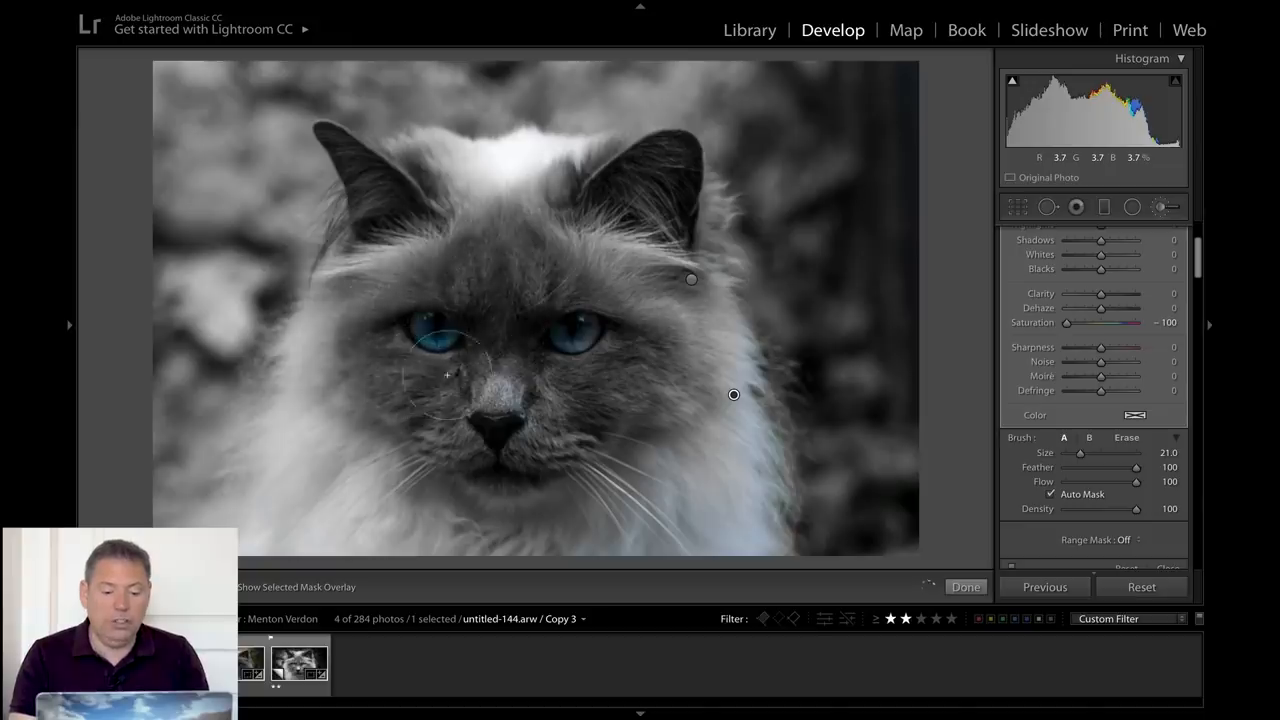
pyautogui.moveTo(870, 442)
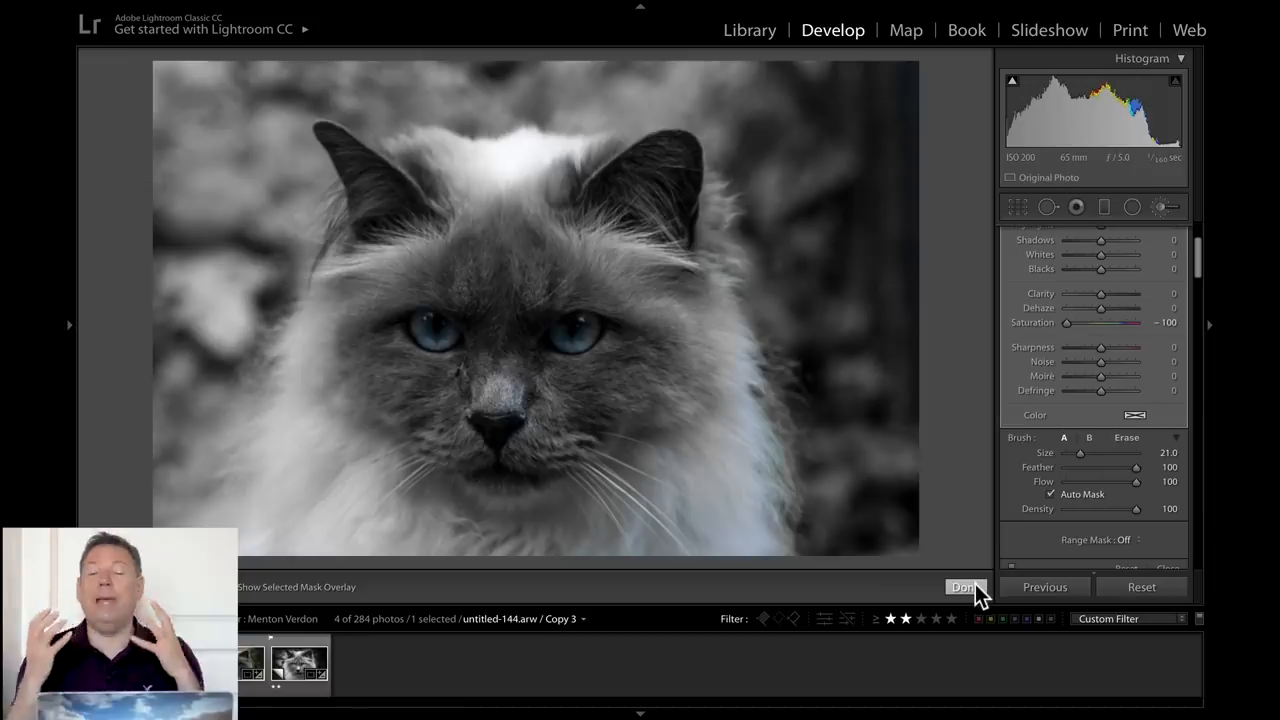
pyautogui.moveTo(1145, 255)
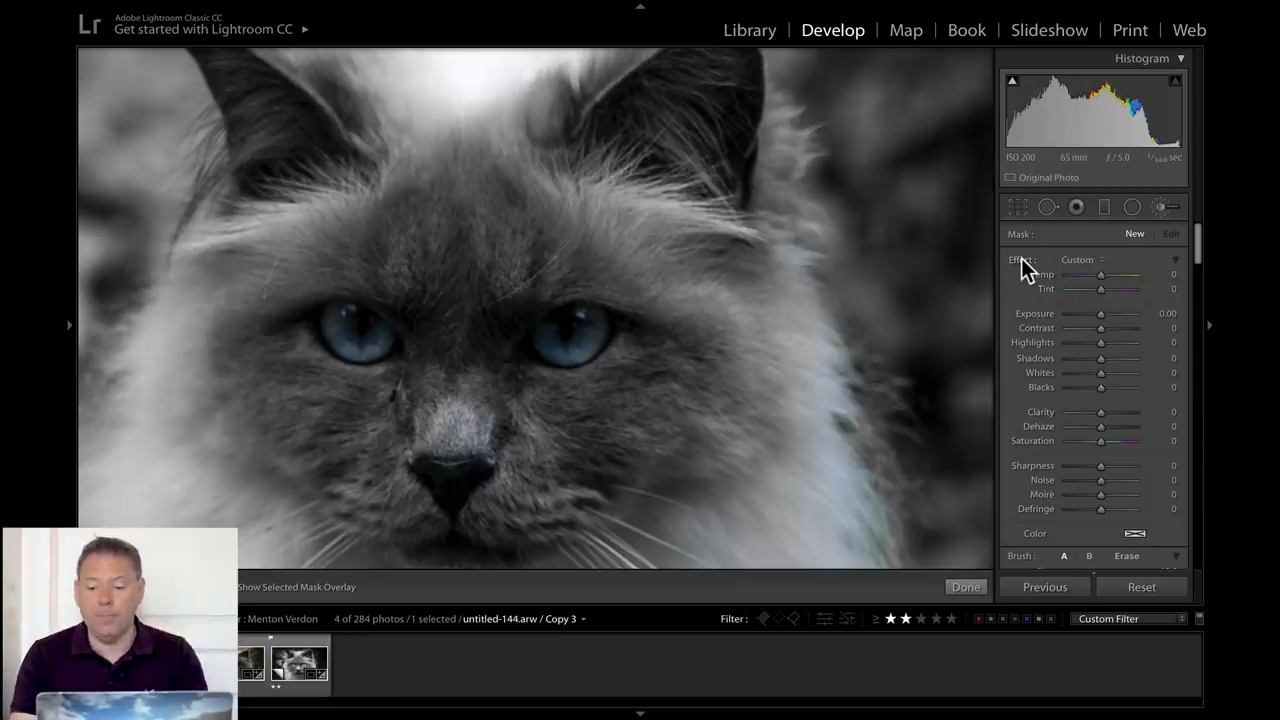
# Raise the new brush's Exposure and Clarity to 61 and paint it onto the eyes
pyautogui.moveTo(1101, 327); pyautogui.dragTo(1113, 327)
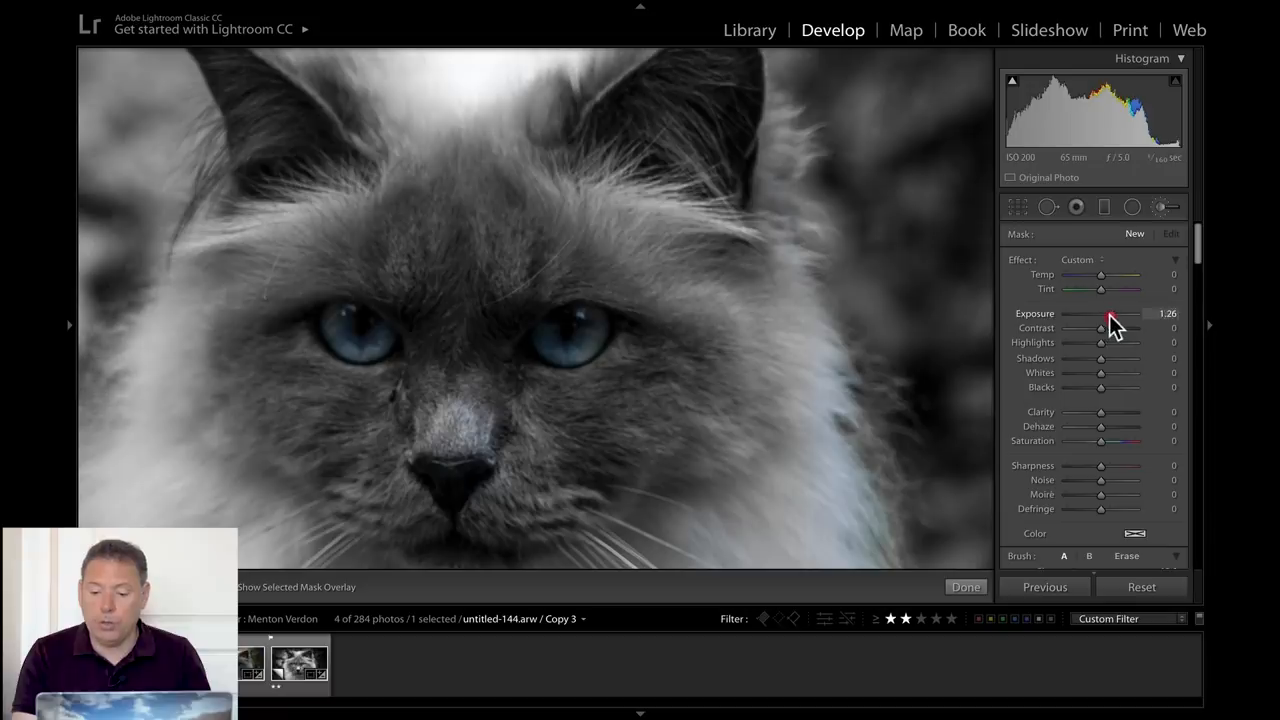
pyautogui.moveTo(1102, 412); pyautogui.dragTo(1122, 412)
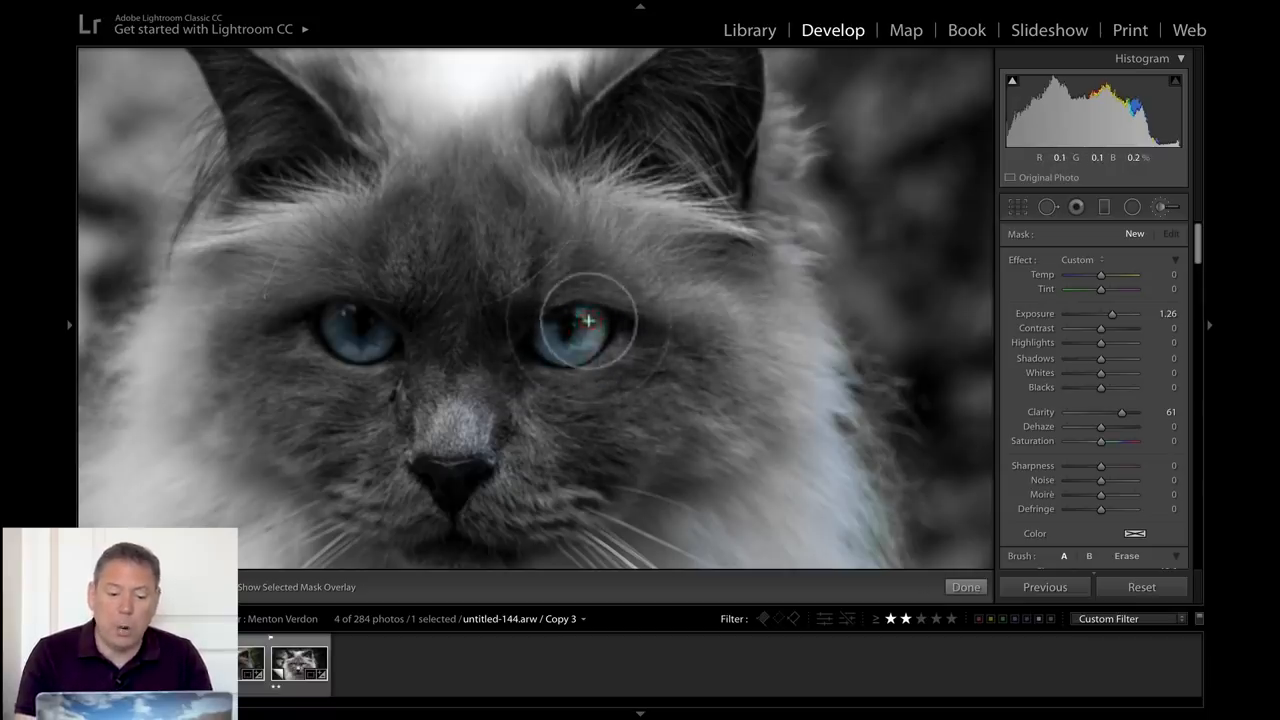
pyautogui.click(345, 332)
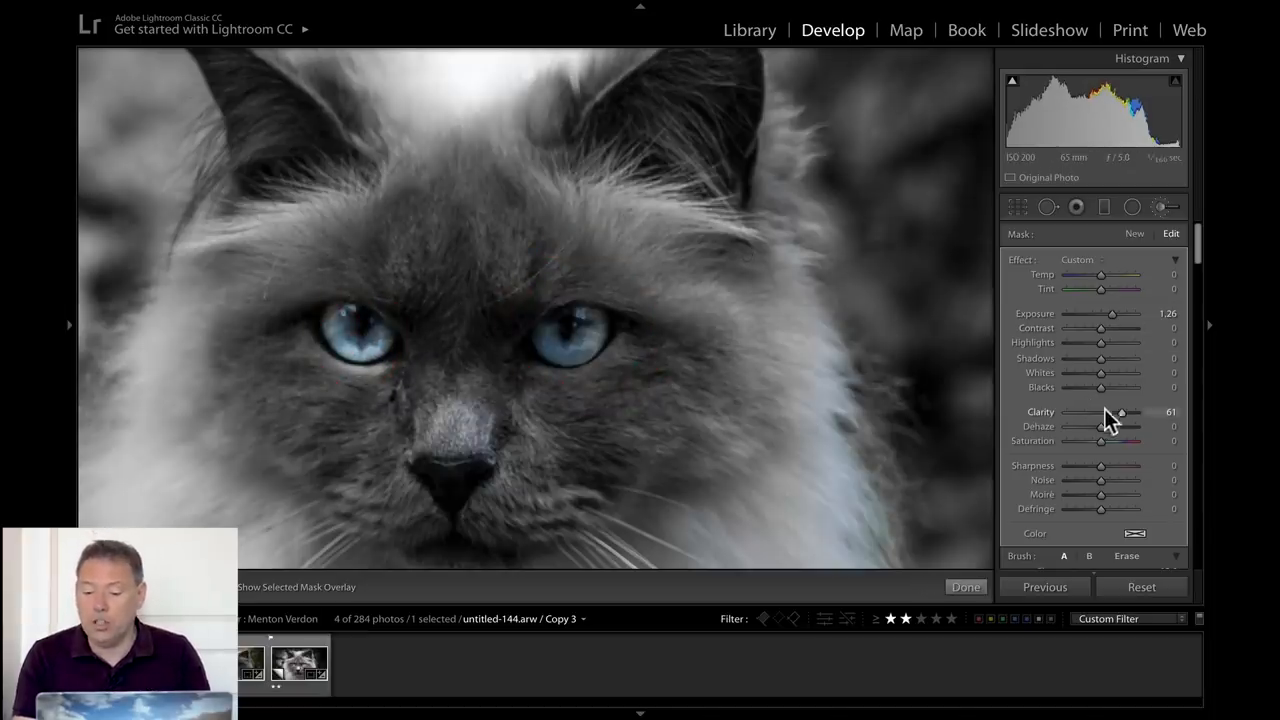
# Set the eye brush to Exposure about 0.43, Saturation 100 and Dehaze 5
pyautogui.moveTo(1120, 314); pyautogui.dragTo(1123, 314)
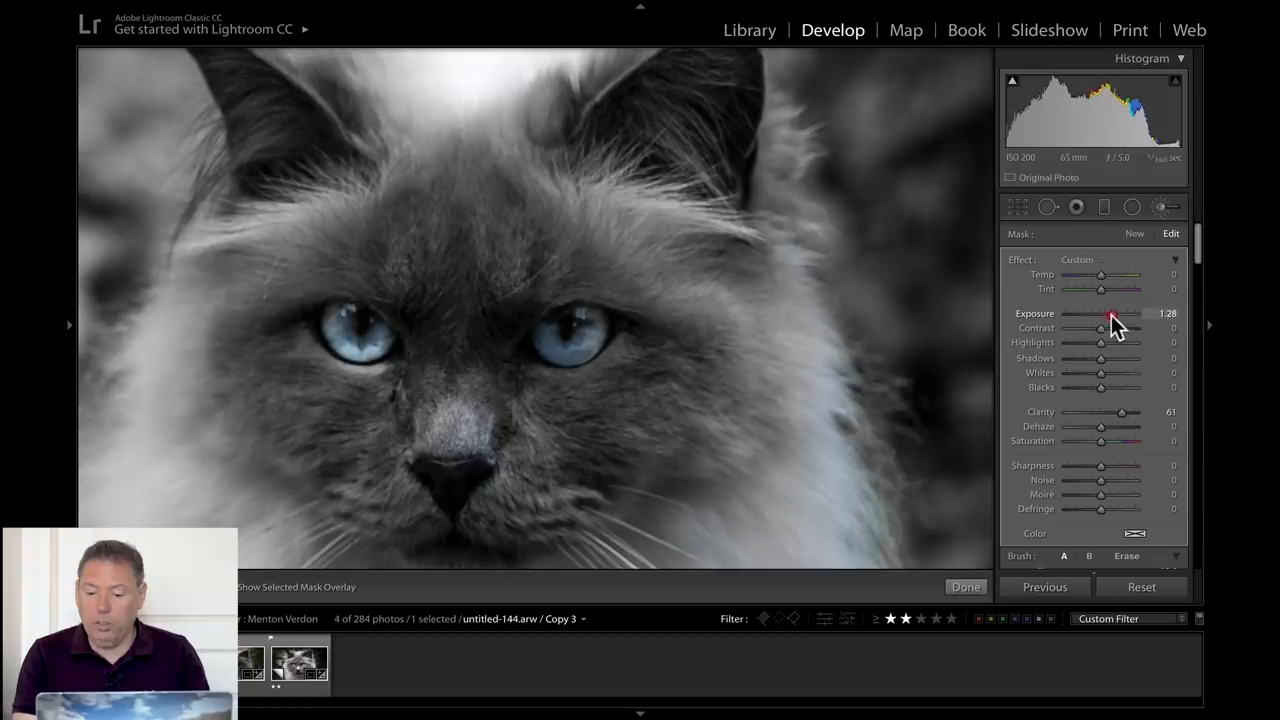
pyautogui.moveTo(1128, 328); pyautogui.dragTo(1103, 328)
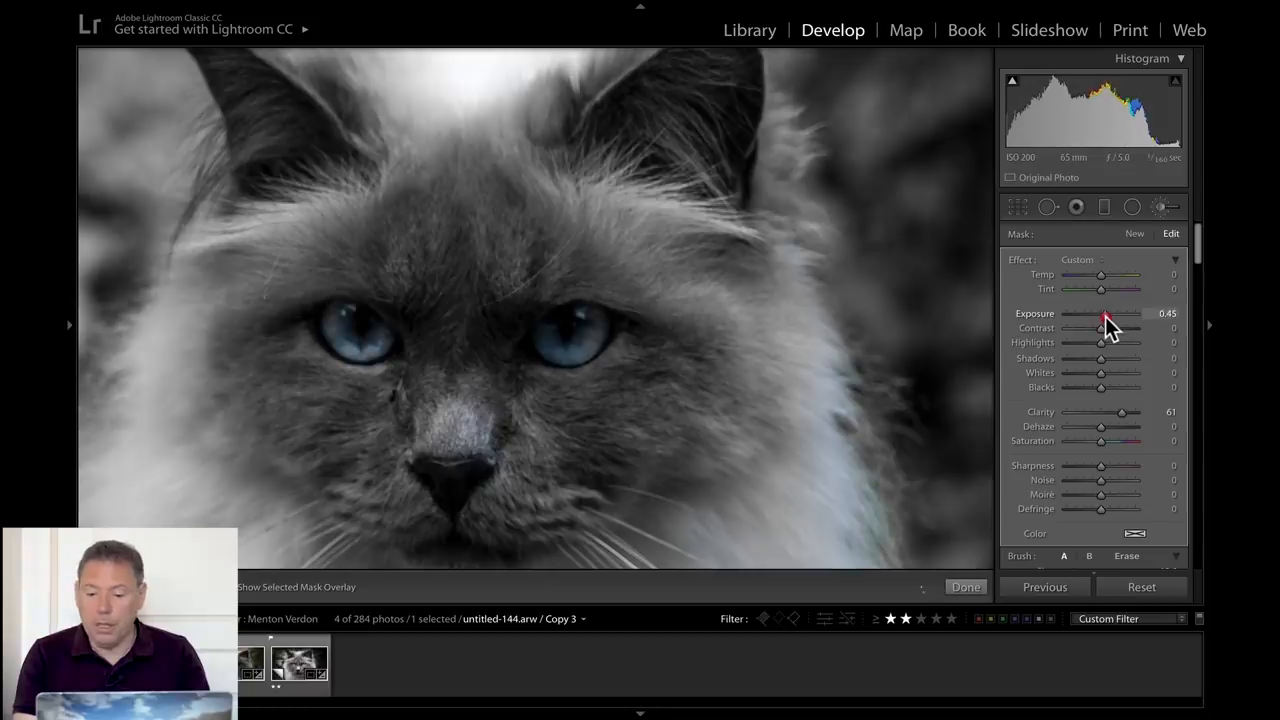
pyautogui.moveTo(1105, 441); pyautogui.dragTo(1135, 441)
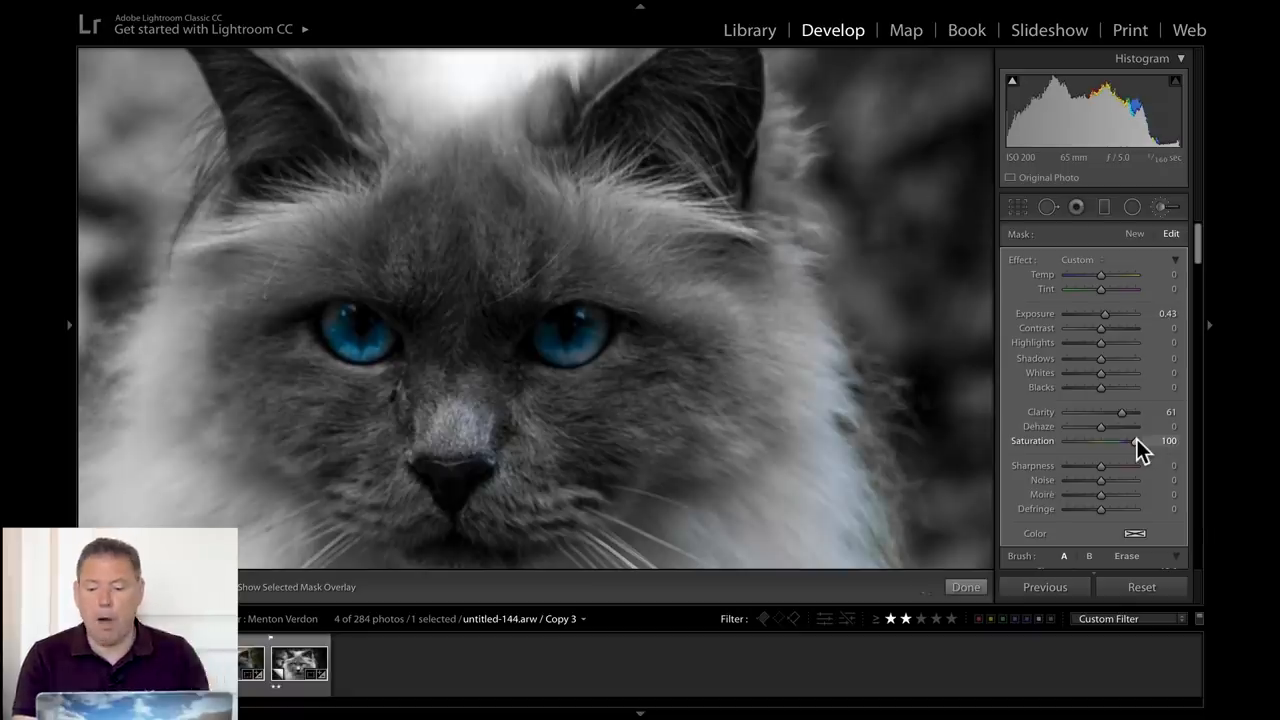
pyautogui.moveTo(1119, 355)
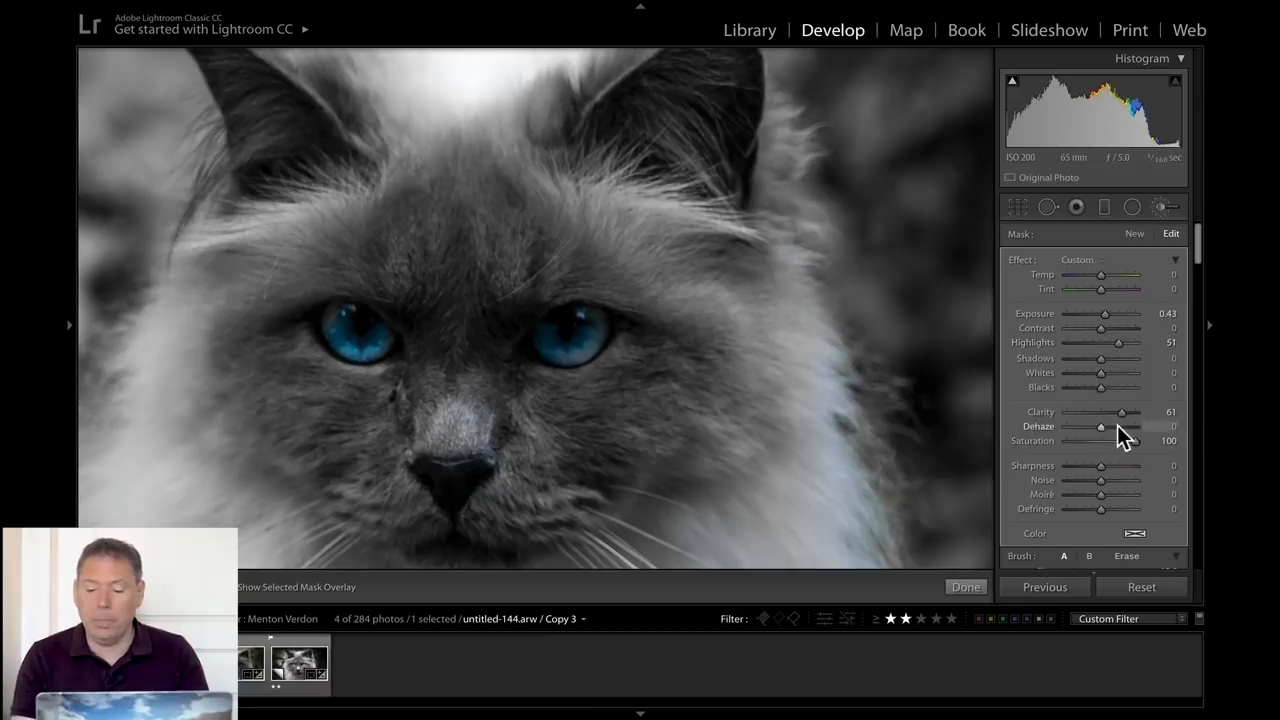
pyautogui.moveTo(1101, 427); pyautogui.dragTo(1120, 427)
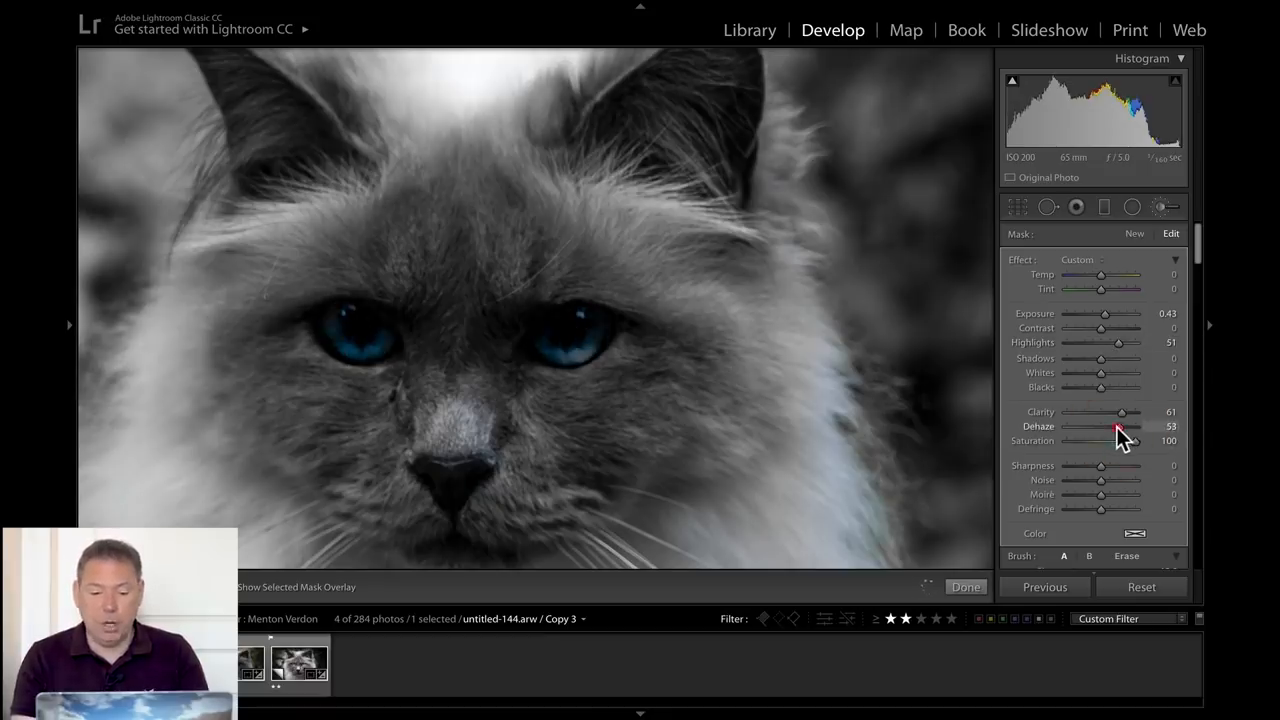
pyautogui.moveTo(1118, 427); pyautogui.dragTo(1080, 427)
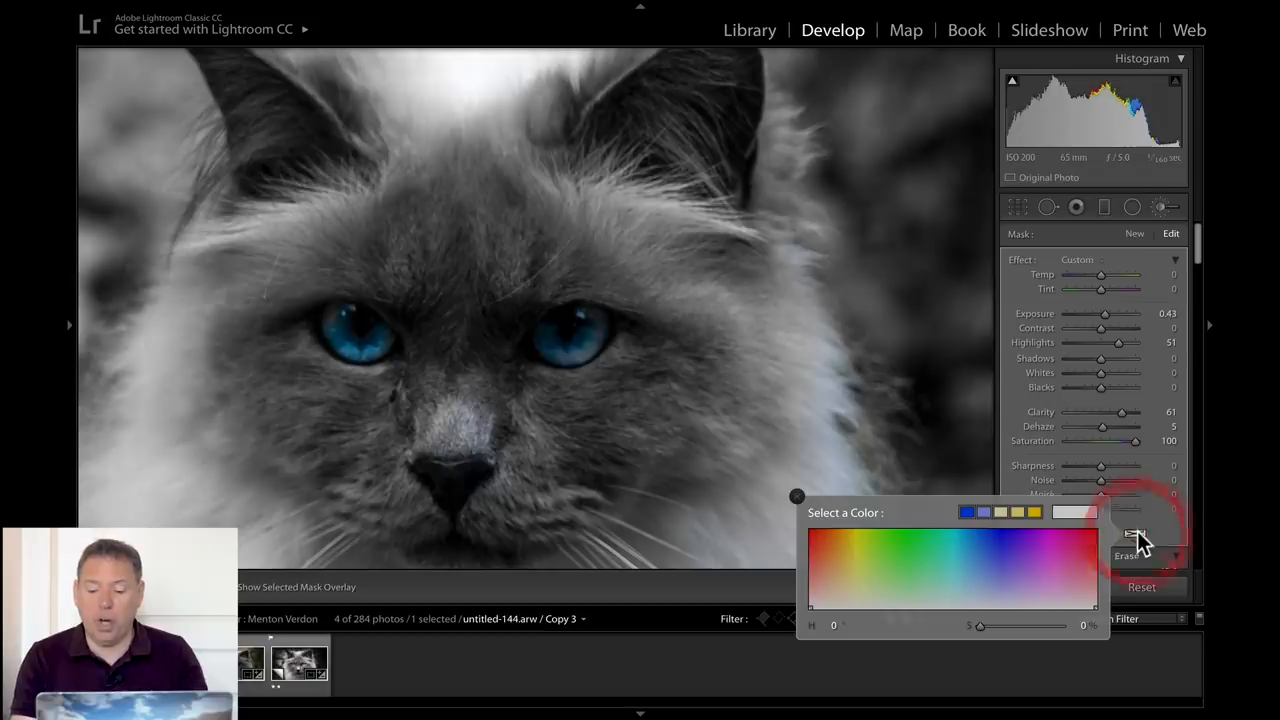
pyautogui.click(1090, 560)
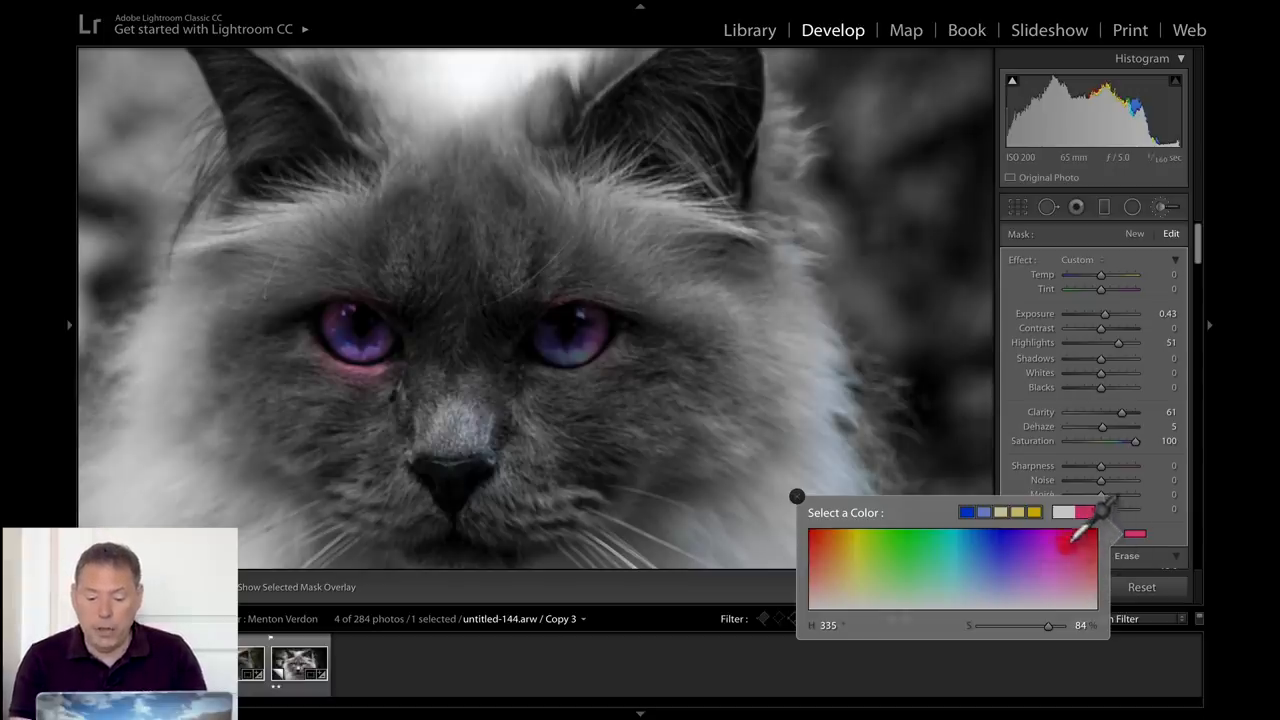
pyautogui.click(973, 549)
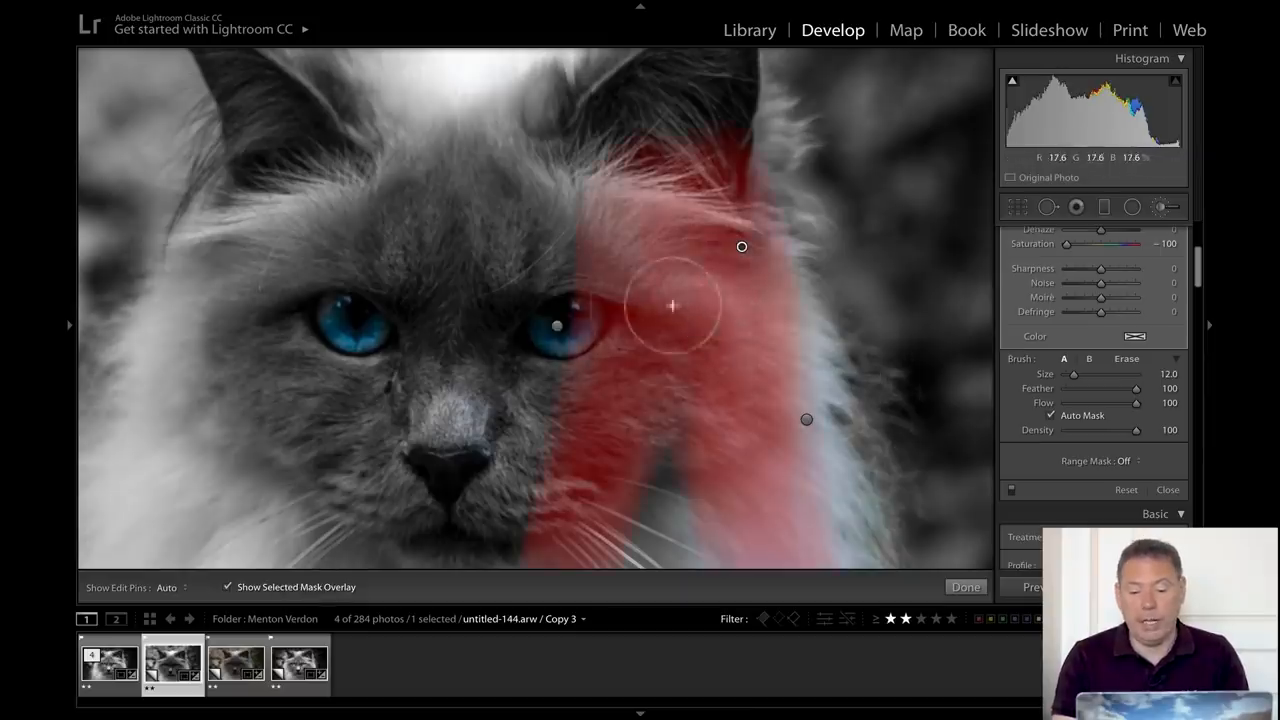
pyautogui.moveTo(577, 310)
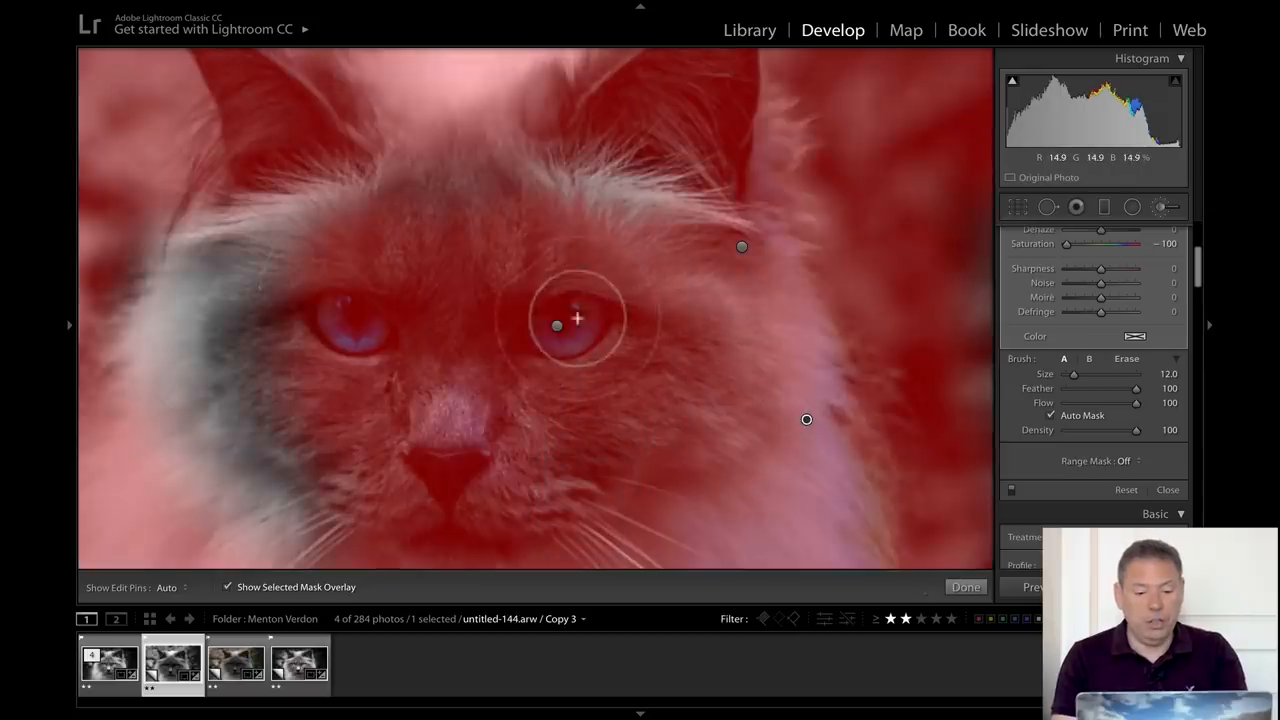
# Switch the brush to Erase and remove the left eye from the desaturation mask
pyautogui.click(1126, 358)
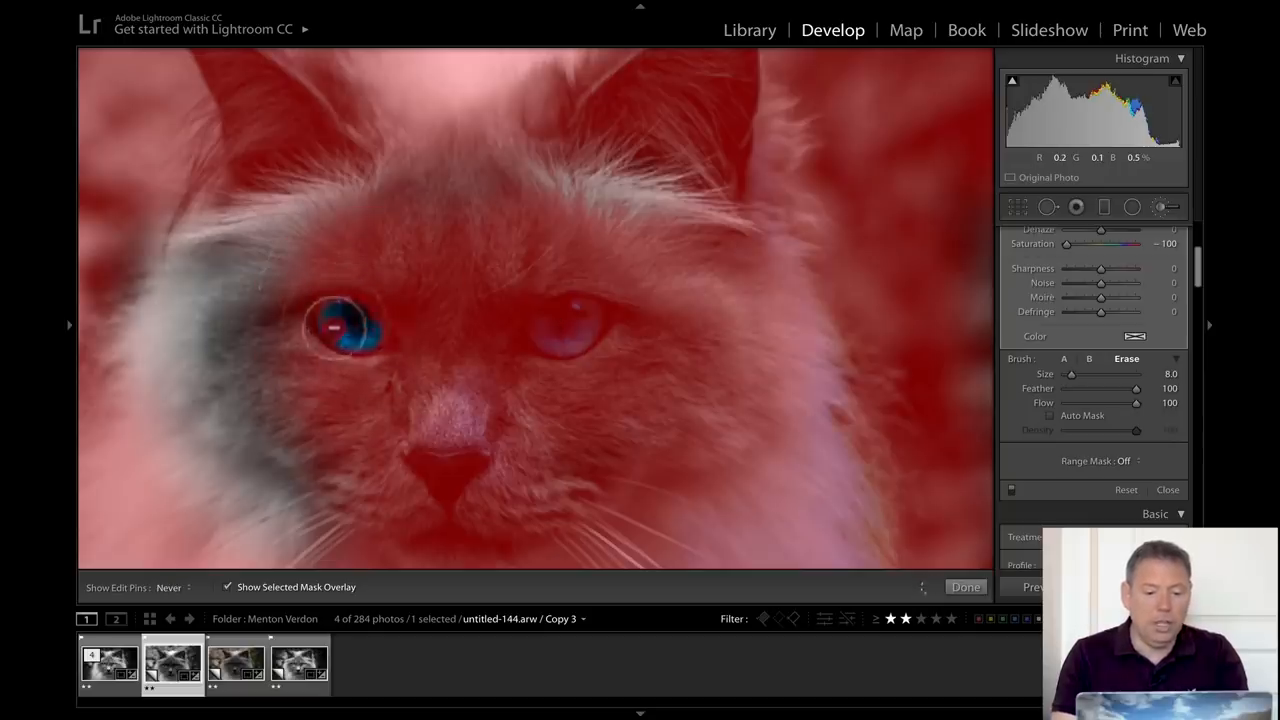
pyautogui.click(345, 330)
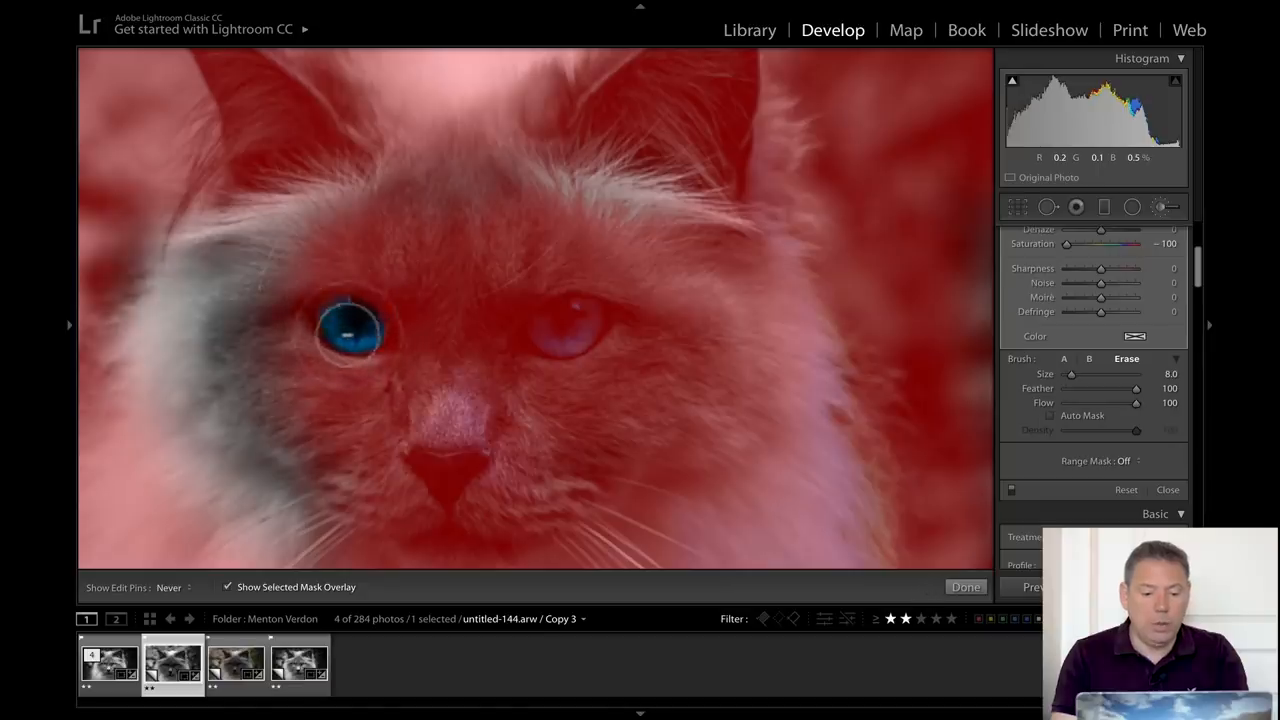
pyautogui.click(580, 327)
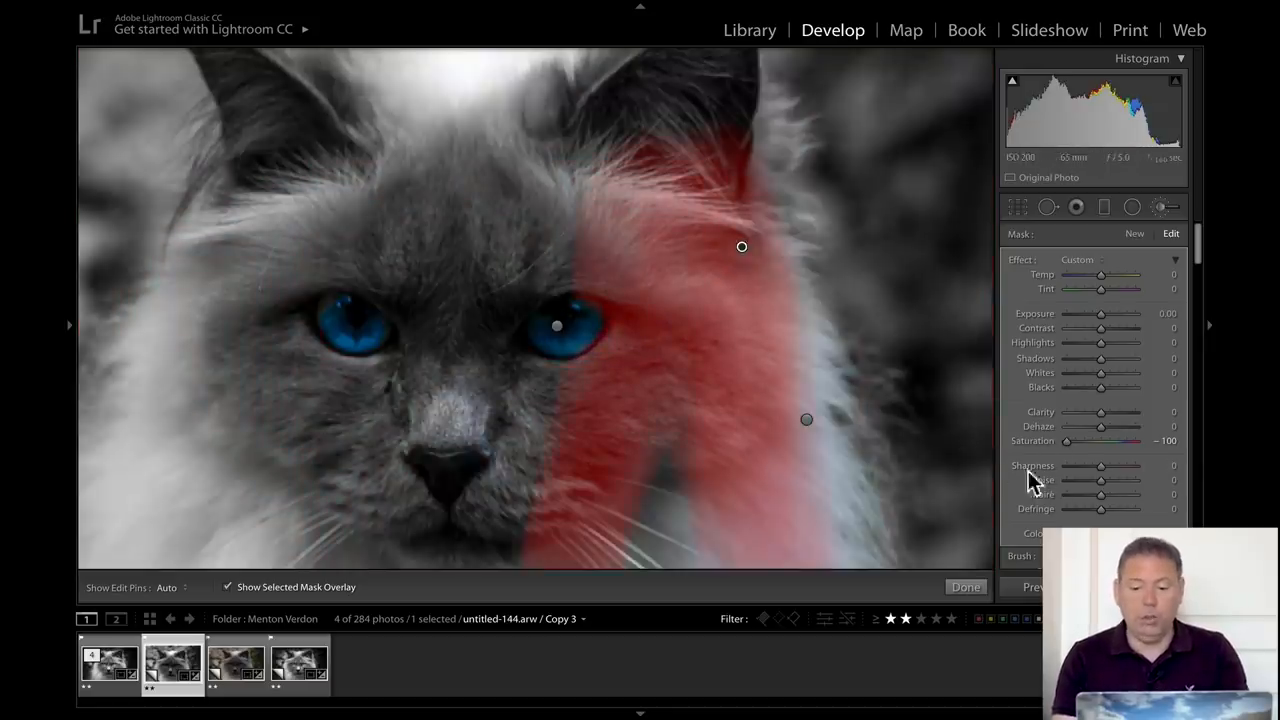
pyautogui.moveTo(808, 430)
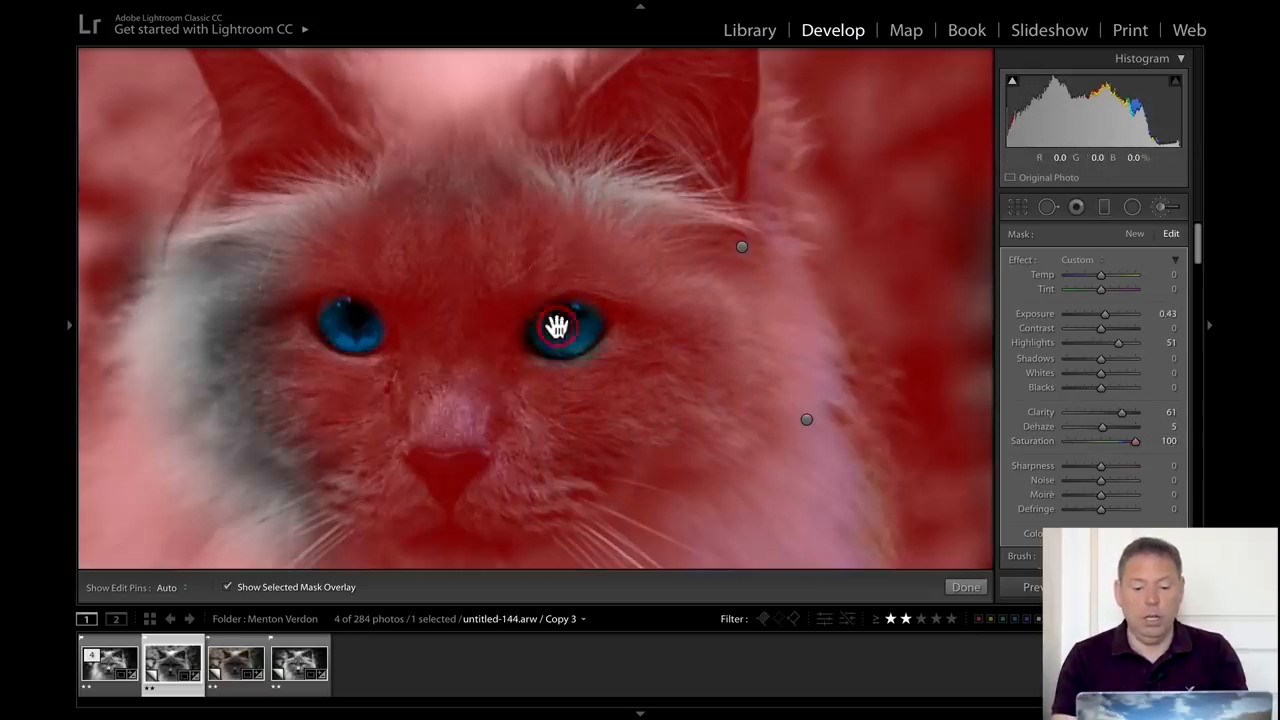
# Select the eye adjustment pin to check its mask covers both eyes
pyautogui.click(557, 325)
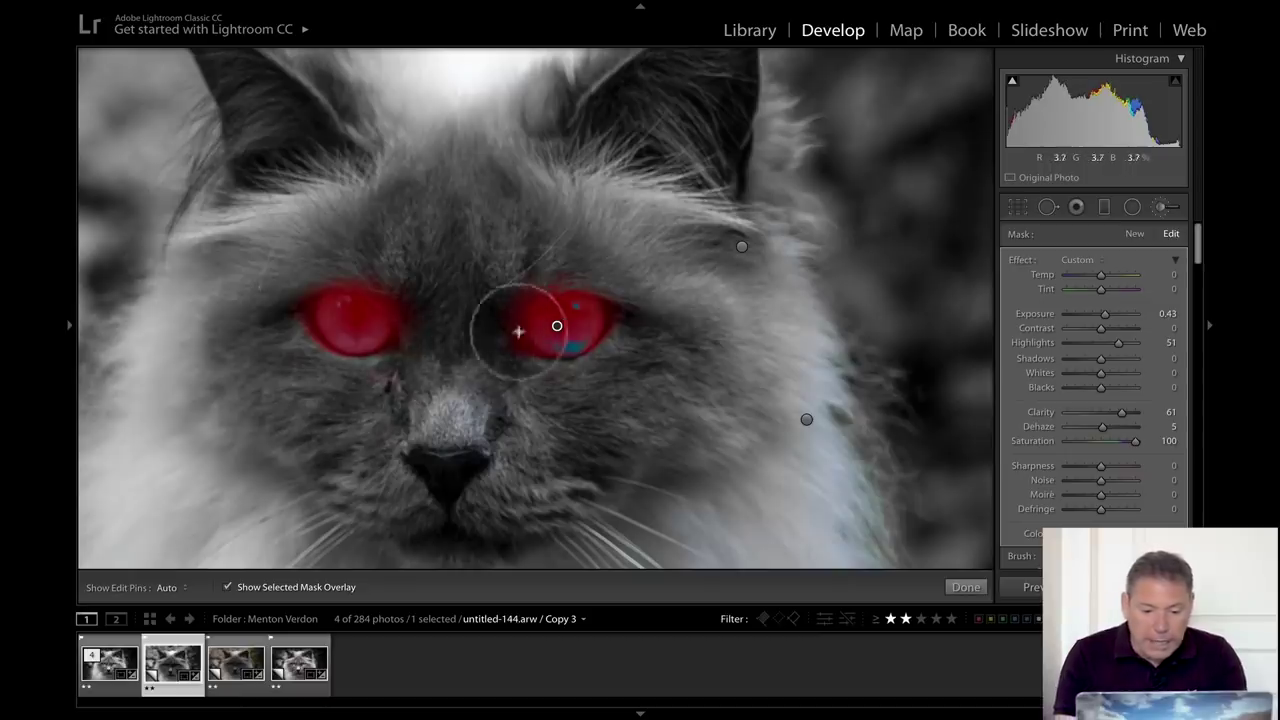
pyautogui.moveTo(578, 310)
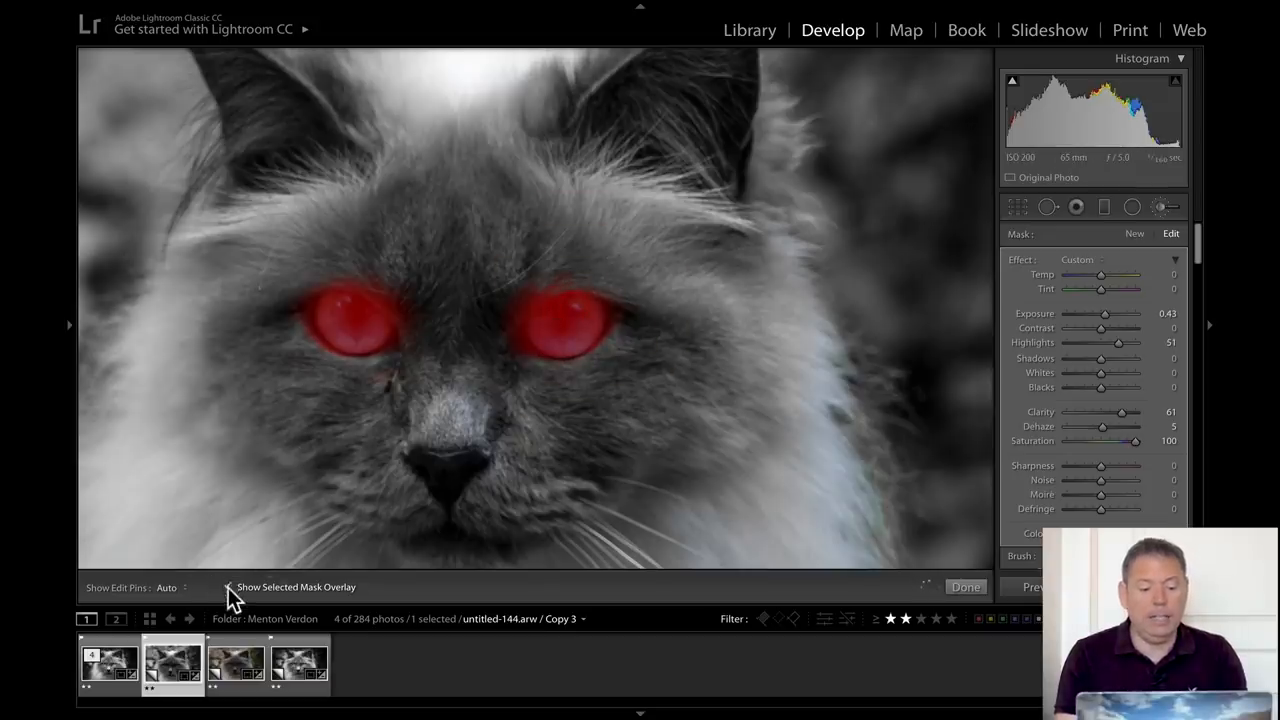
# Hide the mask overlay and settle the eye adjustment's Exposure at about 0.72
pyautogui.click(228, 587)
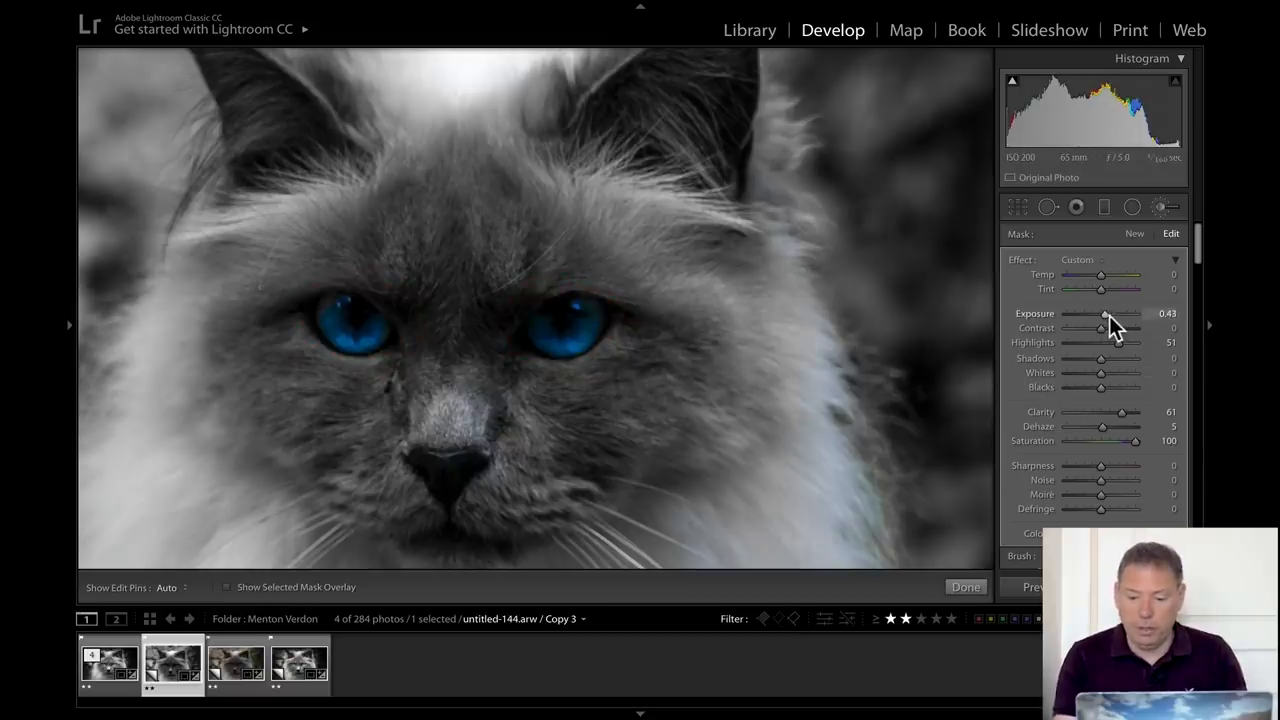
pyautogui.moveTo(1100, 313); pyautogui.dragTo(1115, 313)
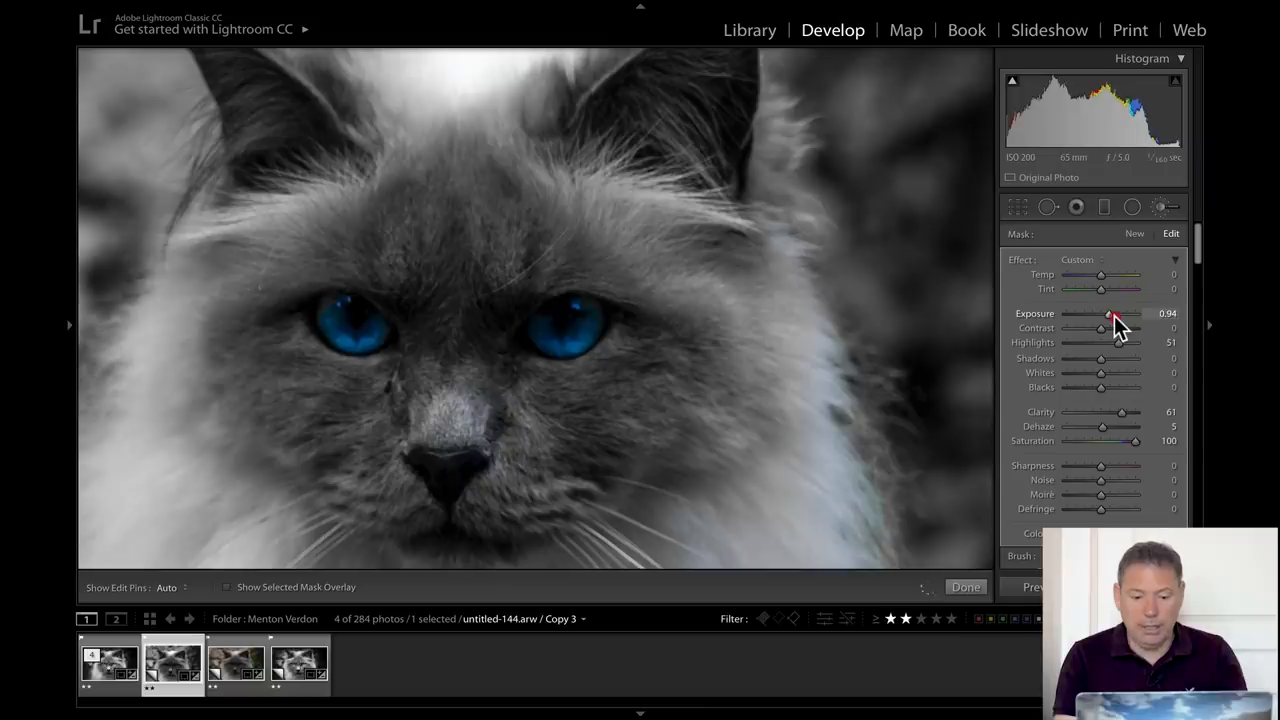
pyautogui.moveTo(1108, 314); pyautogui.dragTo(1118, 314)
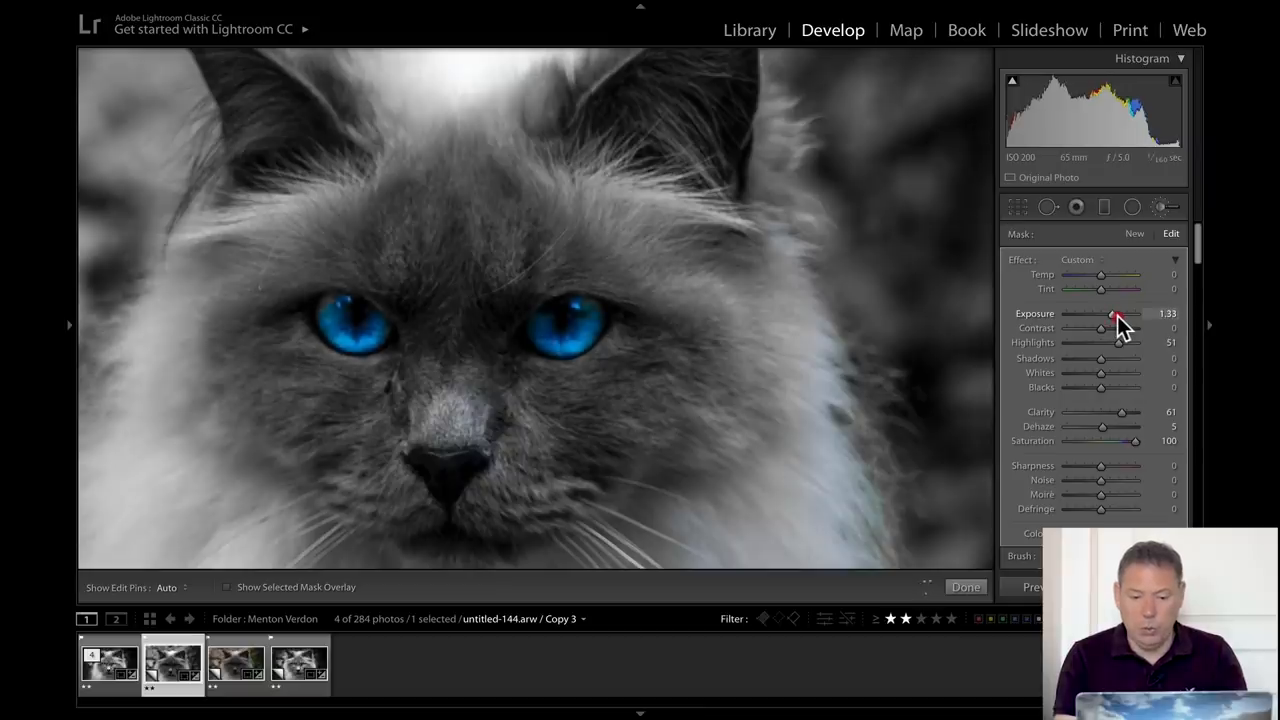
pyautogui.moveTo(1113, 314); pyautogui.dragTo(1100, 314)
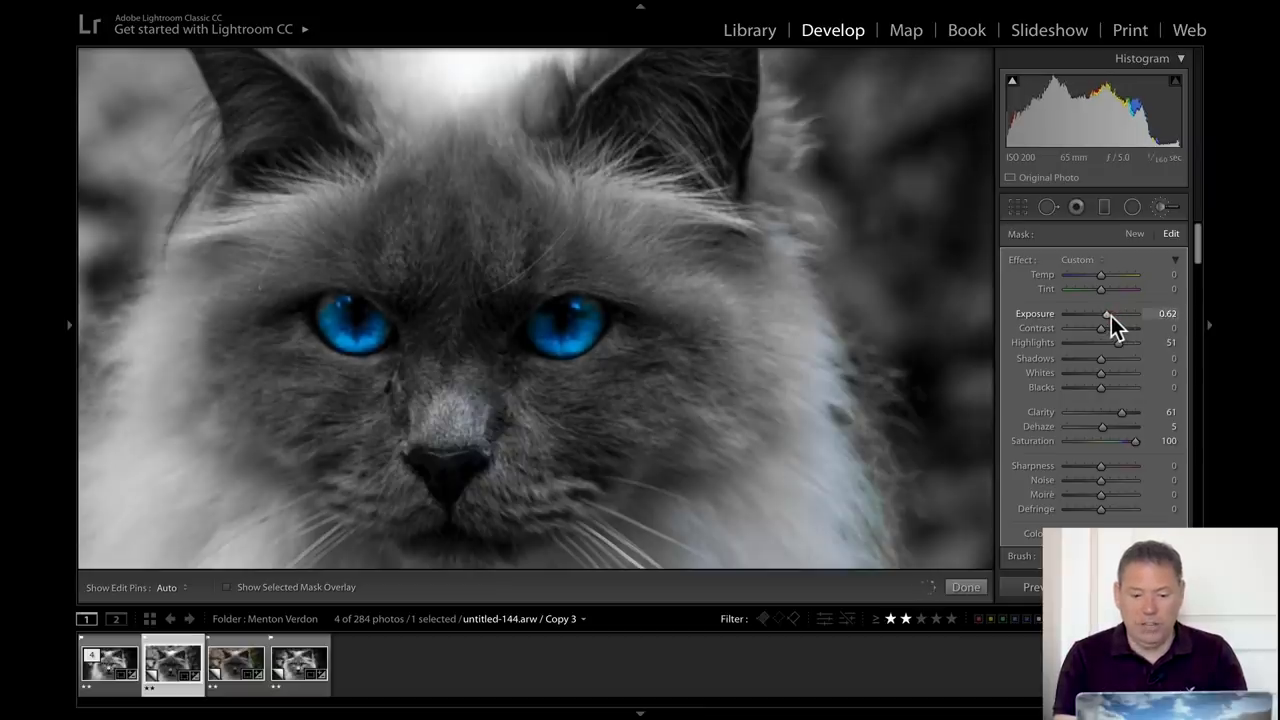
pyautogui.moveTo(1099, 313); pyautogui.dragTo(1108, 313)
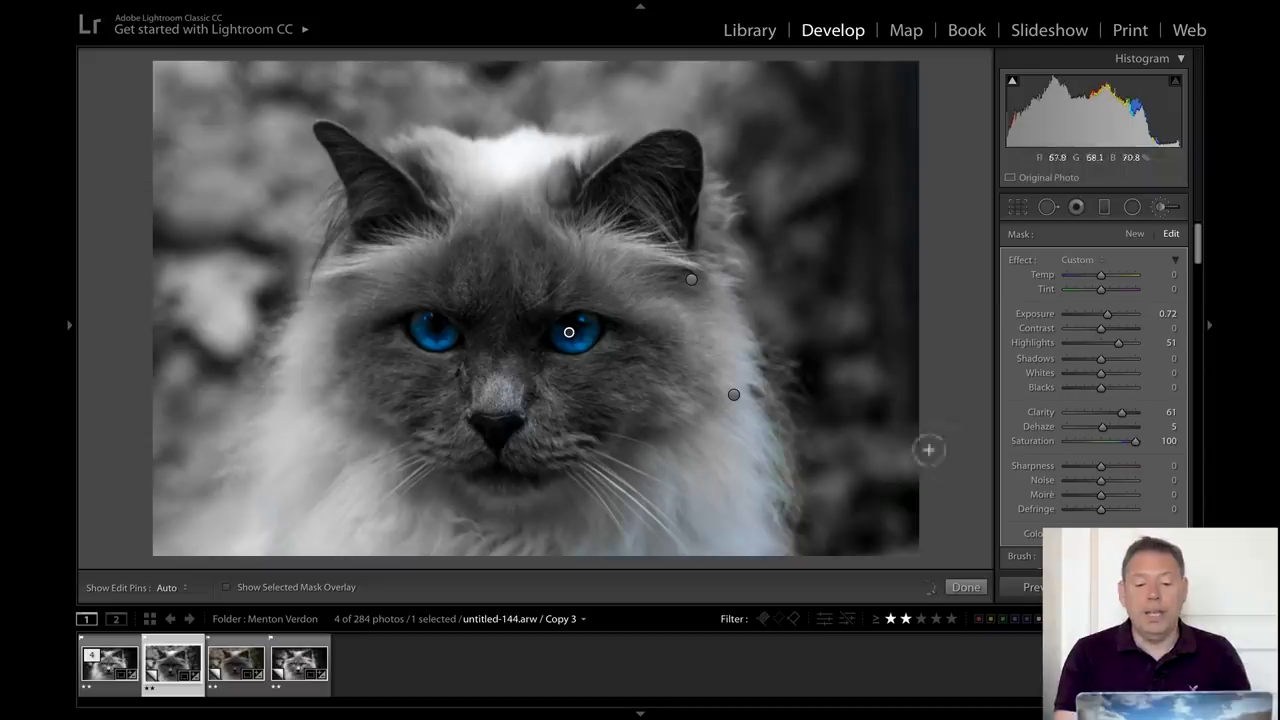
pyautogui.moveTo(792, 326)
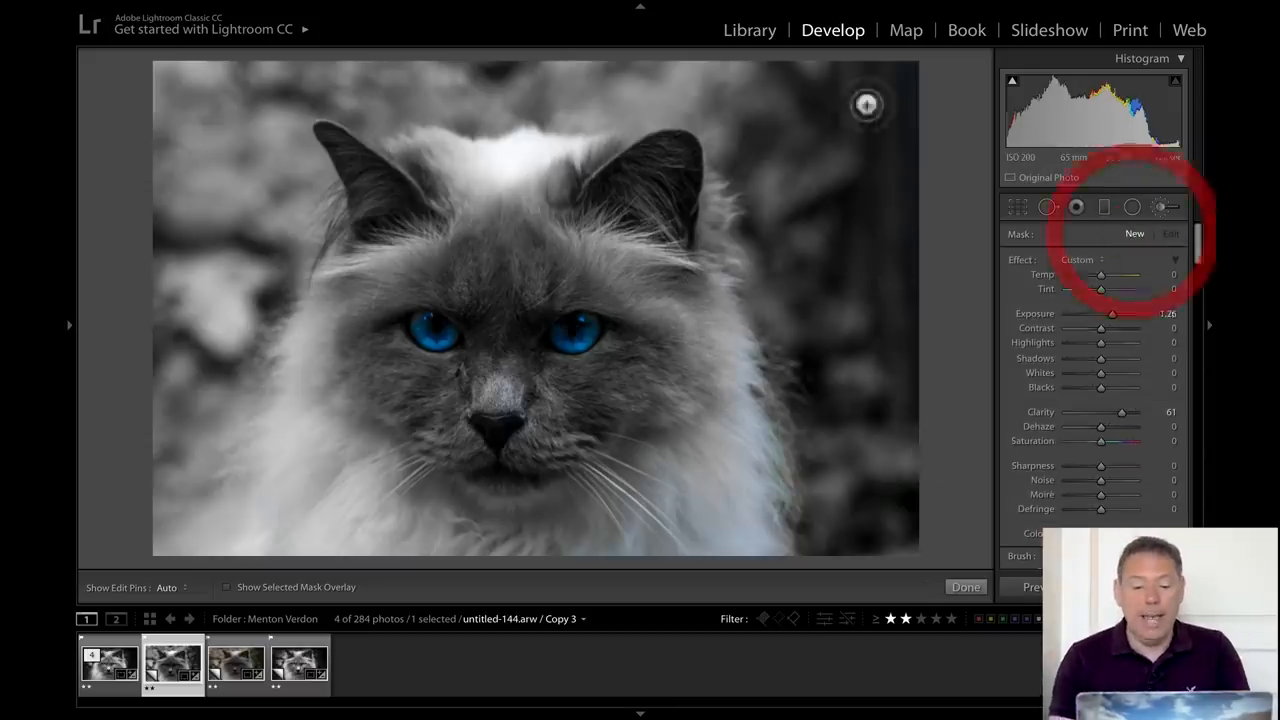
# Start a new brush with reset effects, undo the trial stroke, and soften flow to about 74 and density 71
pyautogui.click(588, 210)
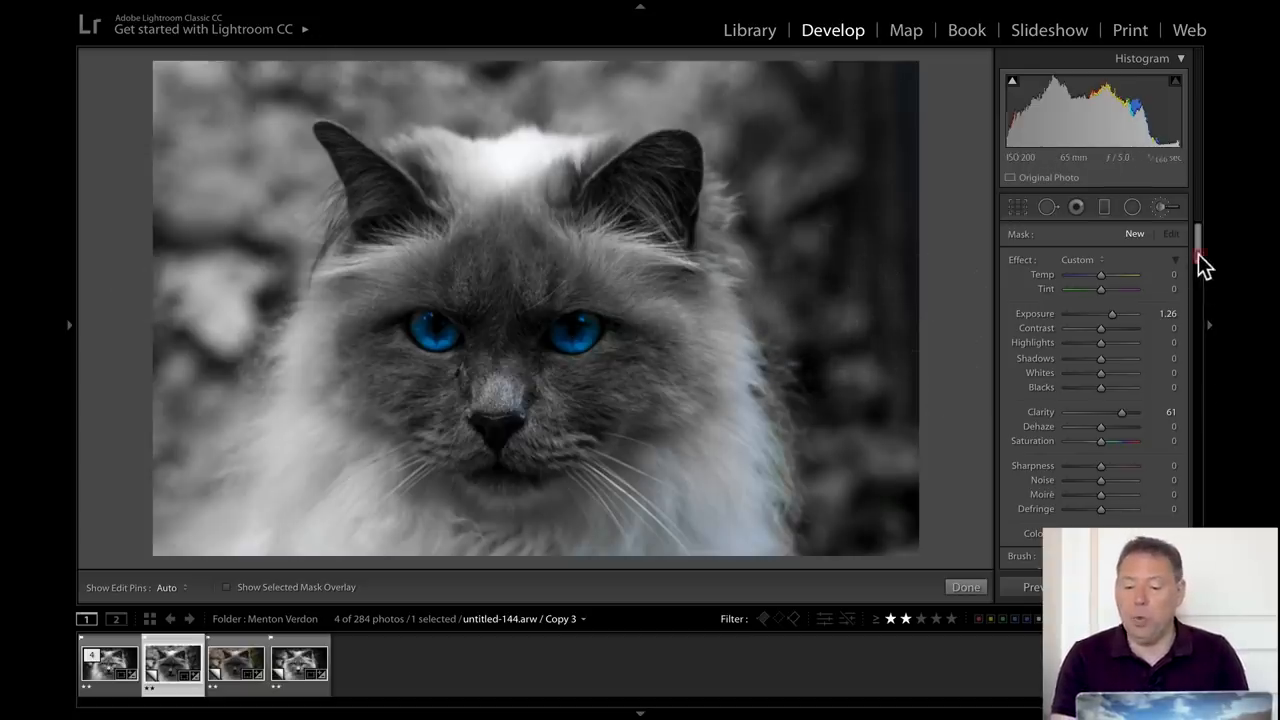
pyautogui.doubleClick(1100, 313)
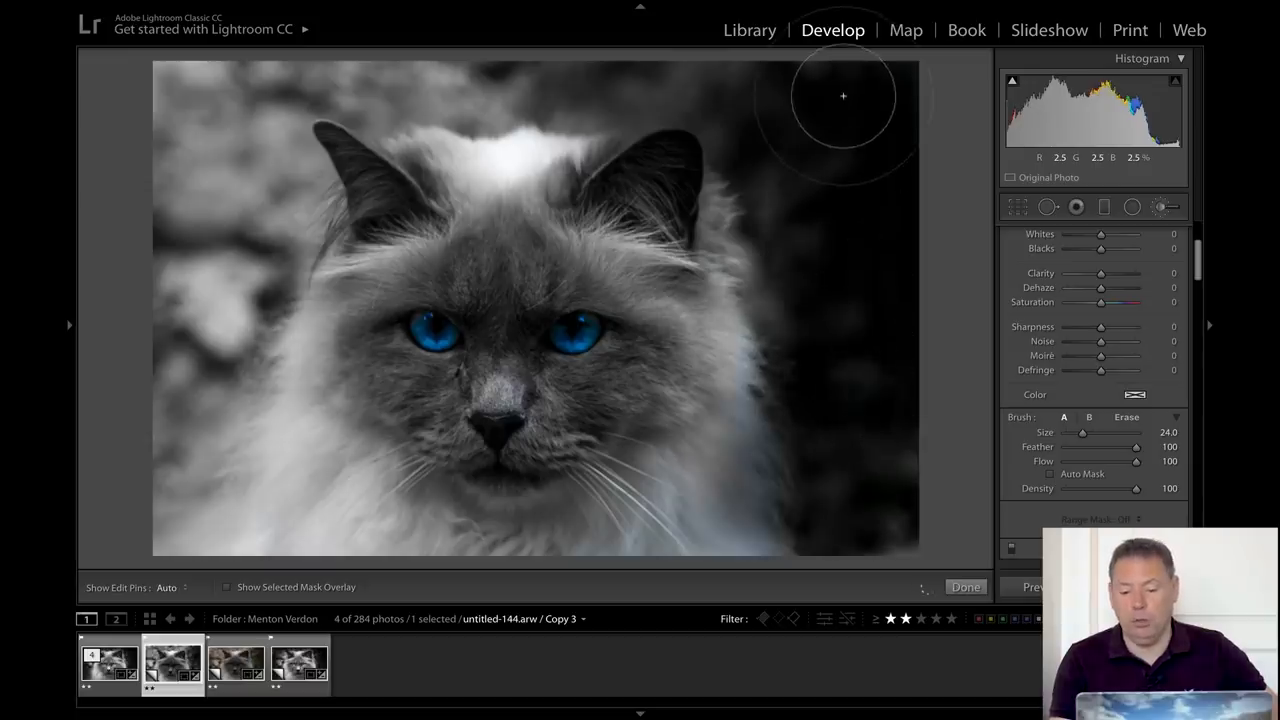
pyautogui.press('ctrl+z')
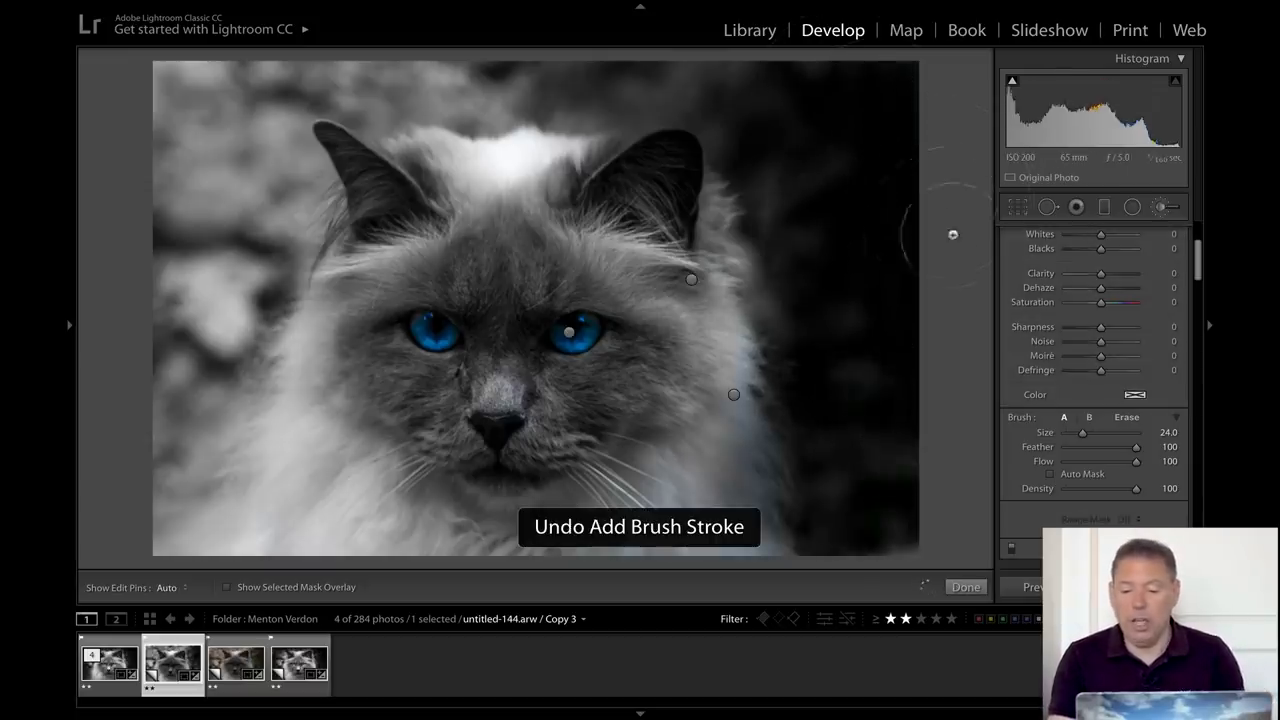
pyautogui.moveTo(1133, 461); pyautogui.dragTo(1117, 461)
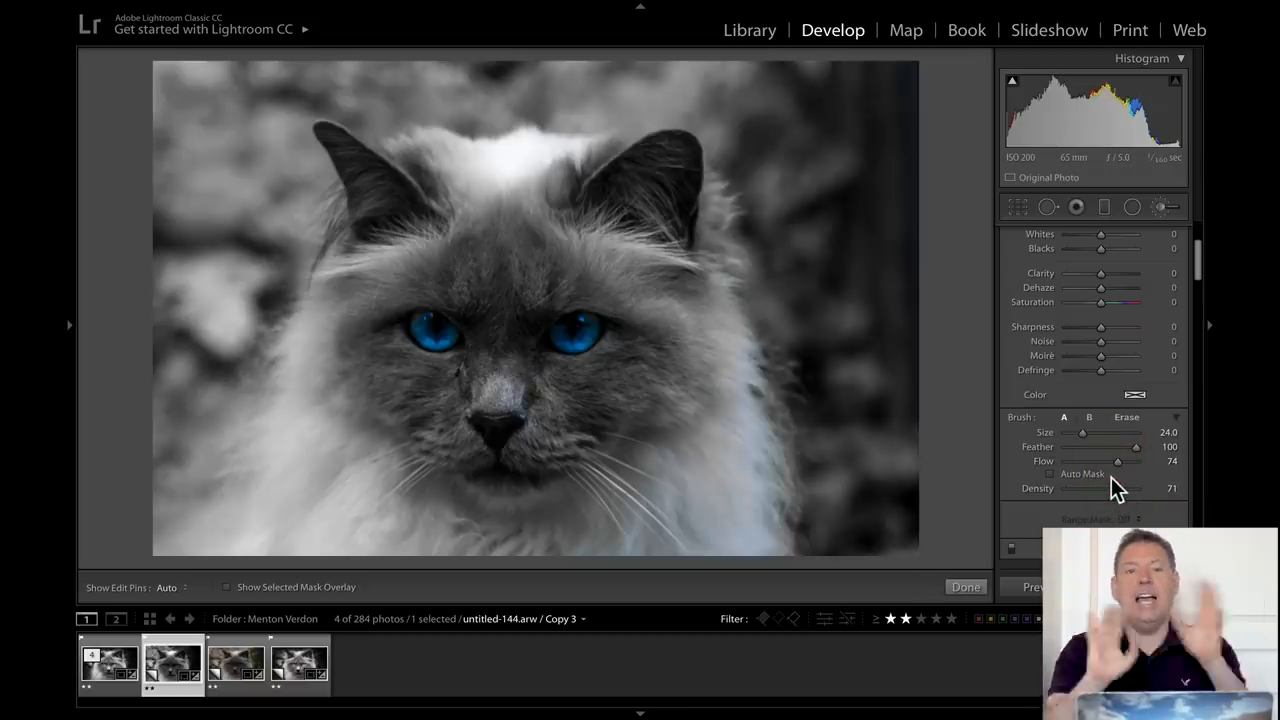
pyautogui.moveTo(911, 108)
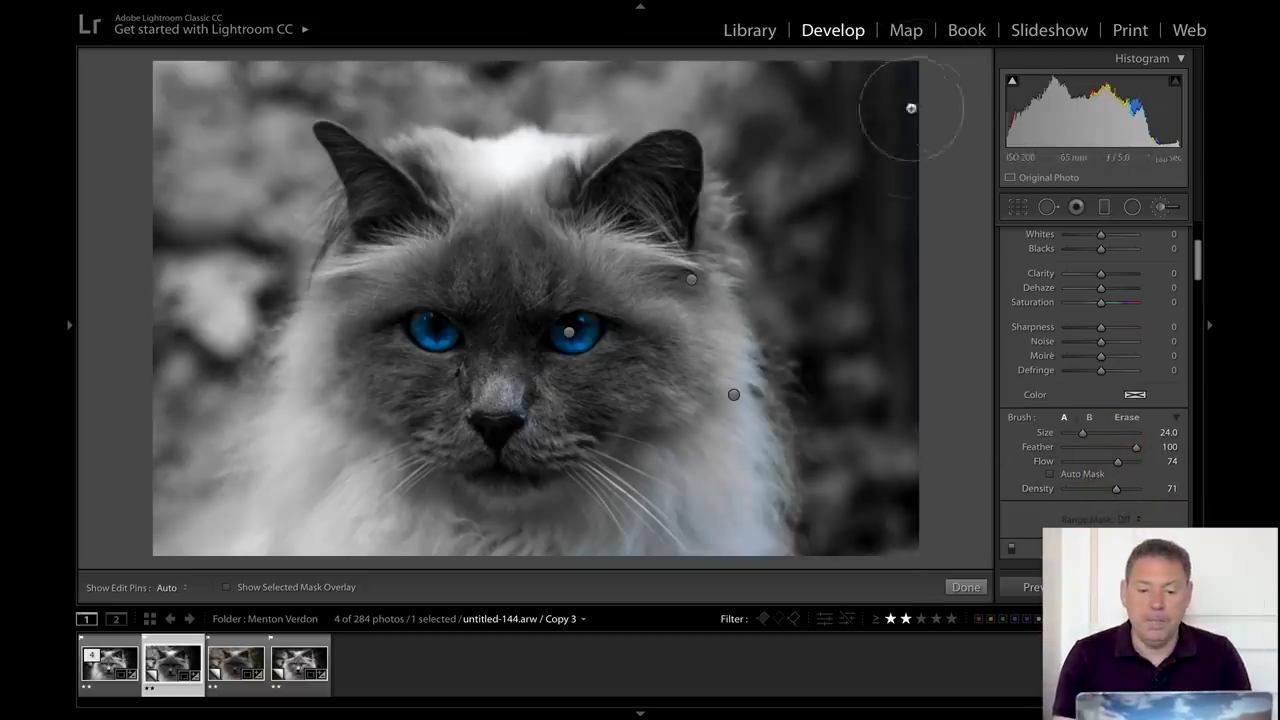
pyautogui.moveTo(690, 95)
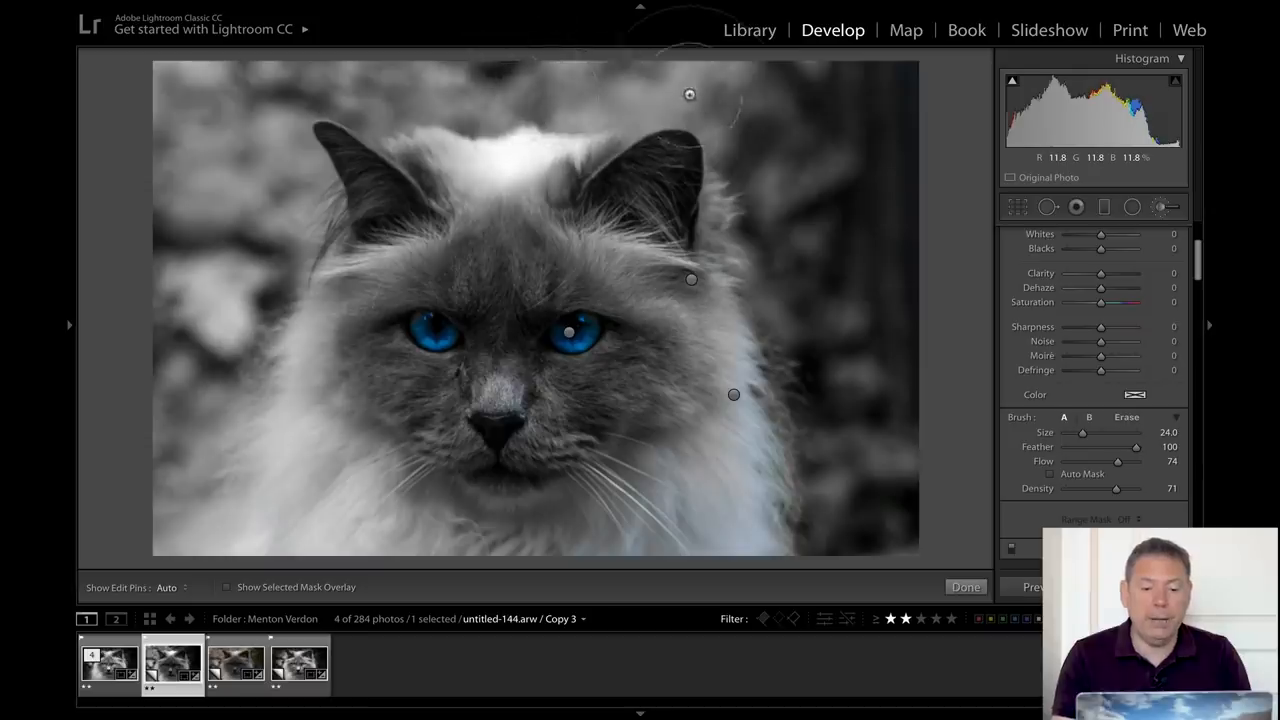
# Paint the adjustment brush over the background areas surrounding the cat
pyautogui.click(166, 587)
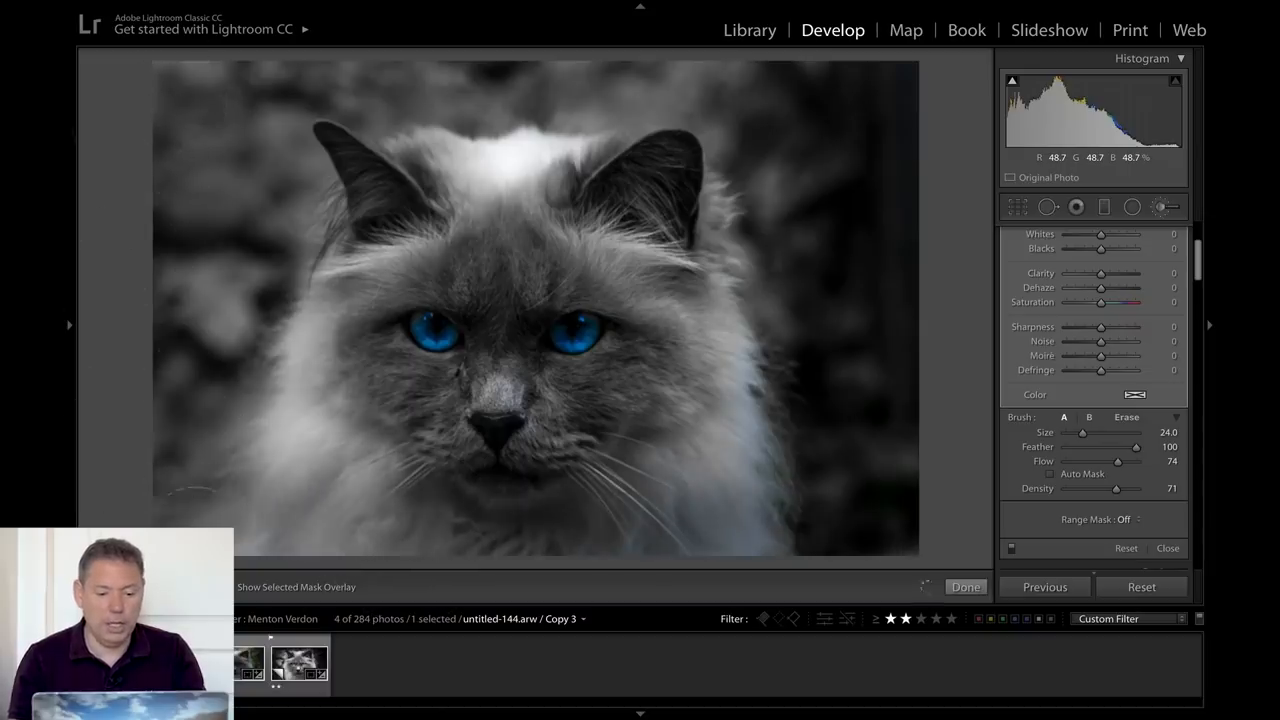
pyautogui.moveTo(1176, 272)
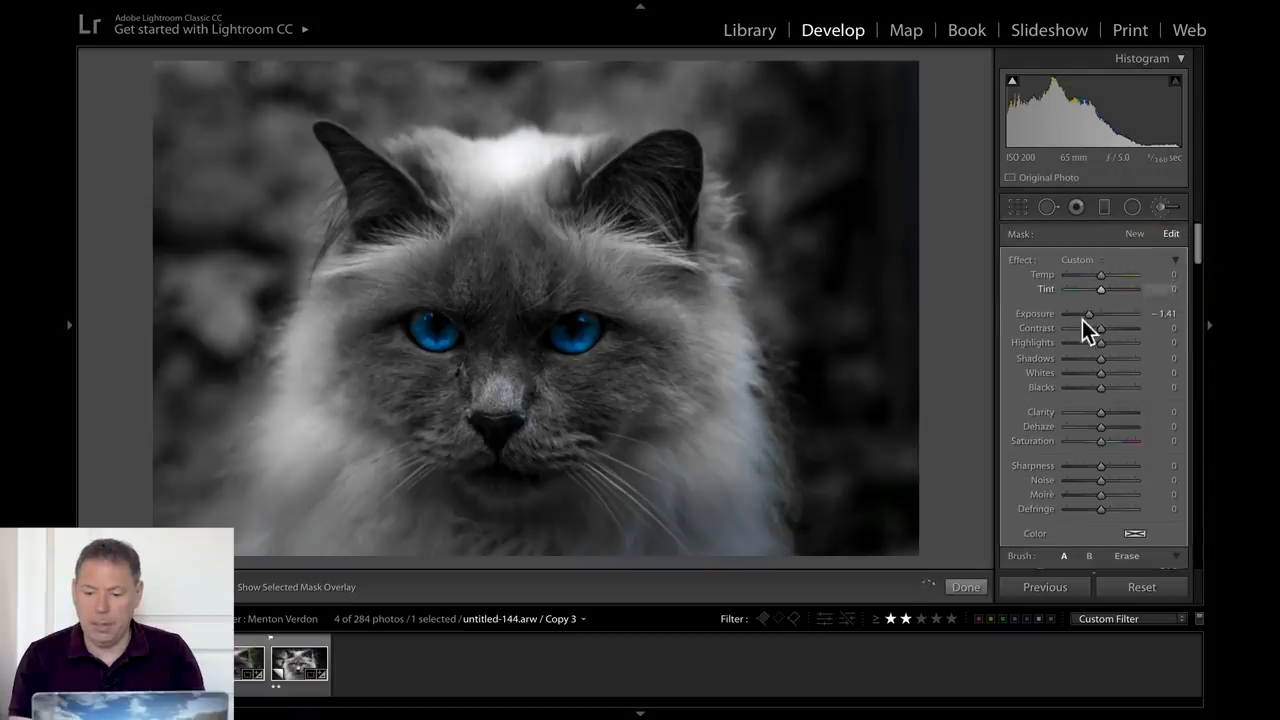
# Lower the background brush exposure to about −2.25 for near-black surroundings
pyautogui.moveTo(1088, 314); pyautogui.dragTo(1082, 314)
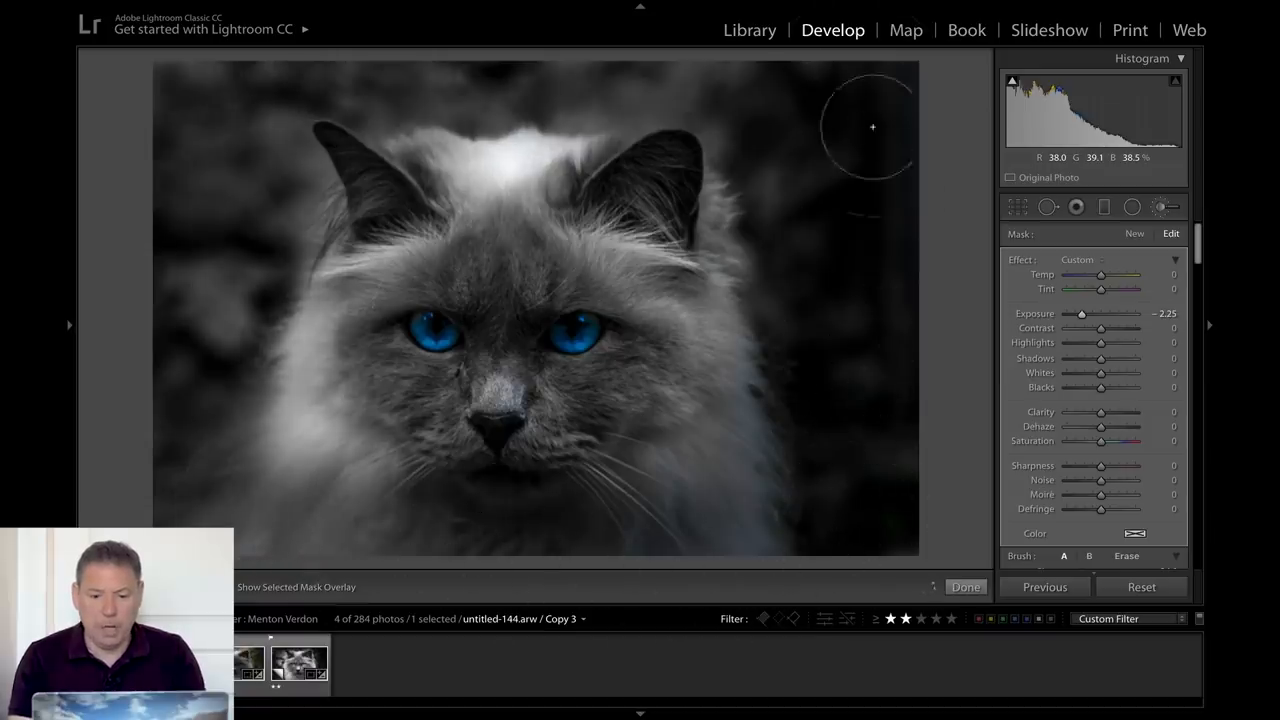
pyautogui.moveTo(218, 521)
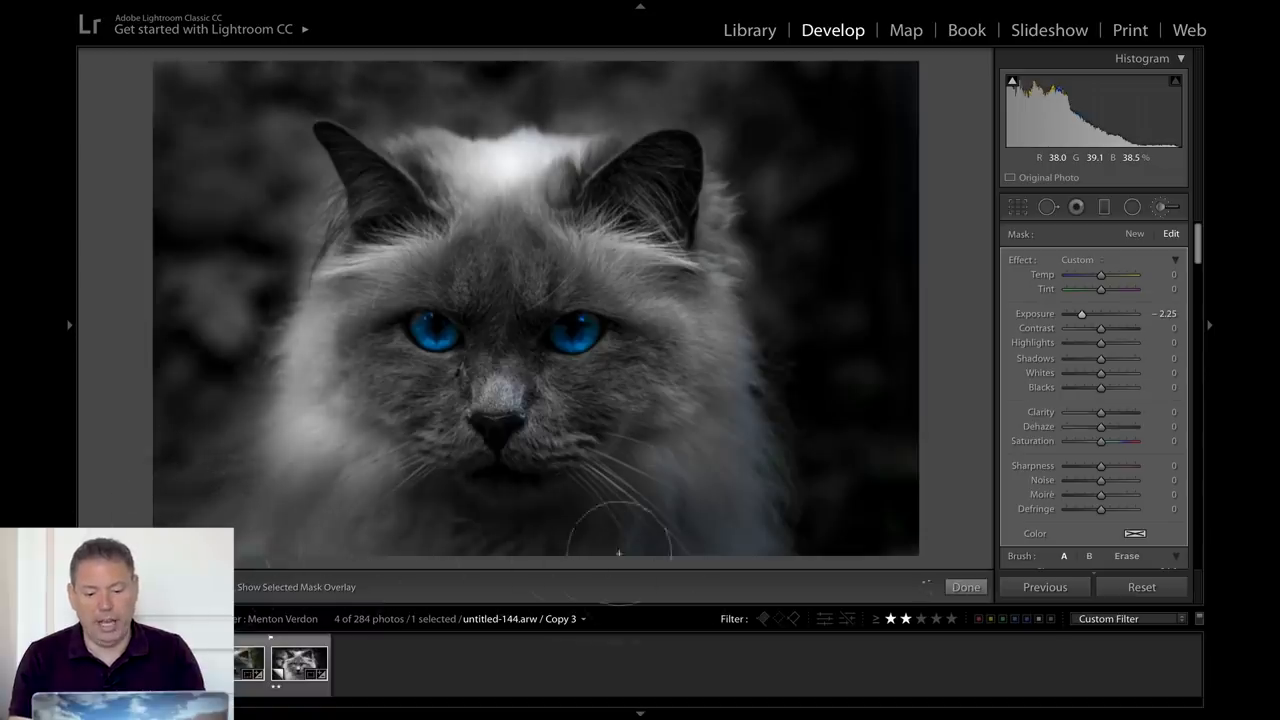
pyautogui.moveTo(583, 60)
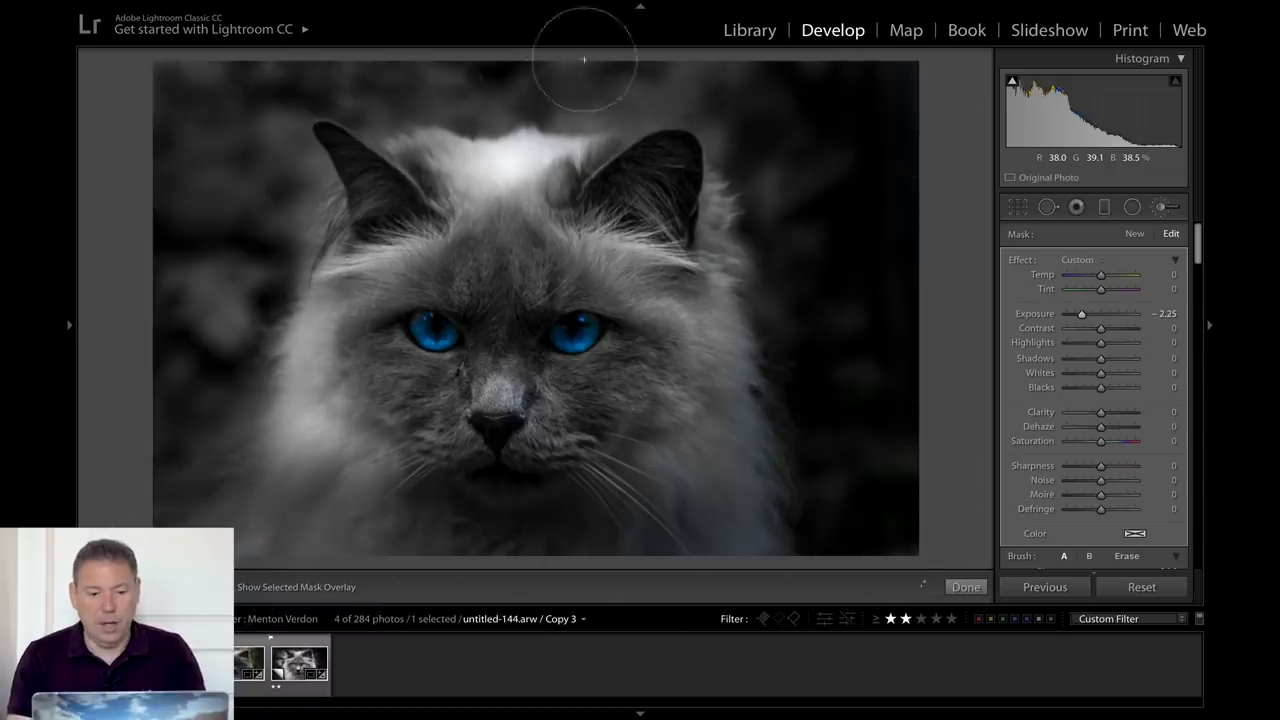
pyautogui.moveTo(903, 478)
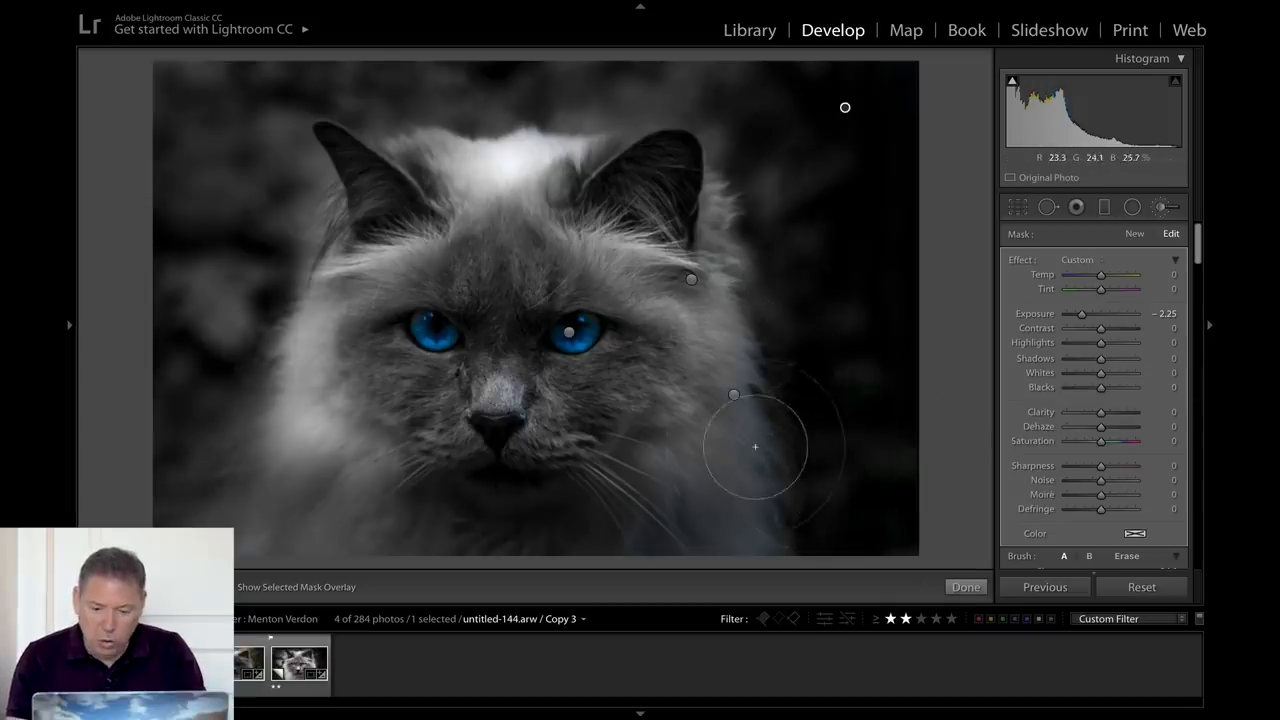
pyautogui.moveTo(955, 362)
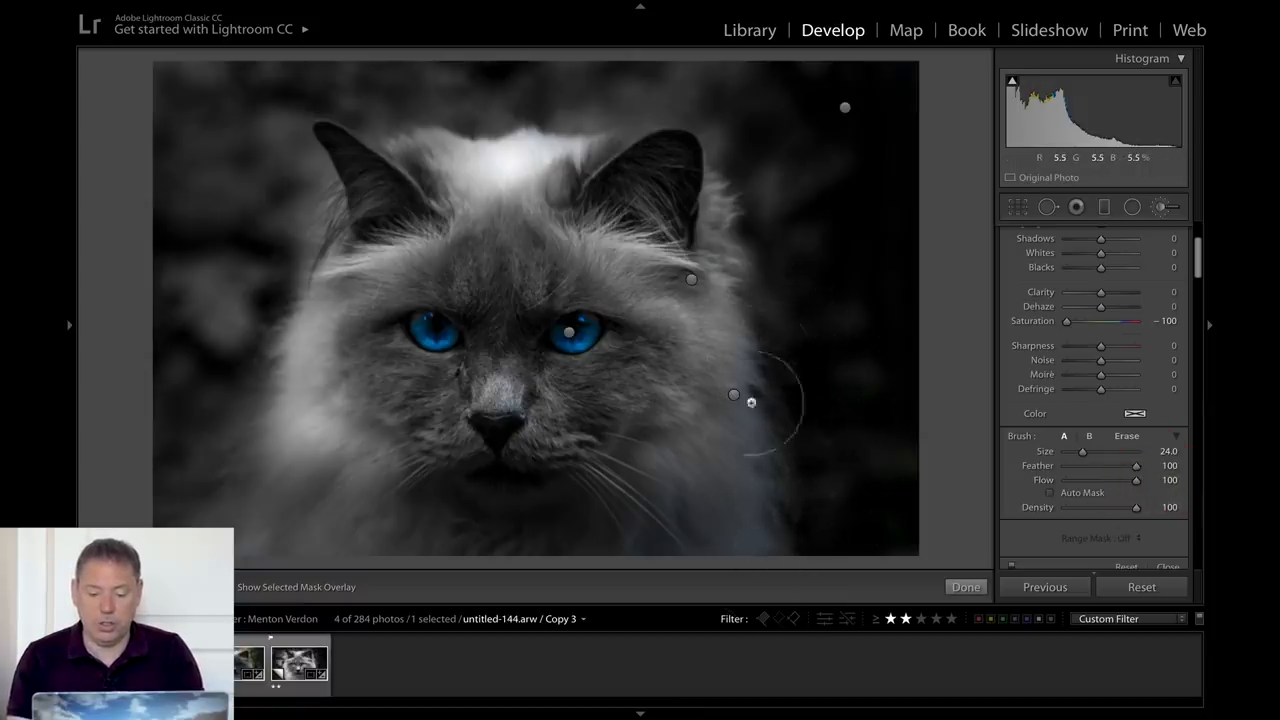
pyautogui.moveTo(769, 503)
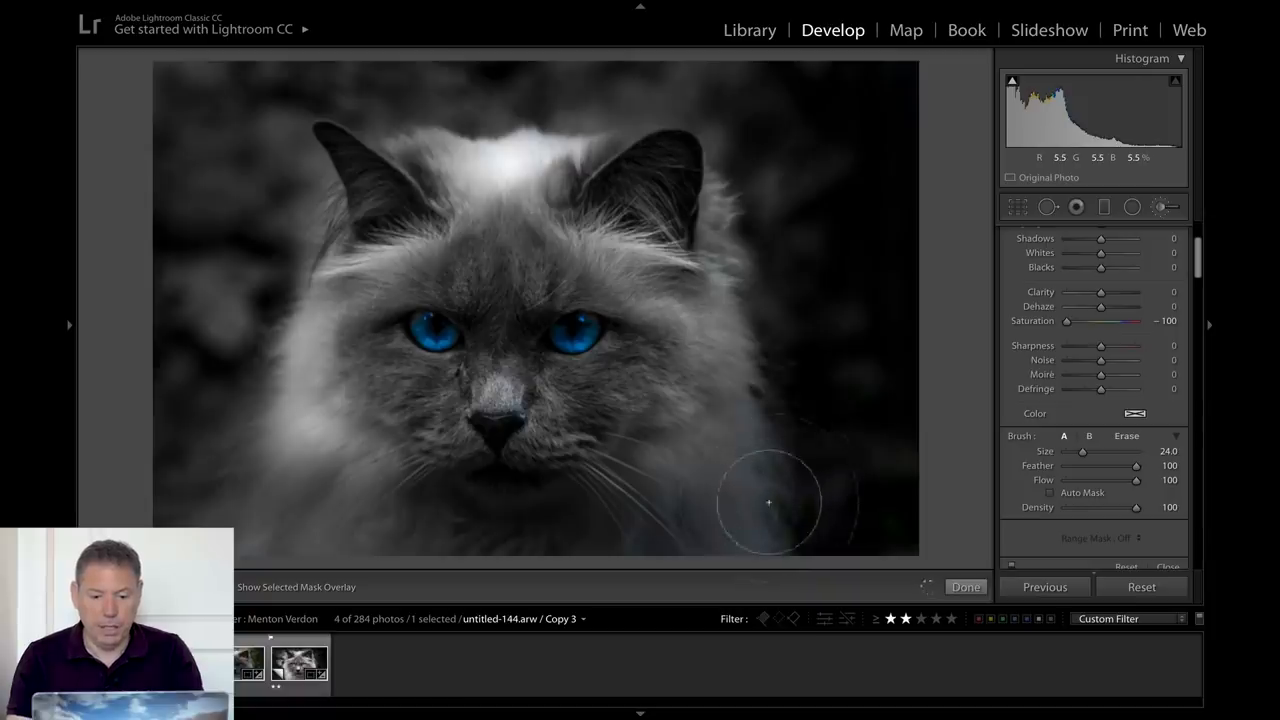
pyautogui.moveTo(514, 546)
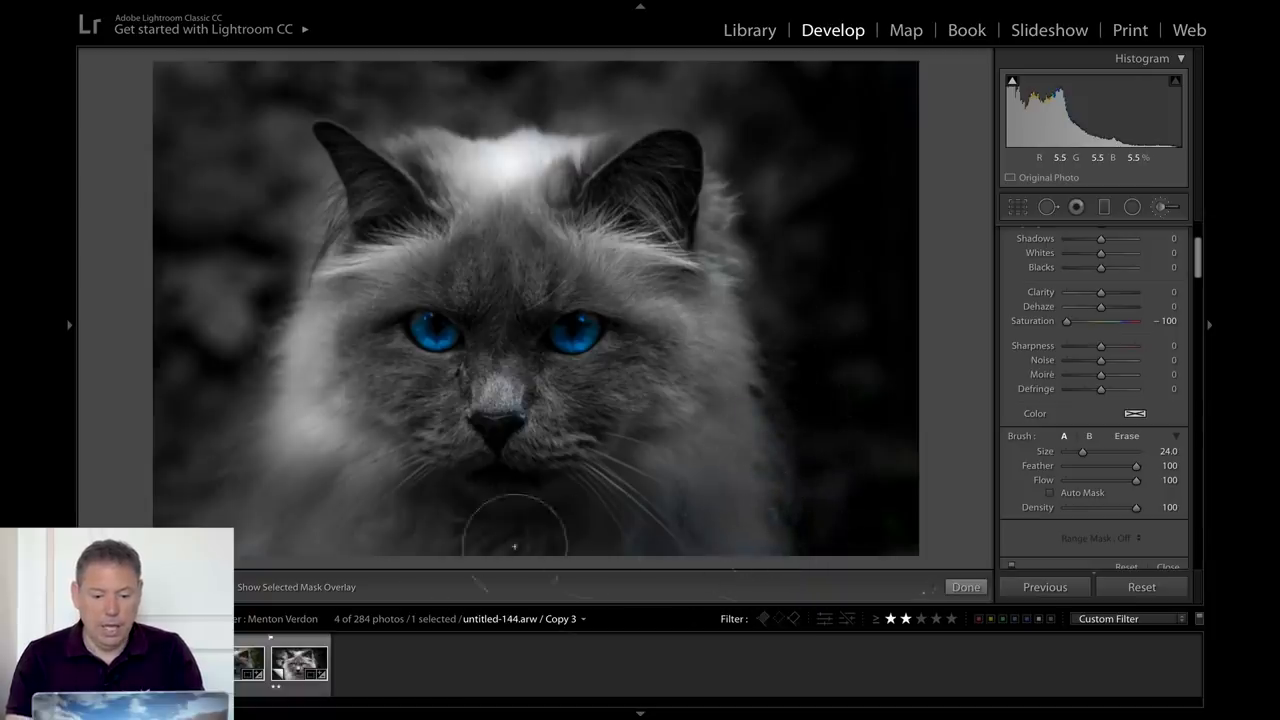
pyautogui.moveTo(815, 368)
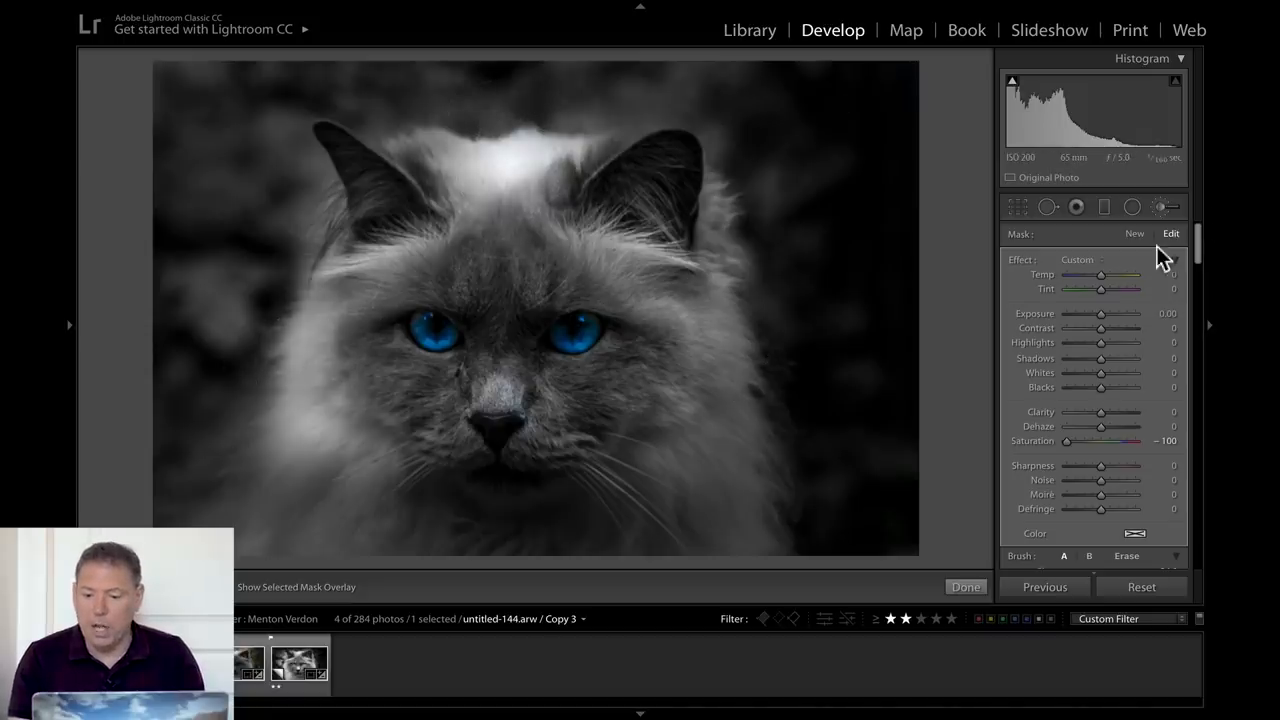
# Start another brush at exposure about −1.83, paint the background, then ease it to about −0.71
pyautogui.click(1134, 233)
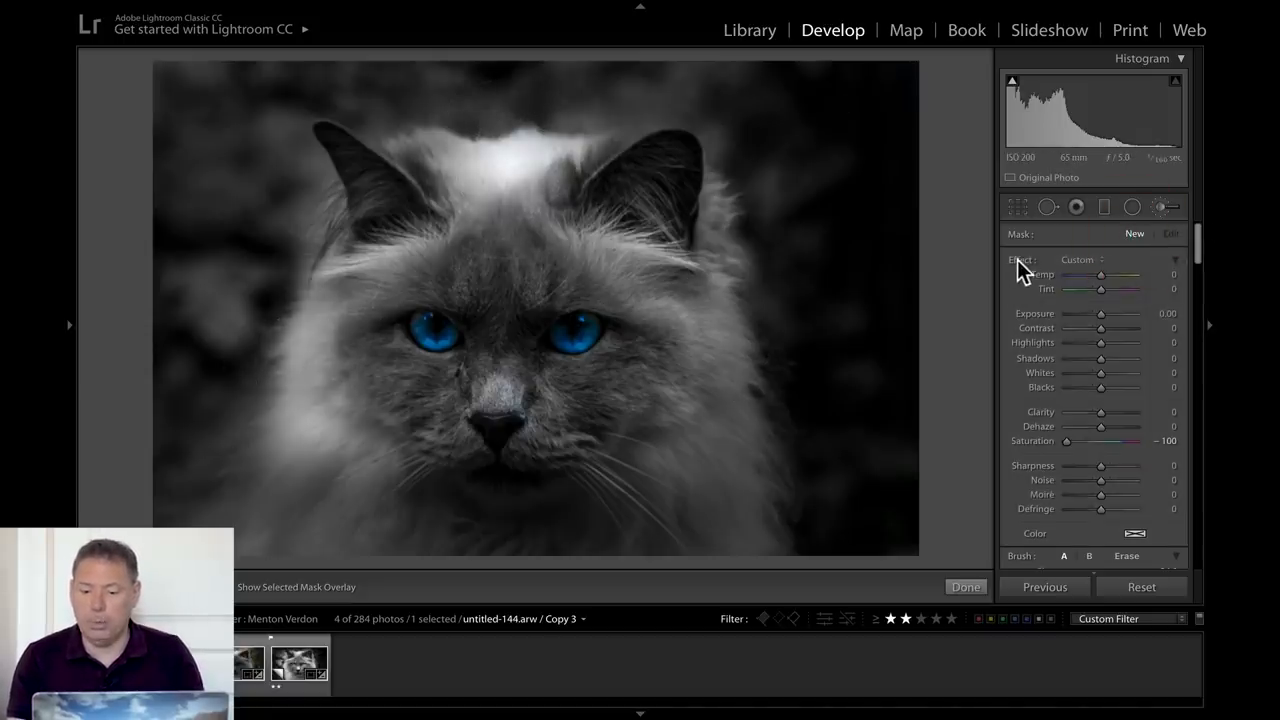
pyautogui.moveTo(1103, 314); pyautogui.dragTo(1085, 314)
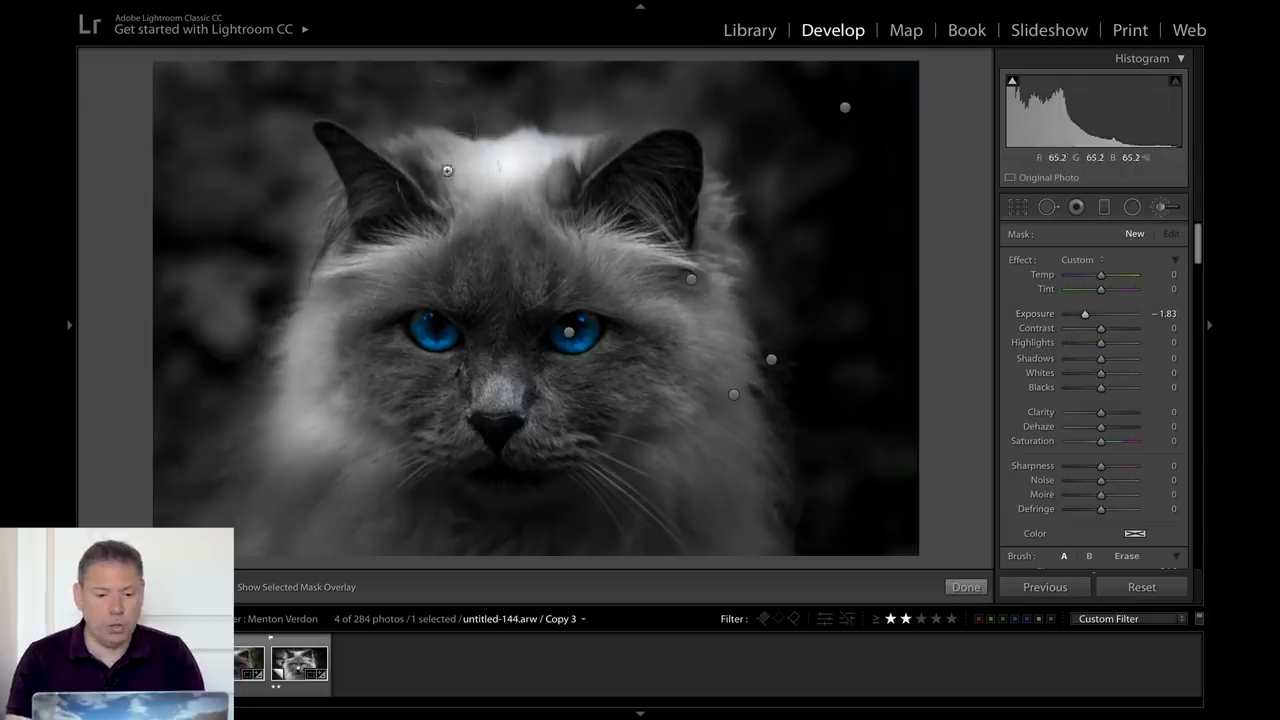
pyautogui.moveTo(447, 170); pyautogui.dragTo(514, 140)
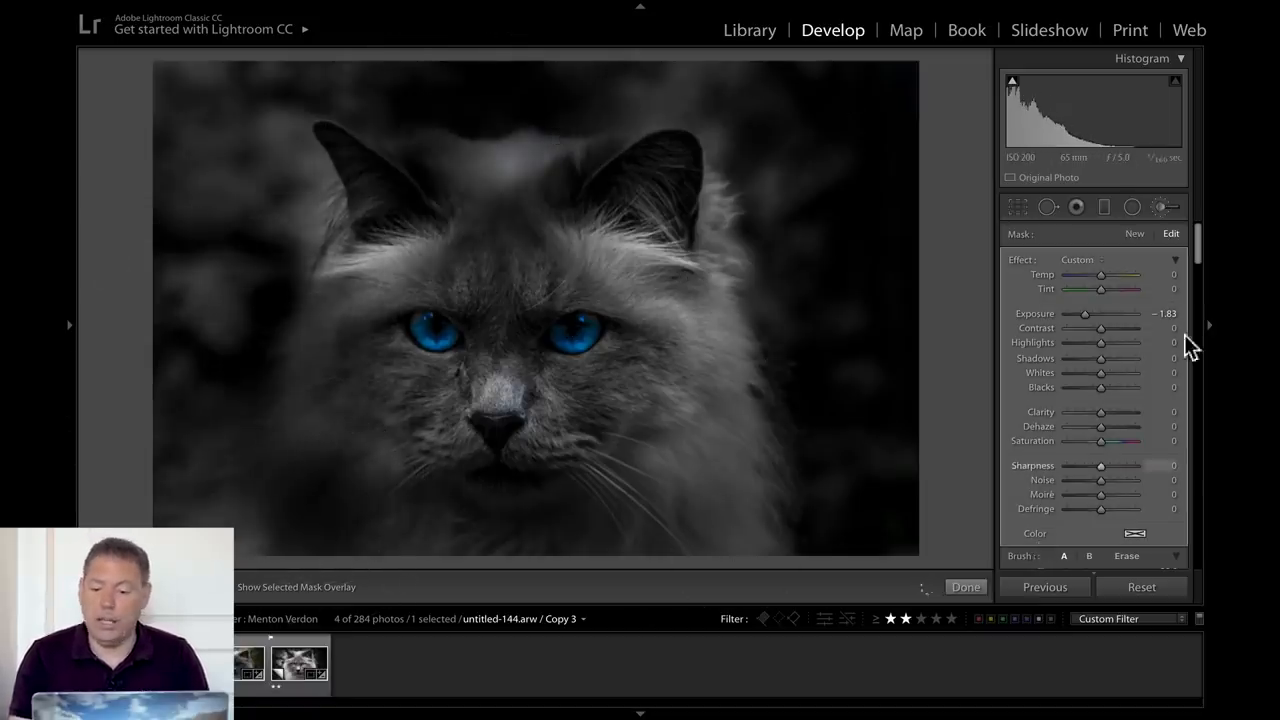
pyautogui.moveTo(1084, 313); pyautogui.dragTo(1094, 313)
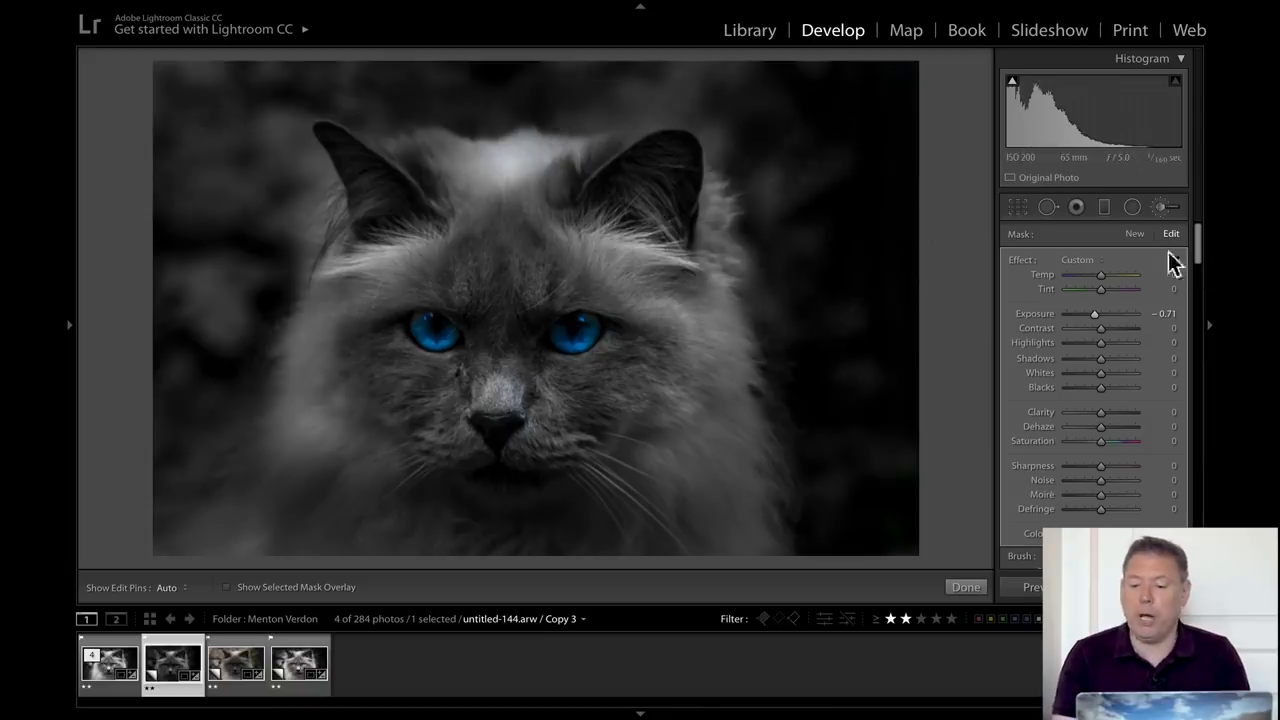
# Set the brush exposure to about +0.76 and paint it over the cat's face to brighten it
pyautogui.moveTo(1095, 313); pyautogui.dragTo(1115, 313)
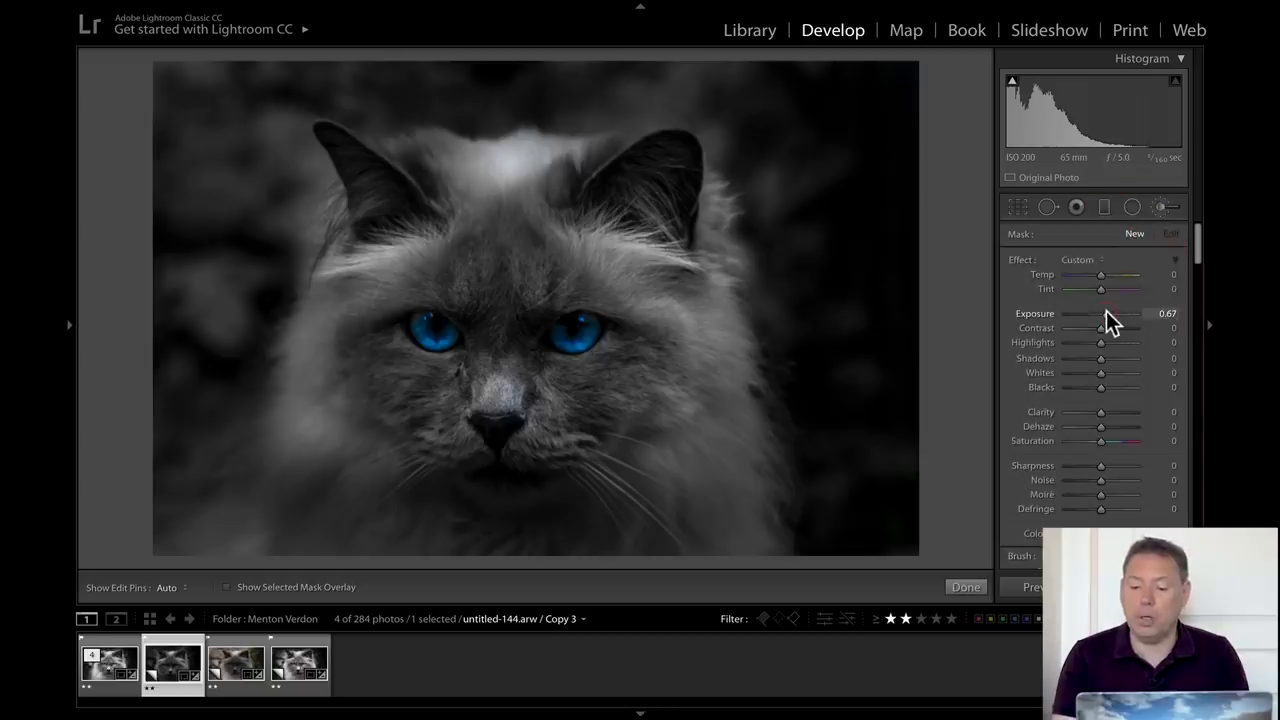
pyautogui.moveTo(1101, 313); pyautogui.dragTo(1107, 313)
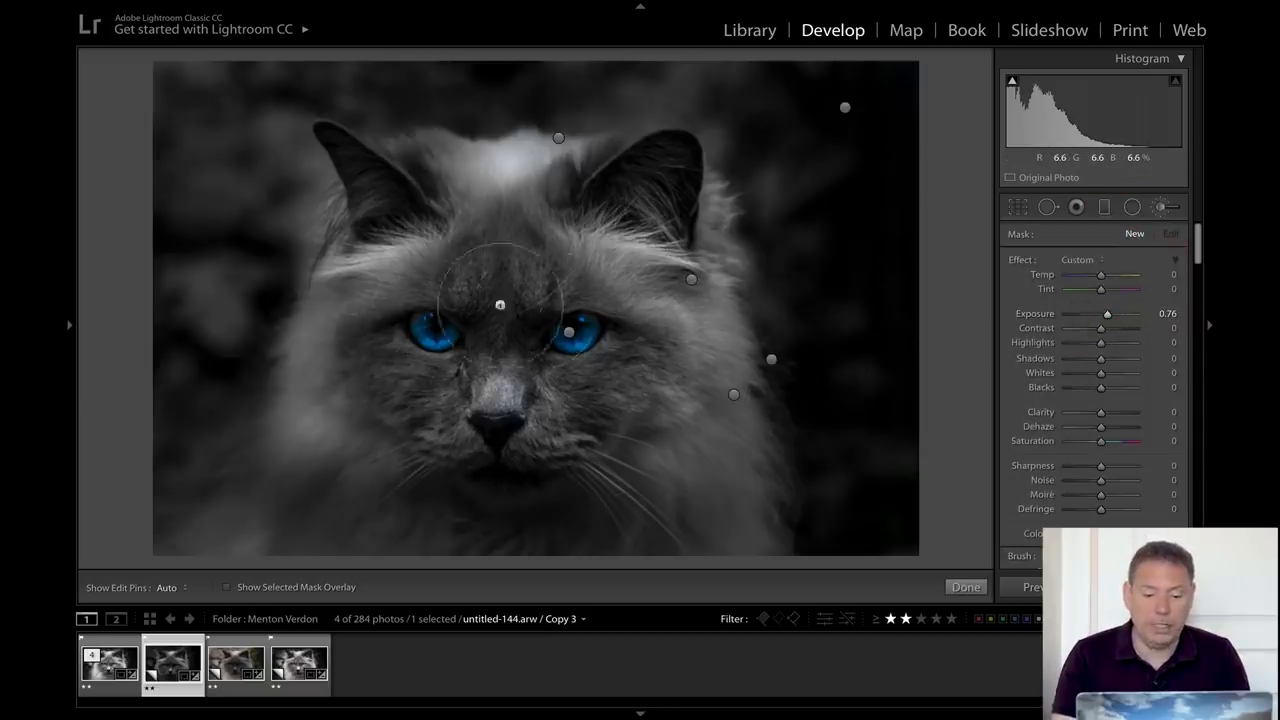
pyautogui.click(167, 587)
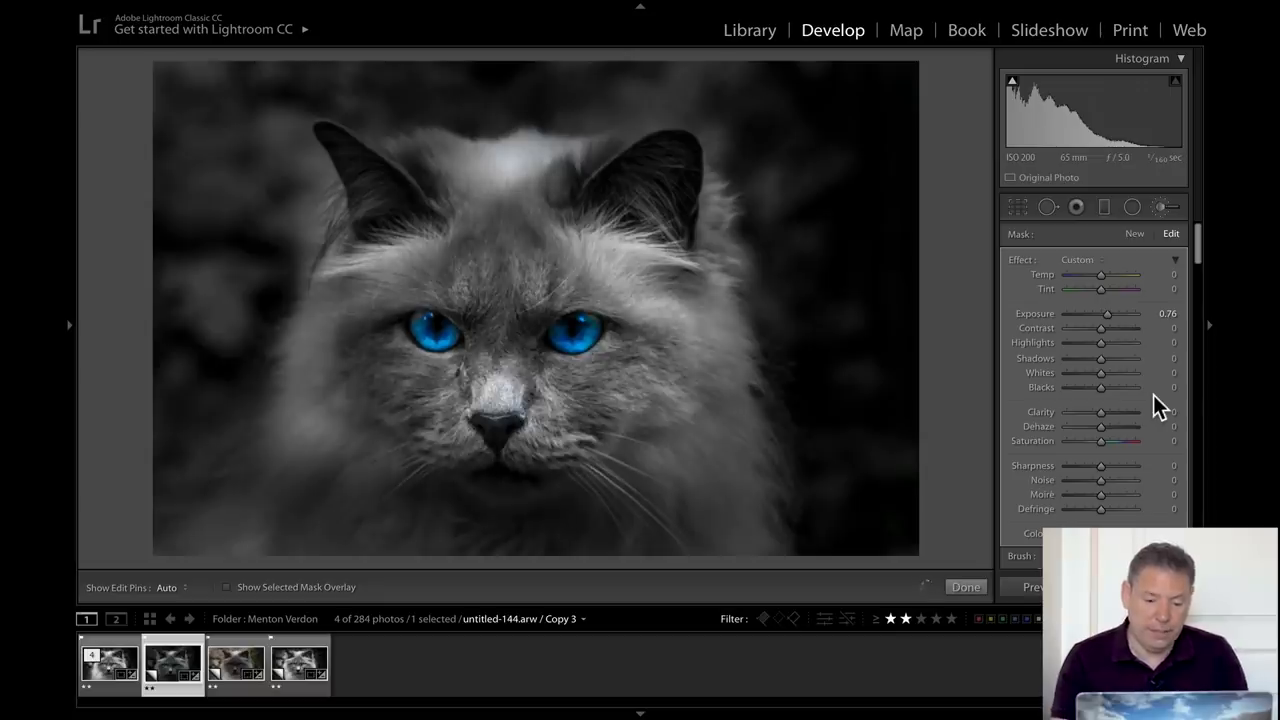
pyautogui.moveTo(1160, 388)
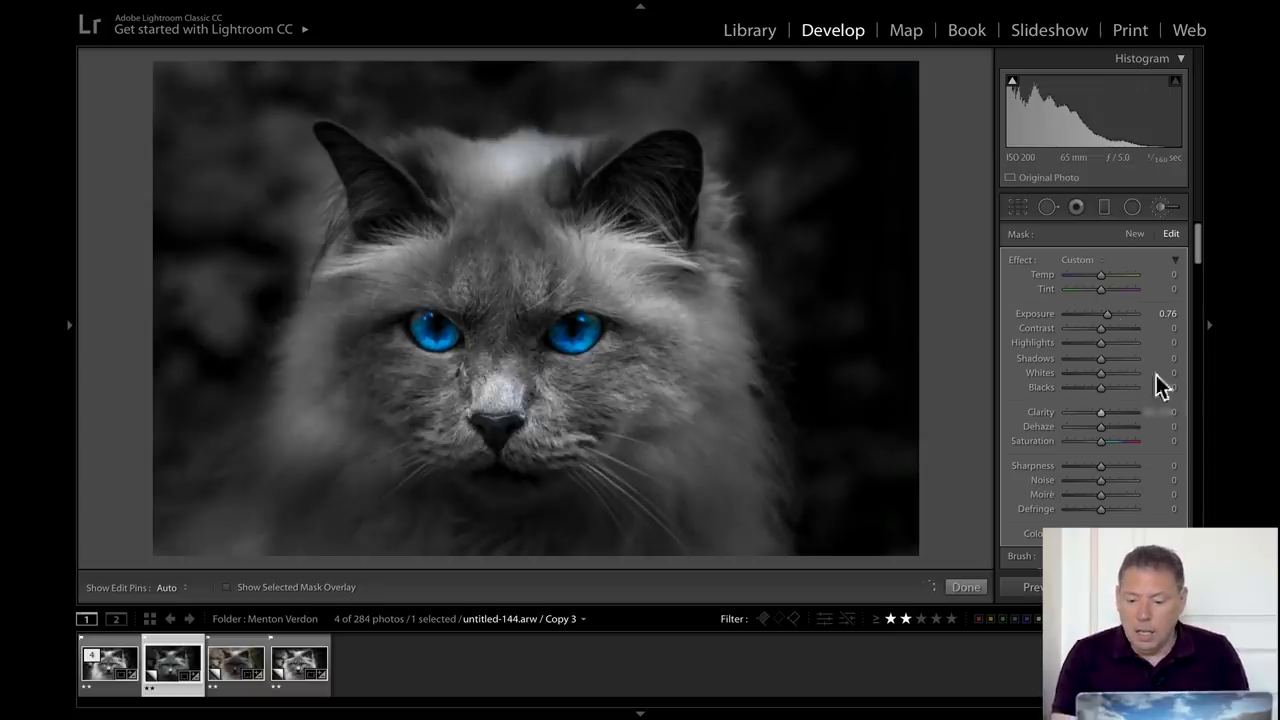
pyautogui.moveTo(1107, 313); pyautogui.dragTo(1100, 313)
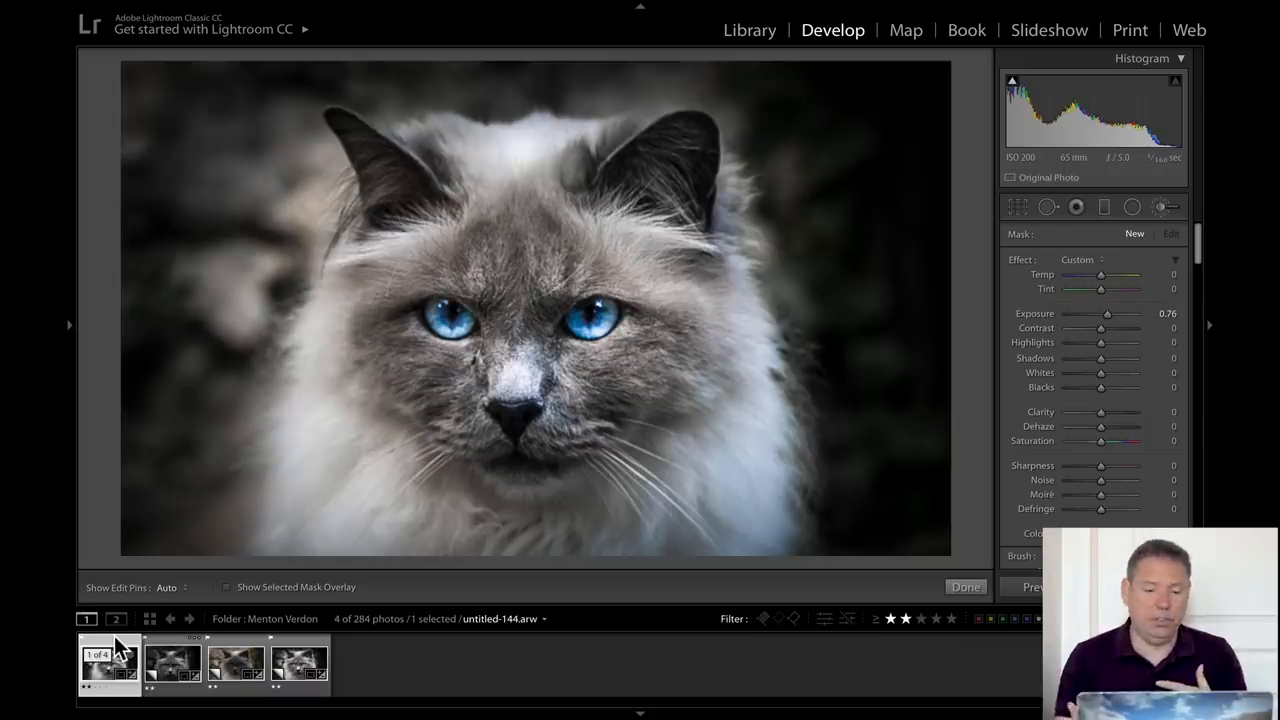
pyautogui.click(172, 665)
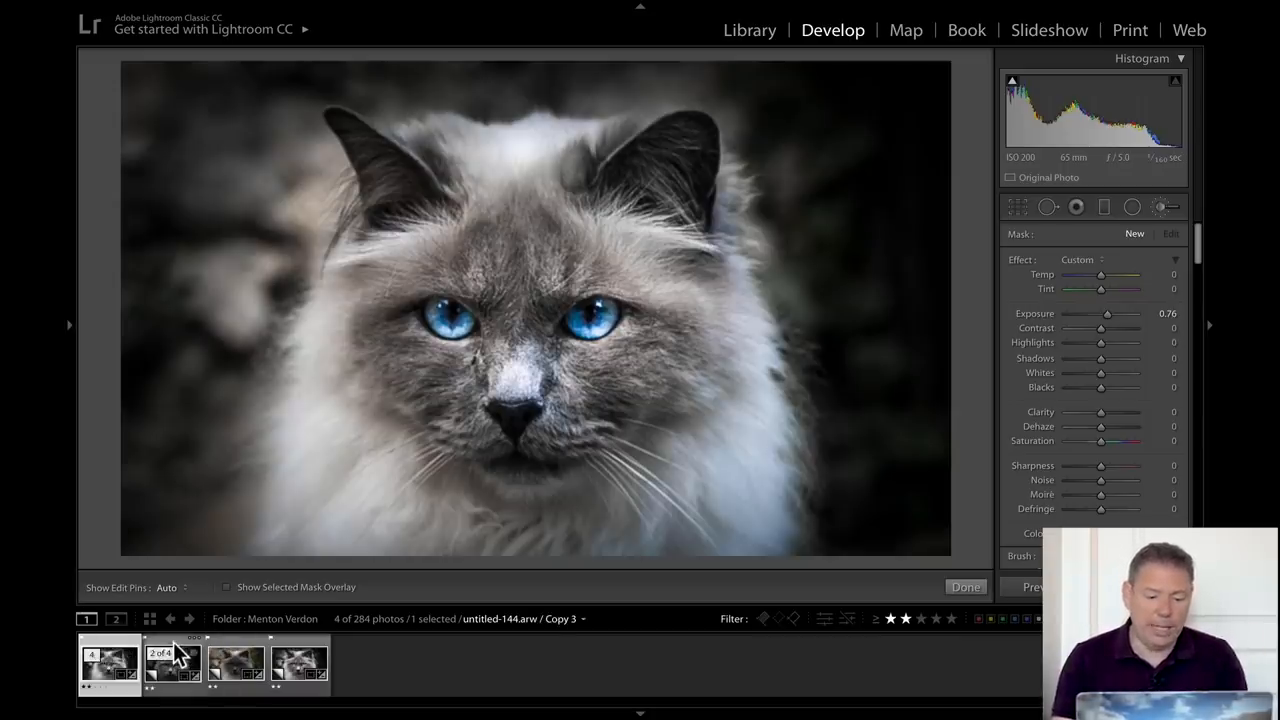
pyautogui.moveTo(1110, 313); pyautogui.dragTo(1105, 313)
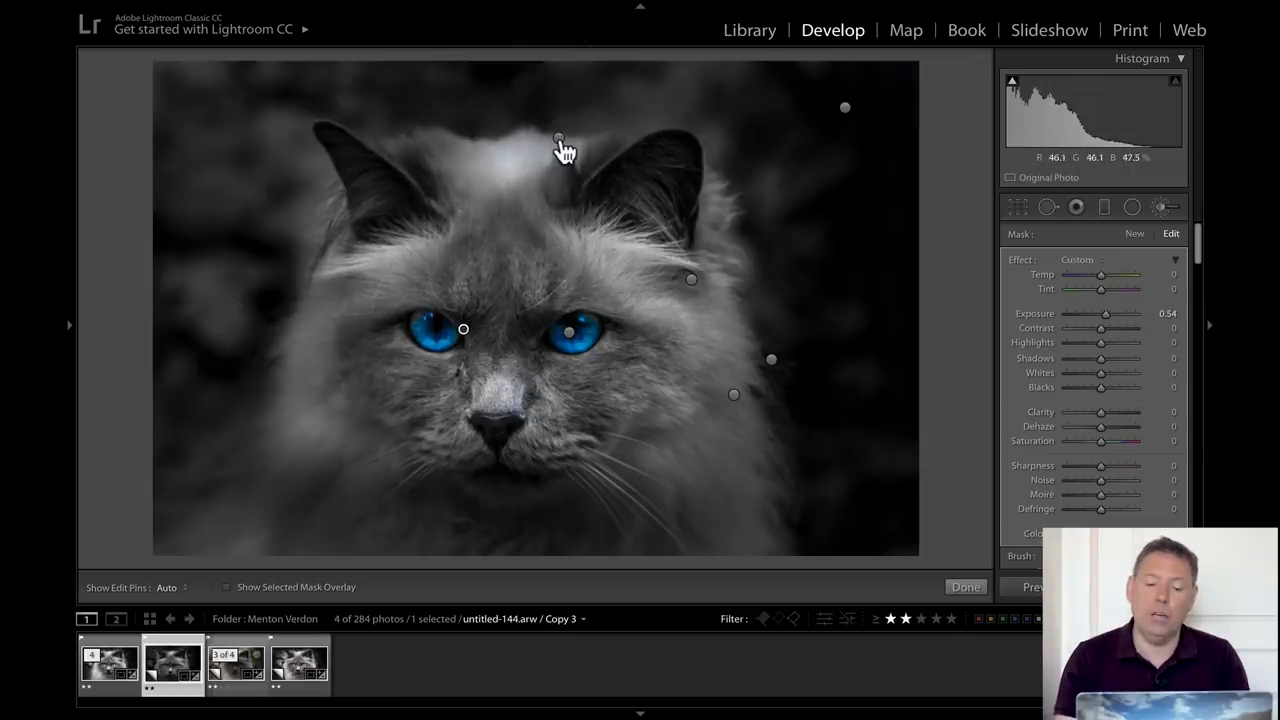
pyautogui.moveTo(1105, 313); pyautogui.dragTo(1095, 313)
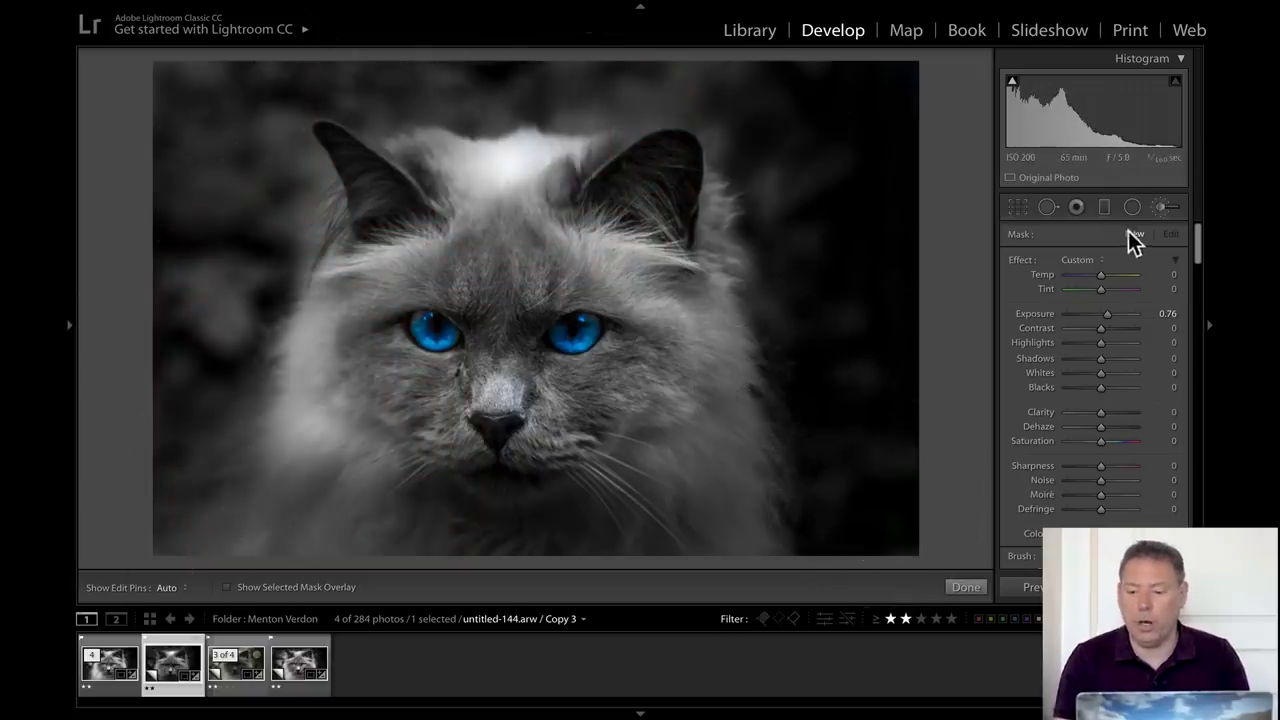
# Add a darkening brush around the cat's fur, settle its exposure at −0.83 and hide the edit pins
pyautogui.moveTo(1107, 313); pyautogui.dragTo(1065, 313)
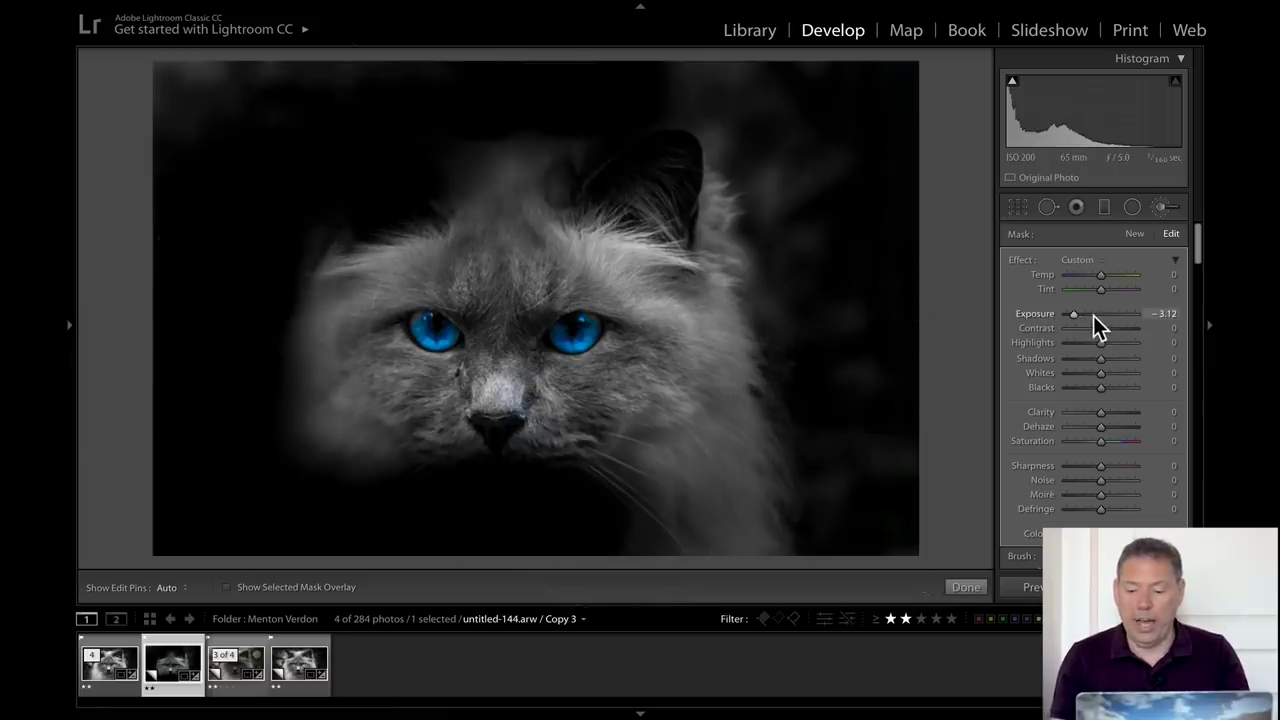
pyautogui.moveTo(1073, 313); pyautogui.dragTo(1093, 313)
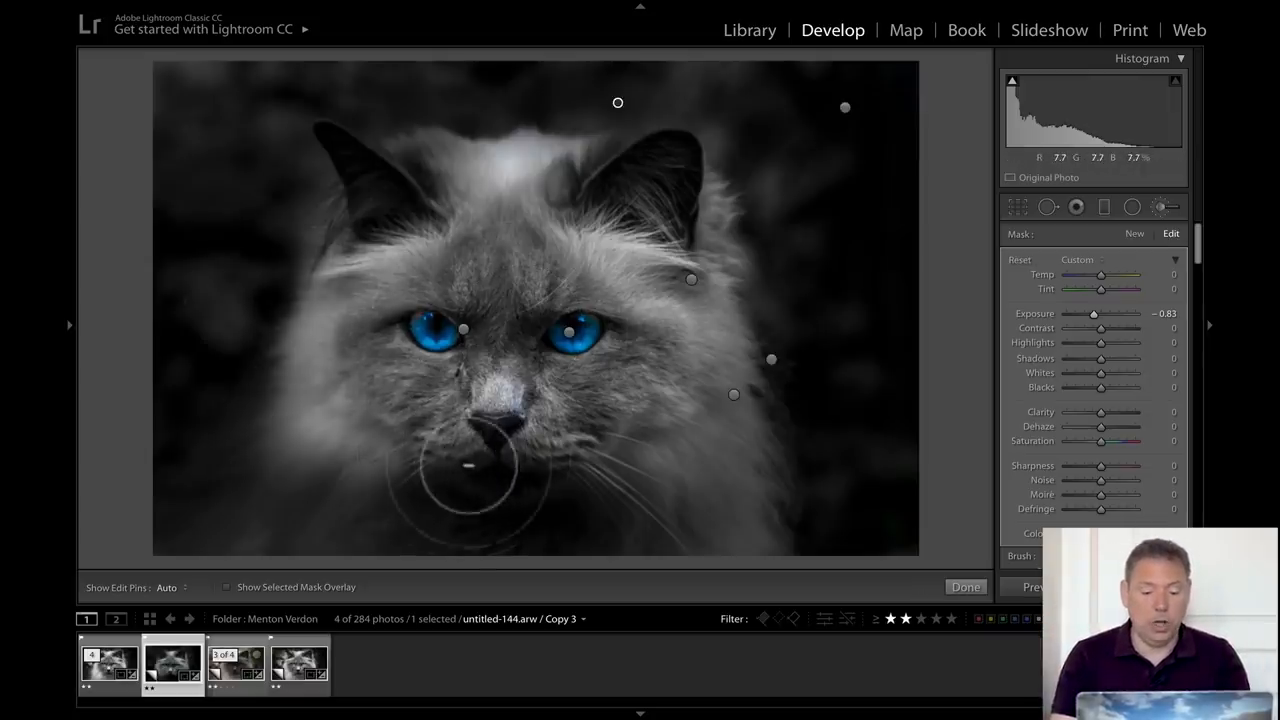
pyautogui.click(166, 587)
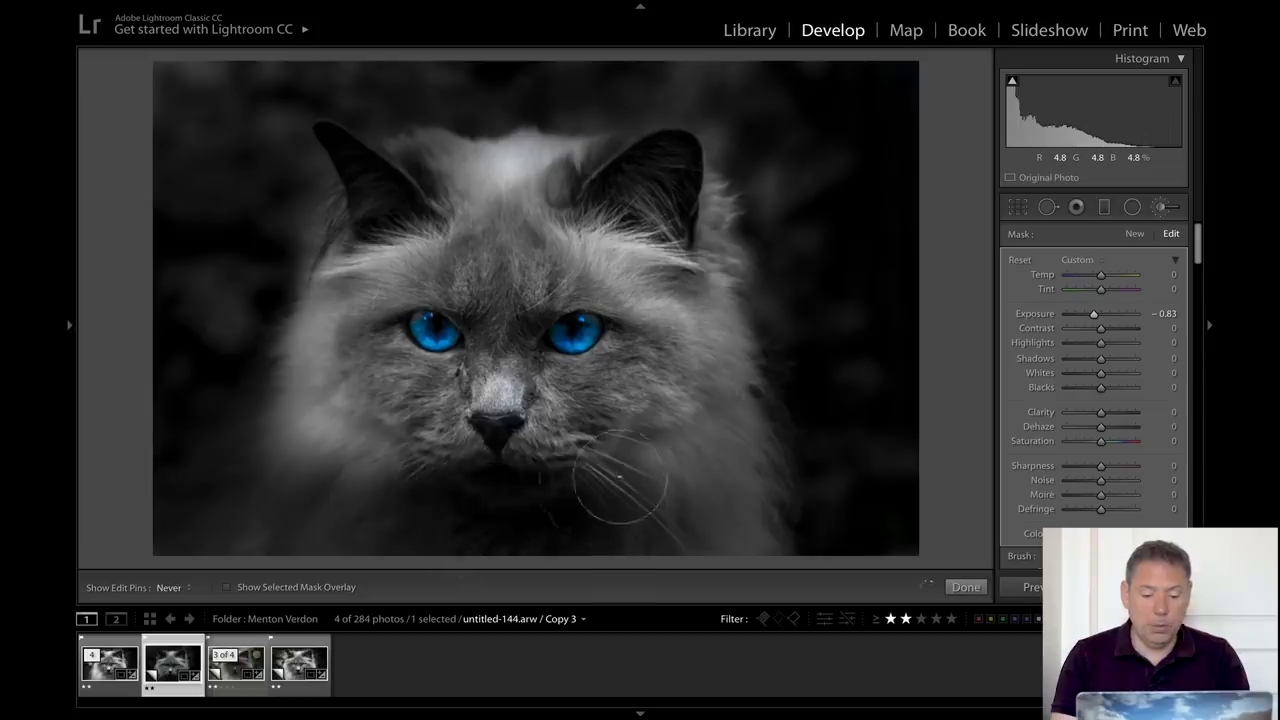
pyautogui.moveTo(460, 515)
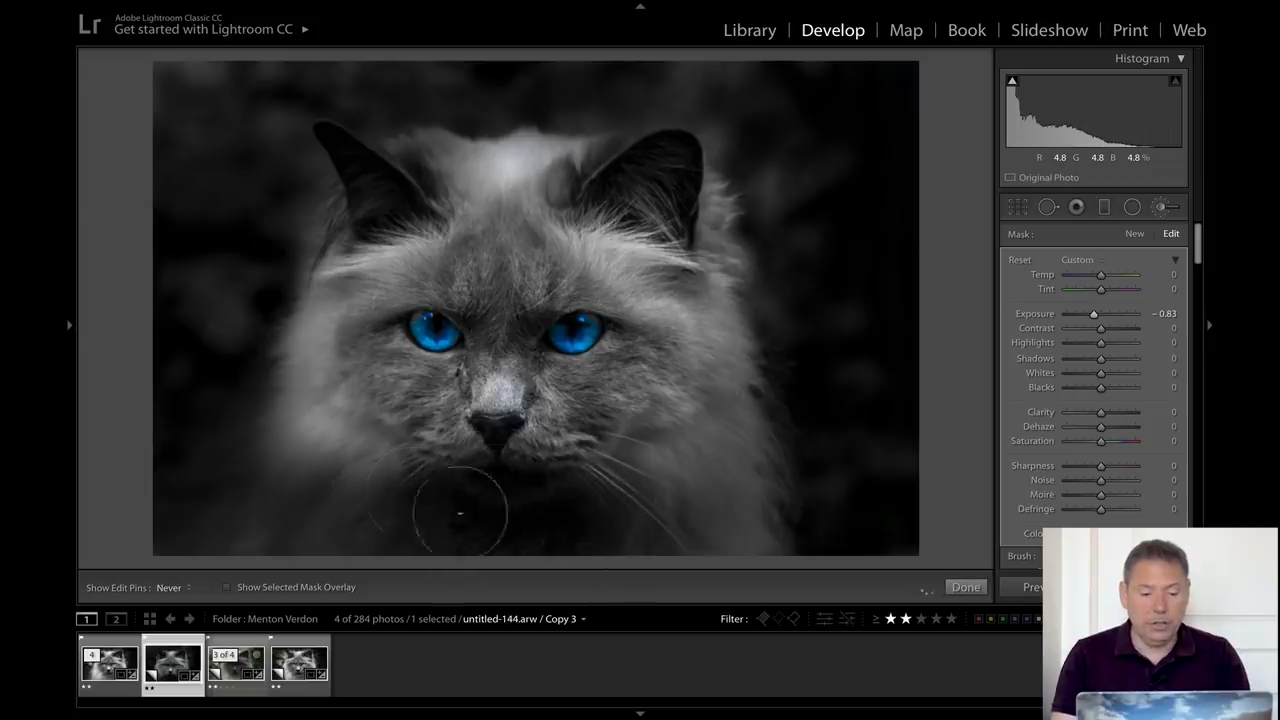
pyautogui.moveTo(563, 495)
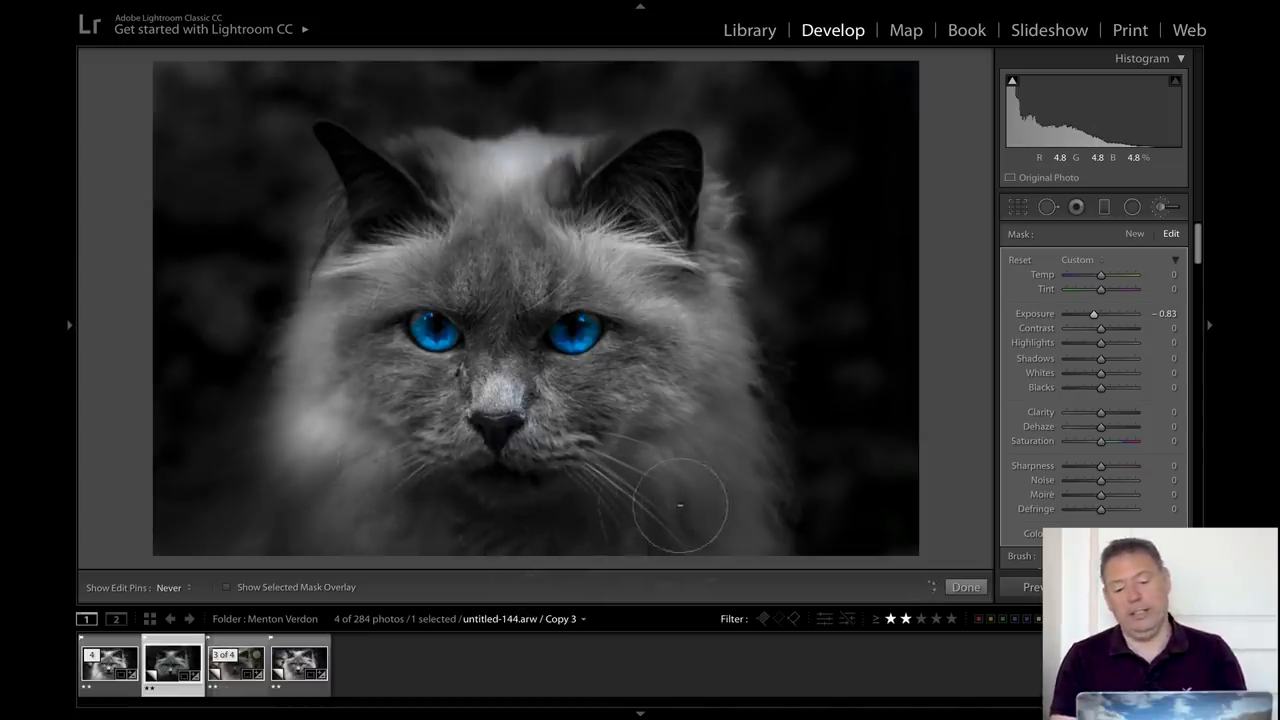
# Close the brush and set global Whites to +68 and Blacks to −42 for stronger contrast
pyautogui.click(965, 587)
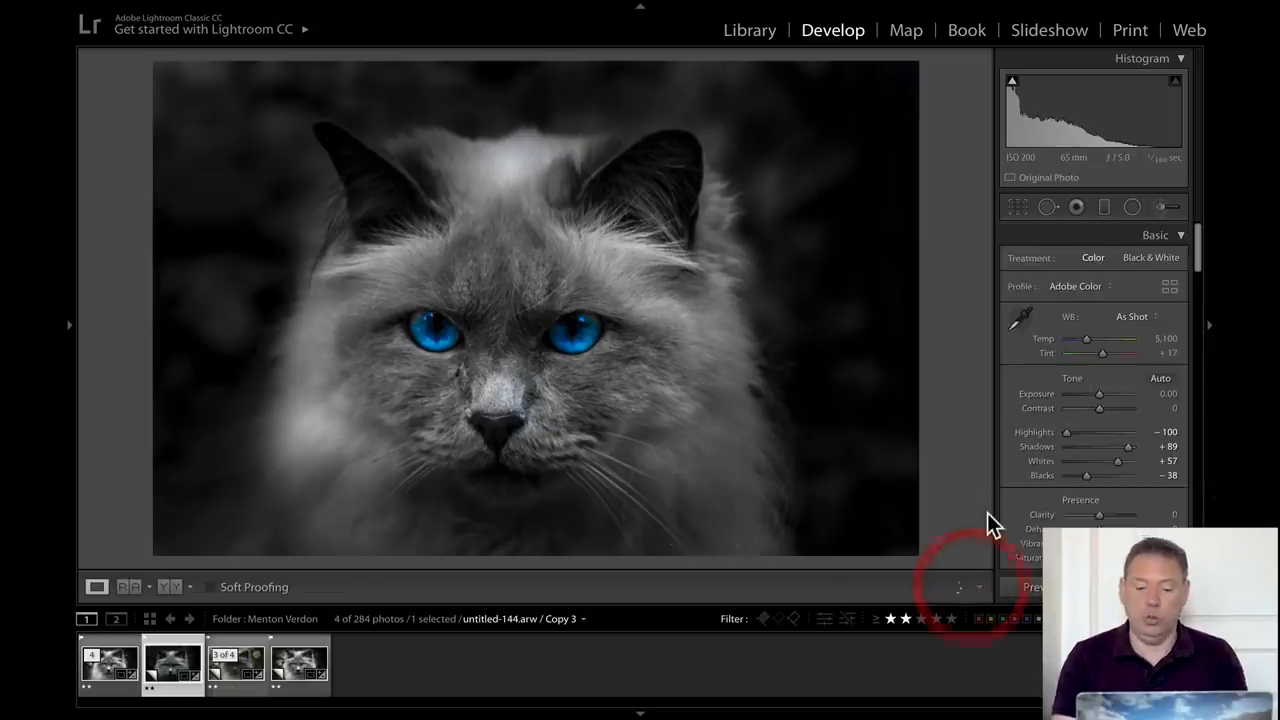
pyautogui.moveTo(1104, 476); pyautogui.dragTo(1100, 476)
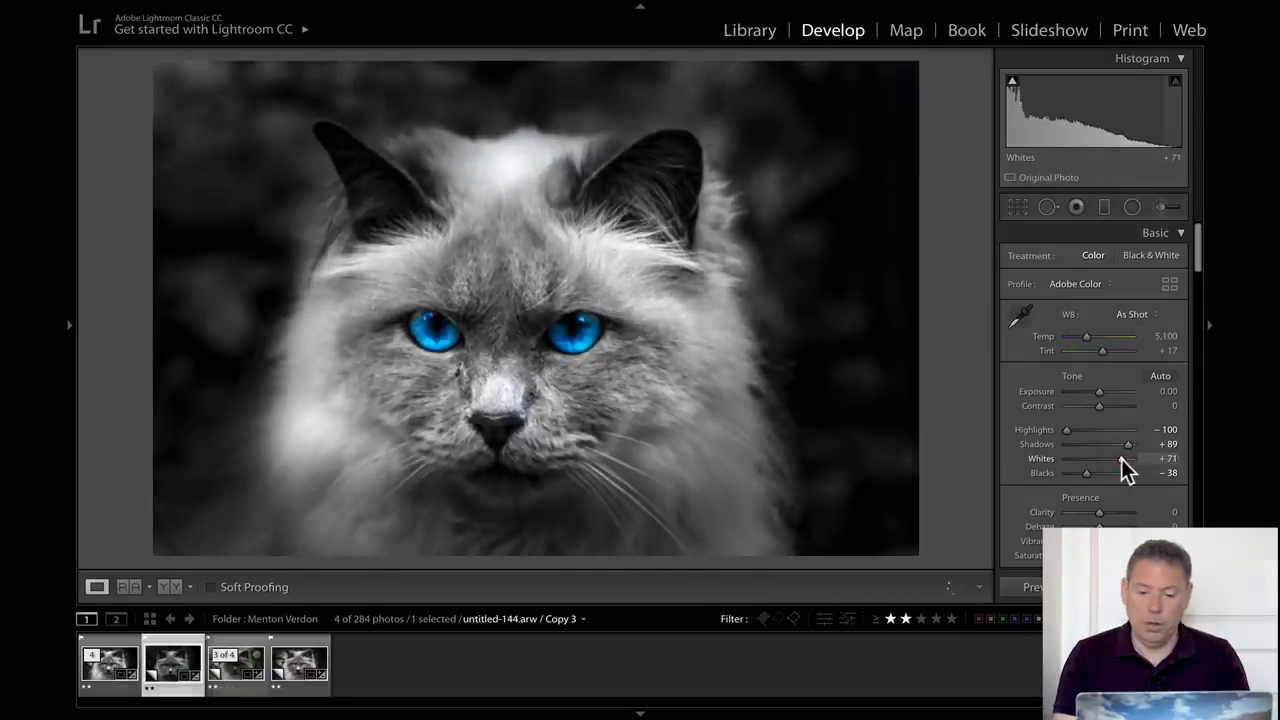
pyautogui.moveTo(1090, 458); pyautogui.dragTo(1085, 458)
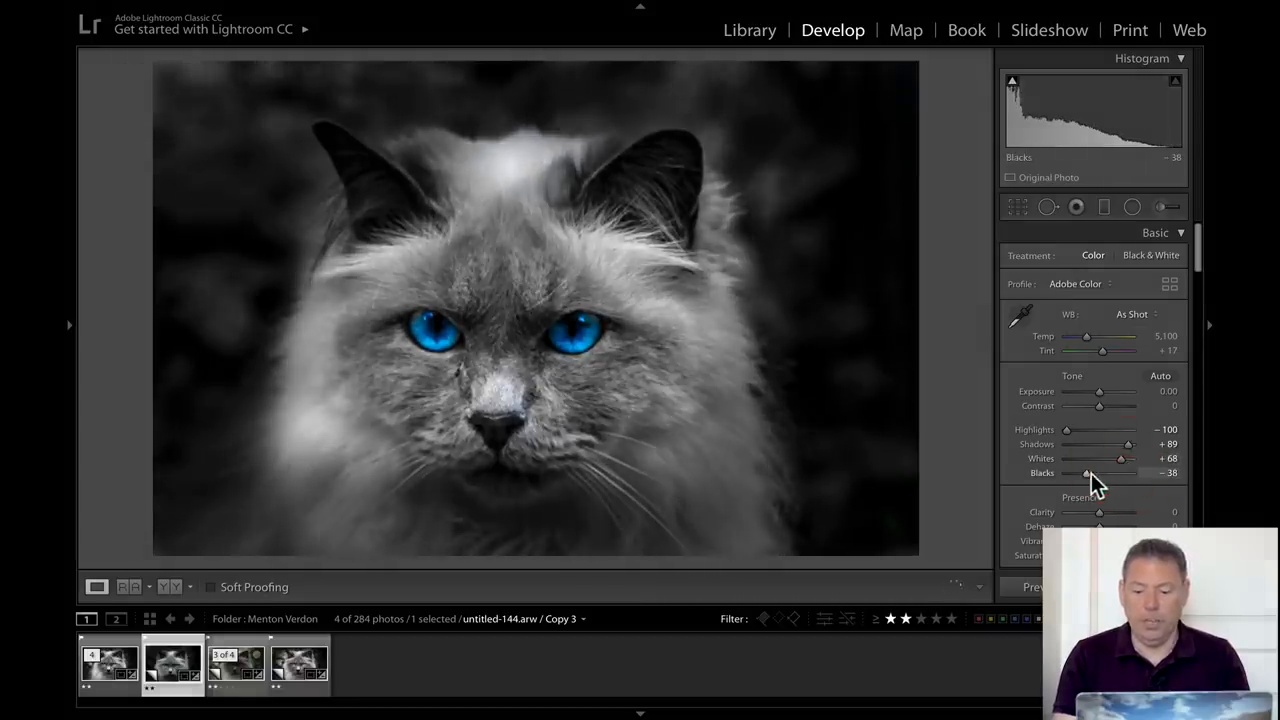
pyautogui.moveTo(1086, 472); pyautogui.dragTo(1080, 472)
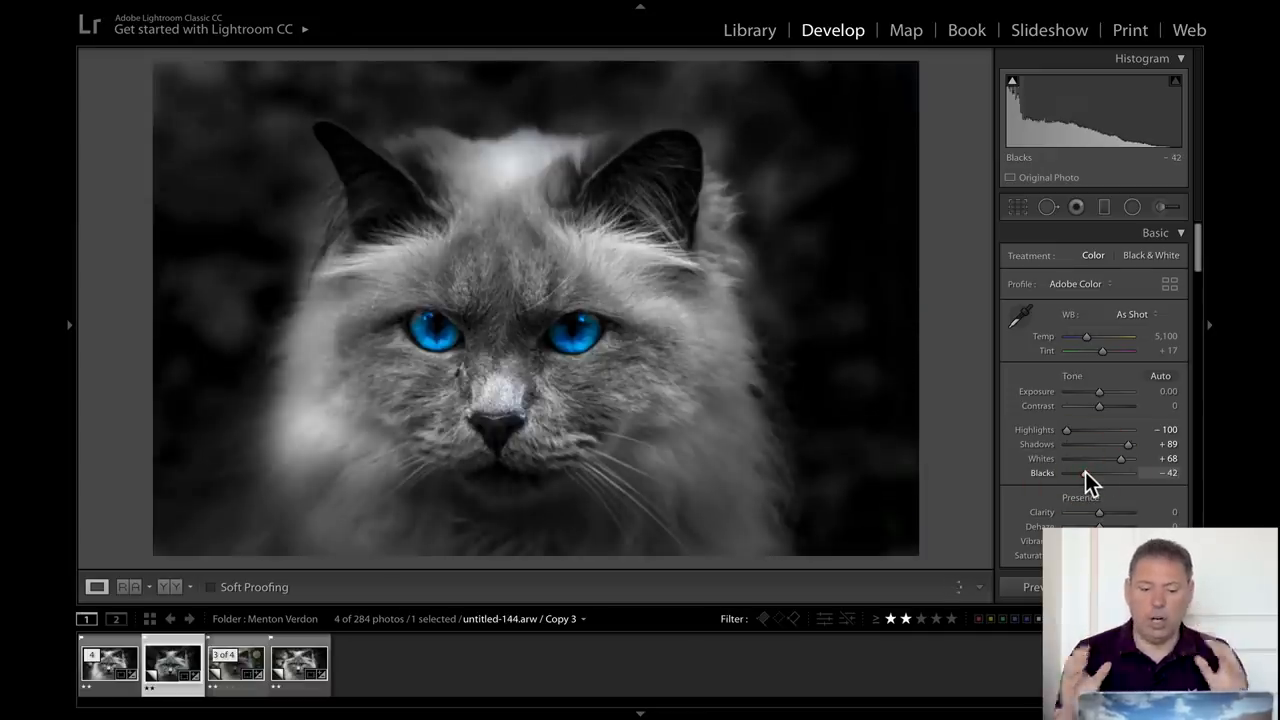
pyautogui.moveTo(1170, 220)
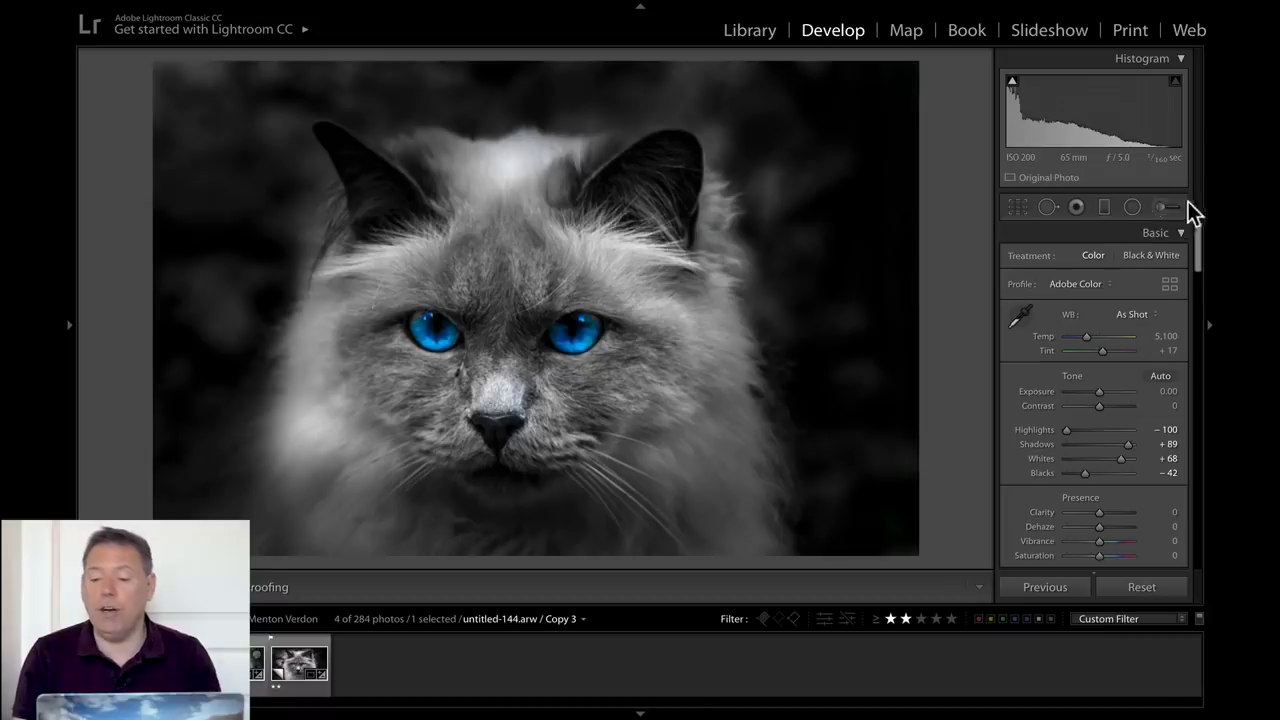
# Add a brush with Clarity 54 and Sharpness 100 on the nose area, then close the brush
pyautogui.click(1160, 207)
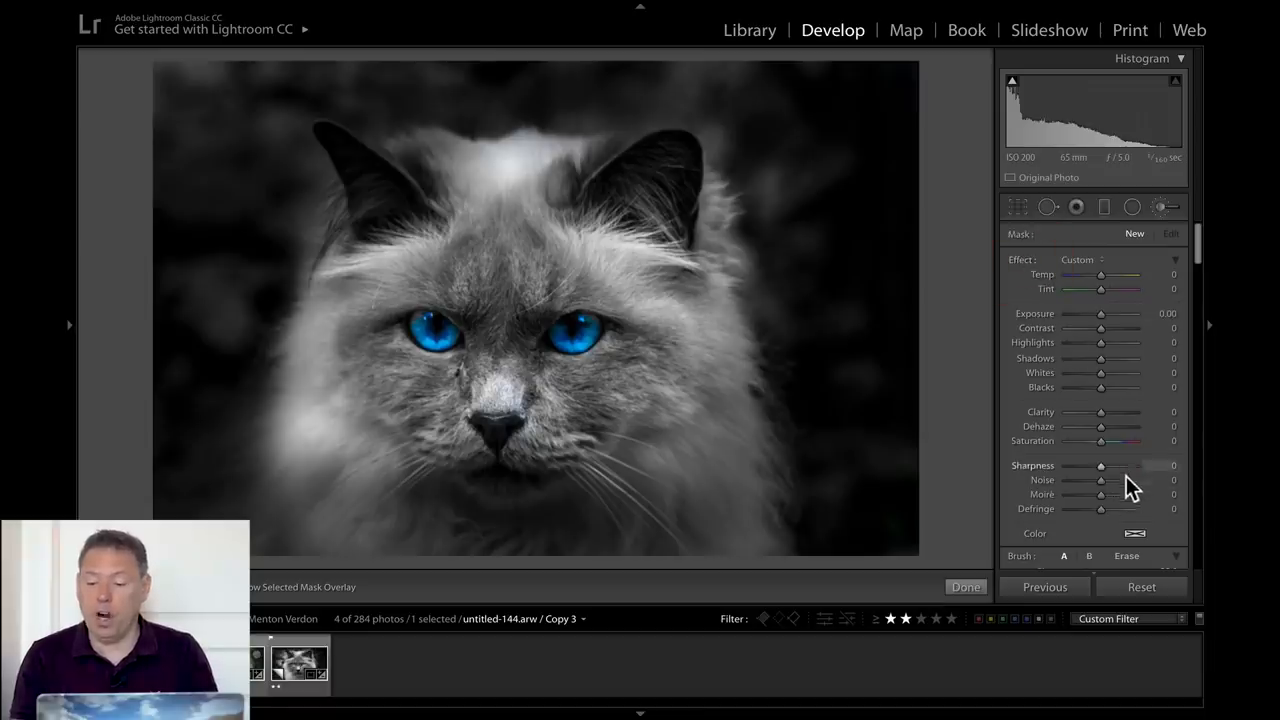
pyautogui.moveTo(1101, 411); pyautogui.dragTo(1118, 411)
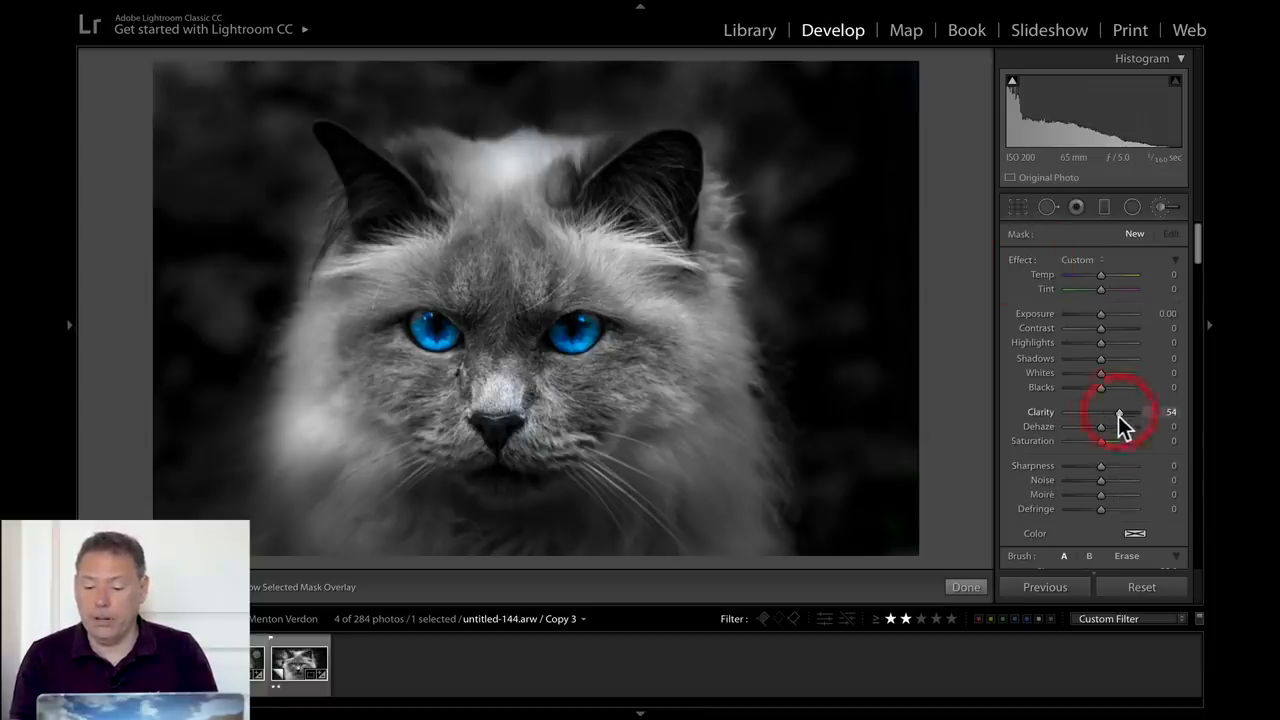
pyautogui.moveTo(1101, 465); pyautogui.dragTo(1135, 465)
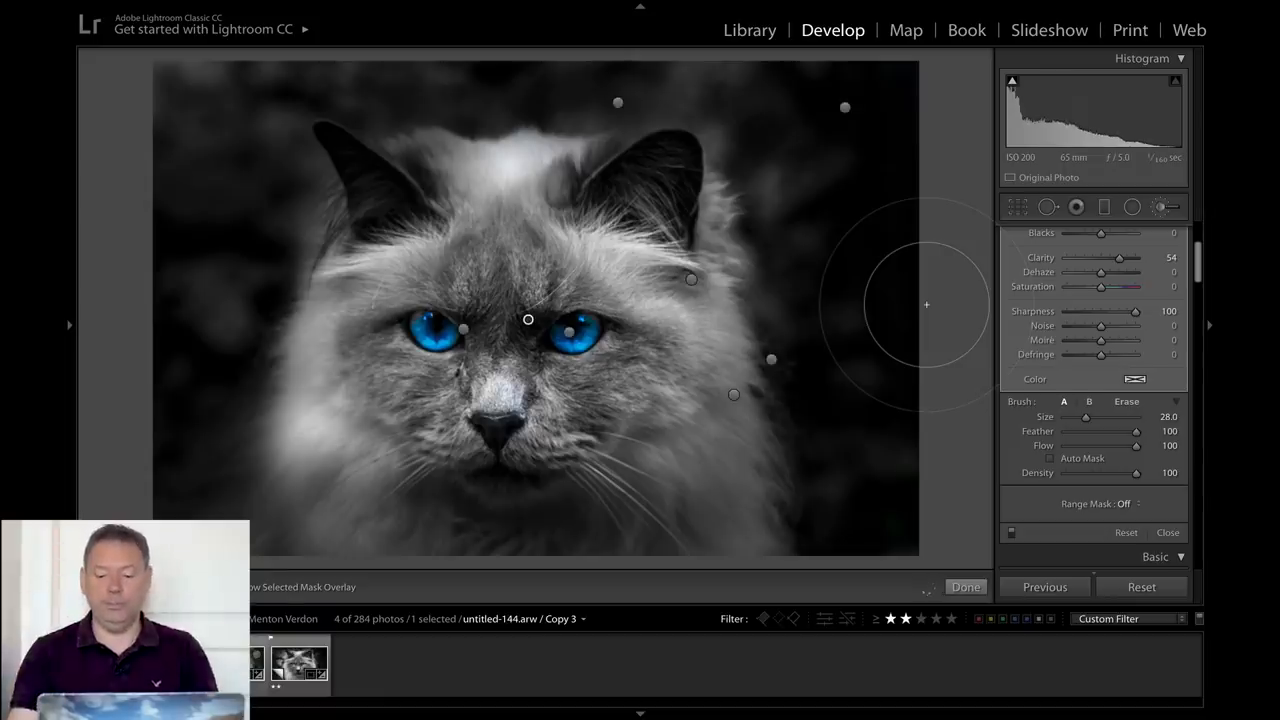
pyautogui.click(964, 587)
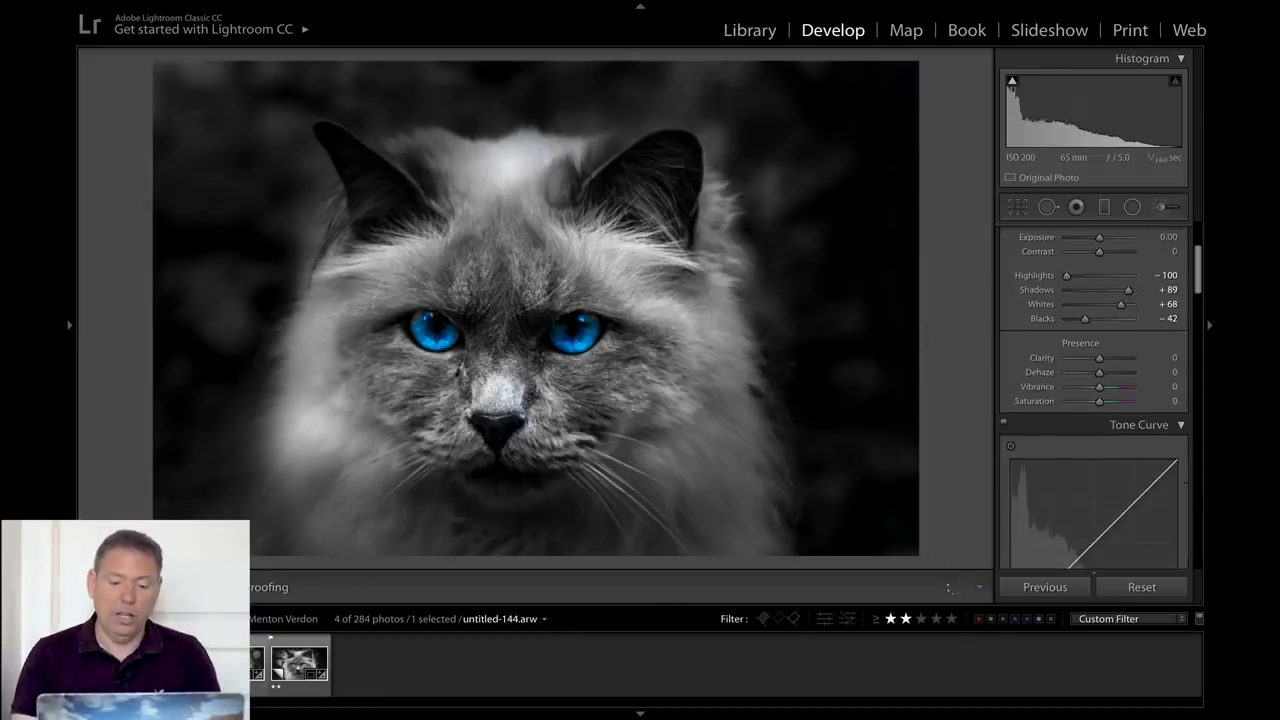